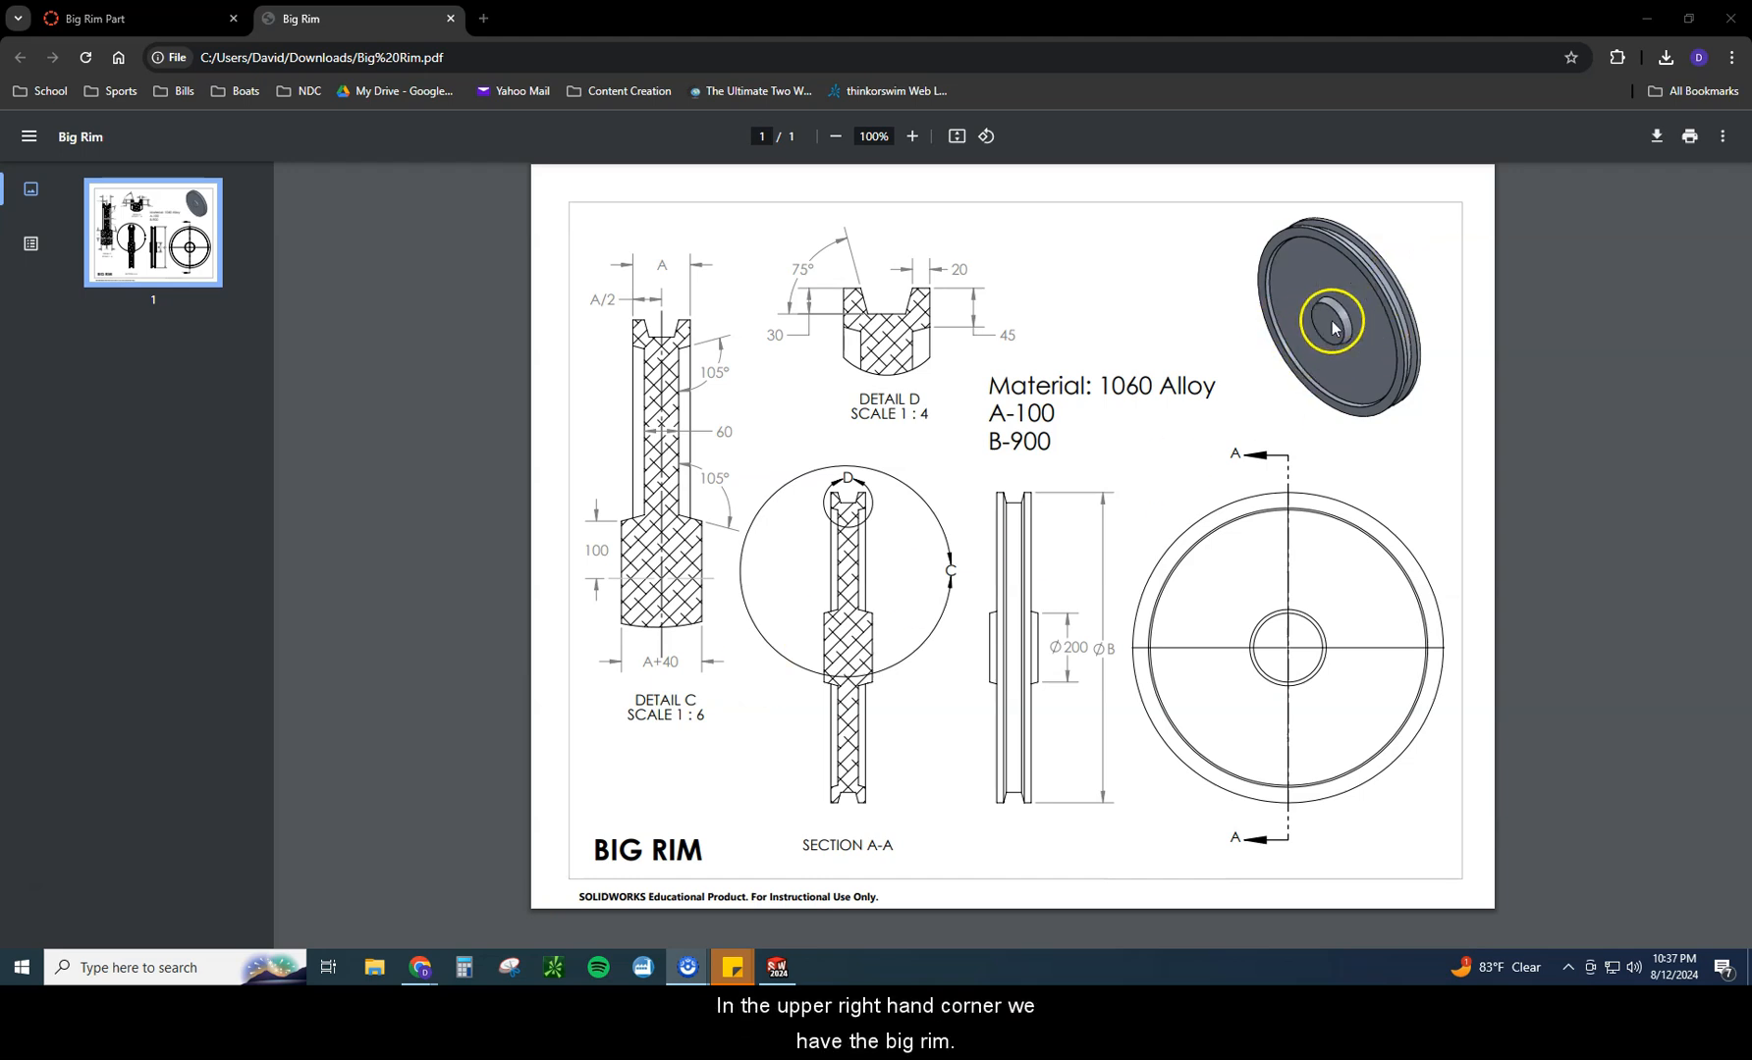
pyautogui.moveTo(1267, 297)
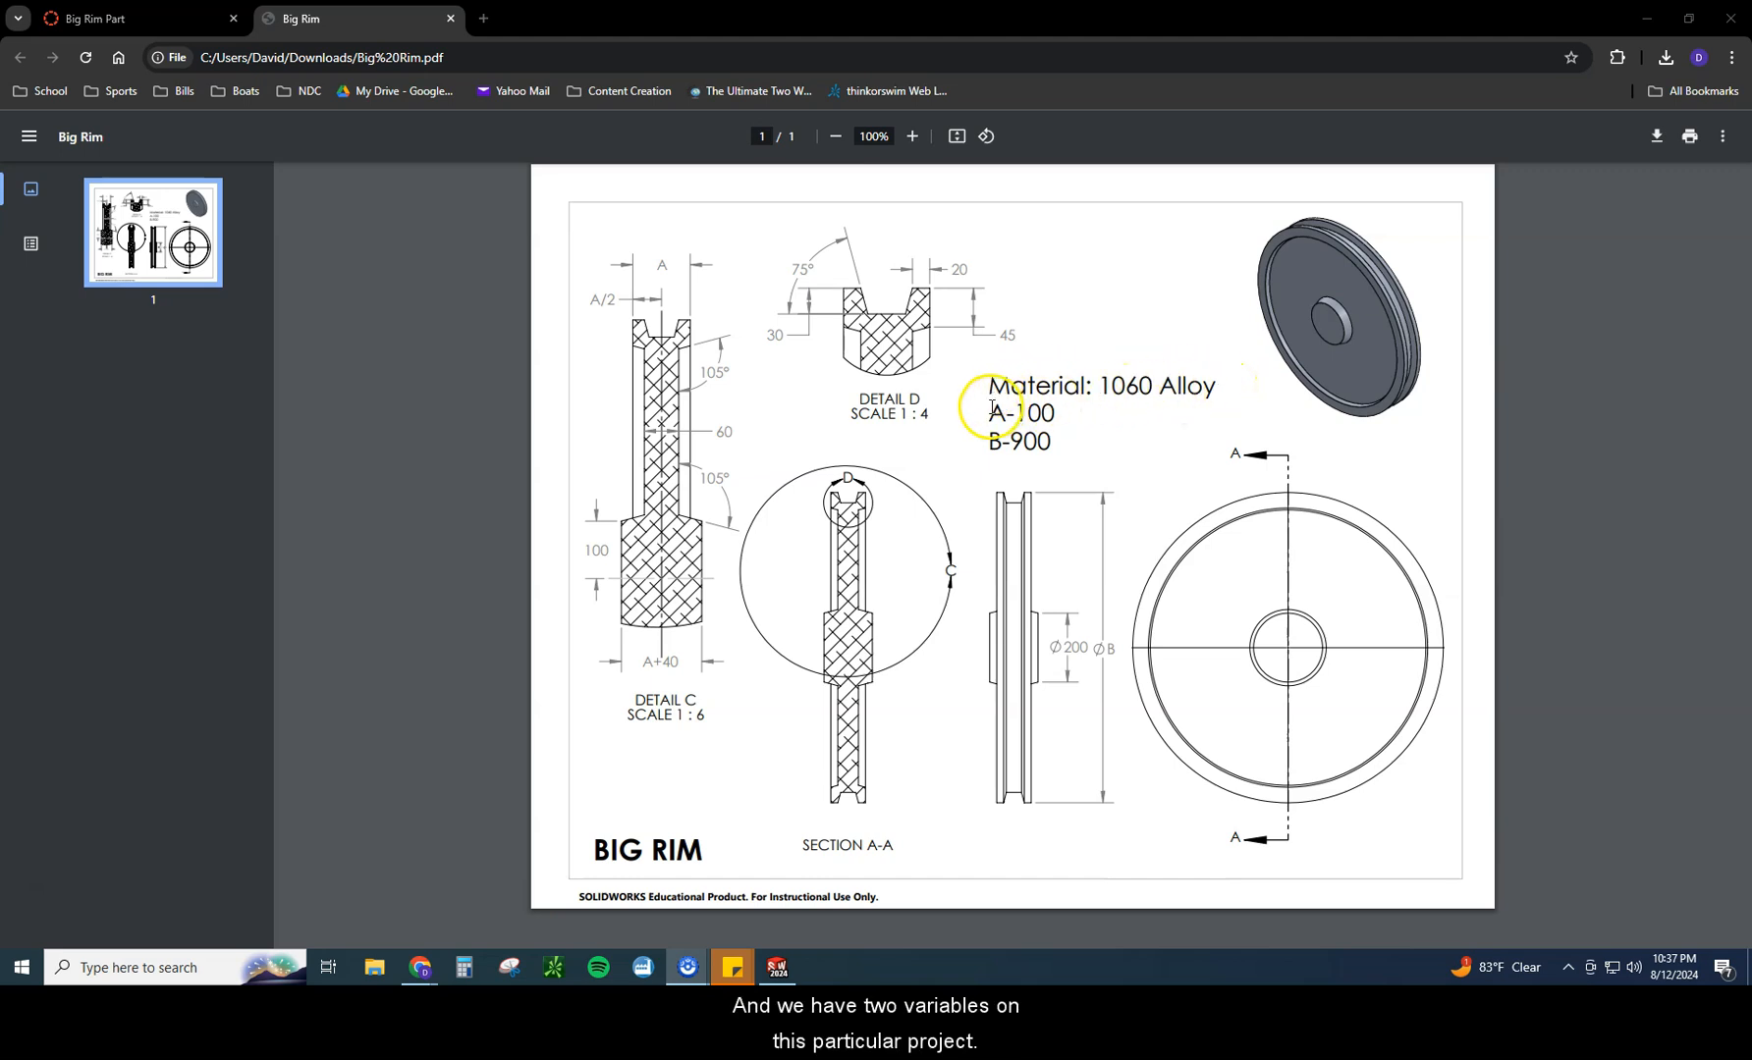
# Step: Mark the A-100 value, B diameter label and SECTION A-A label on the Big Rim drawing
pyautogui.moveTo(988, 412); pyautogui.dragTo(1065, 445)
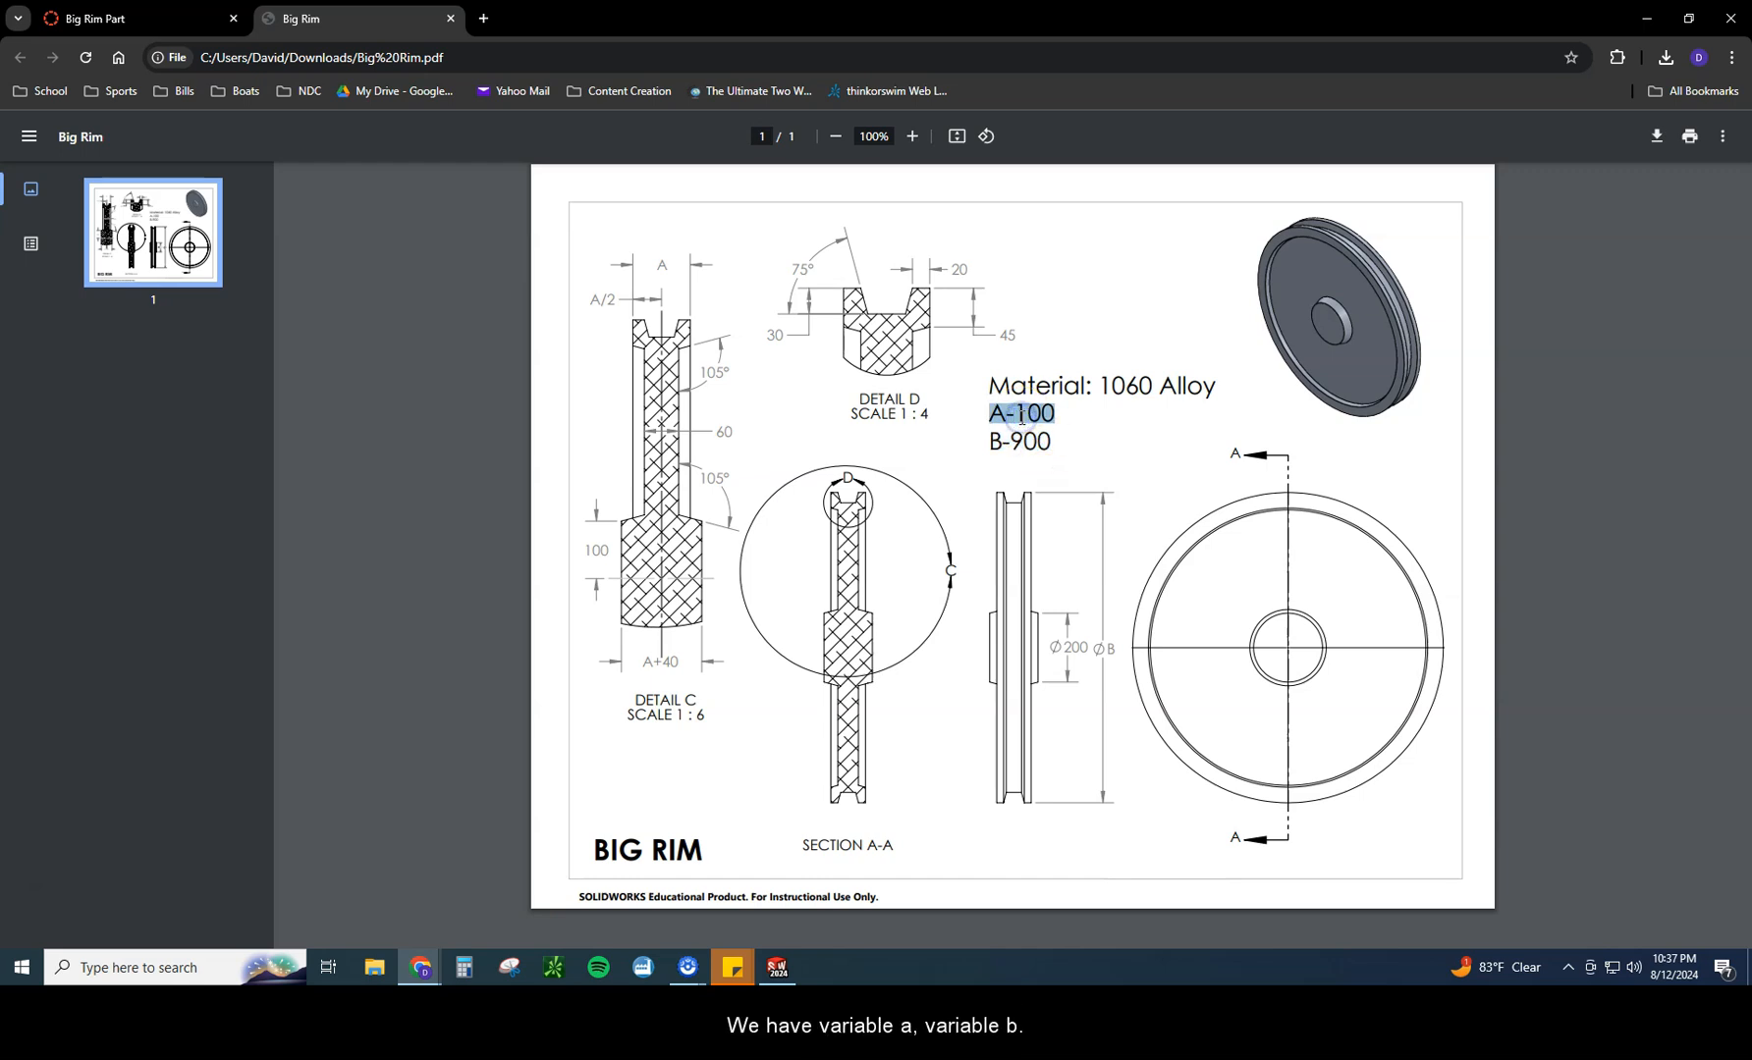
pyautogui.click(1019, 413)
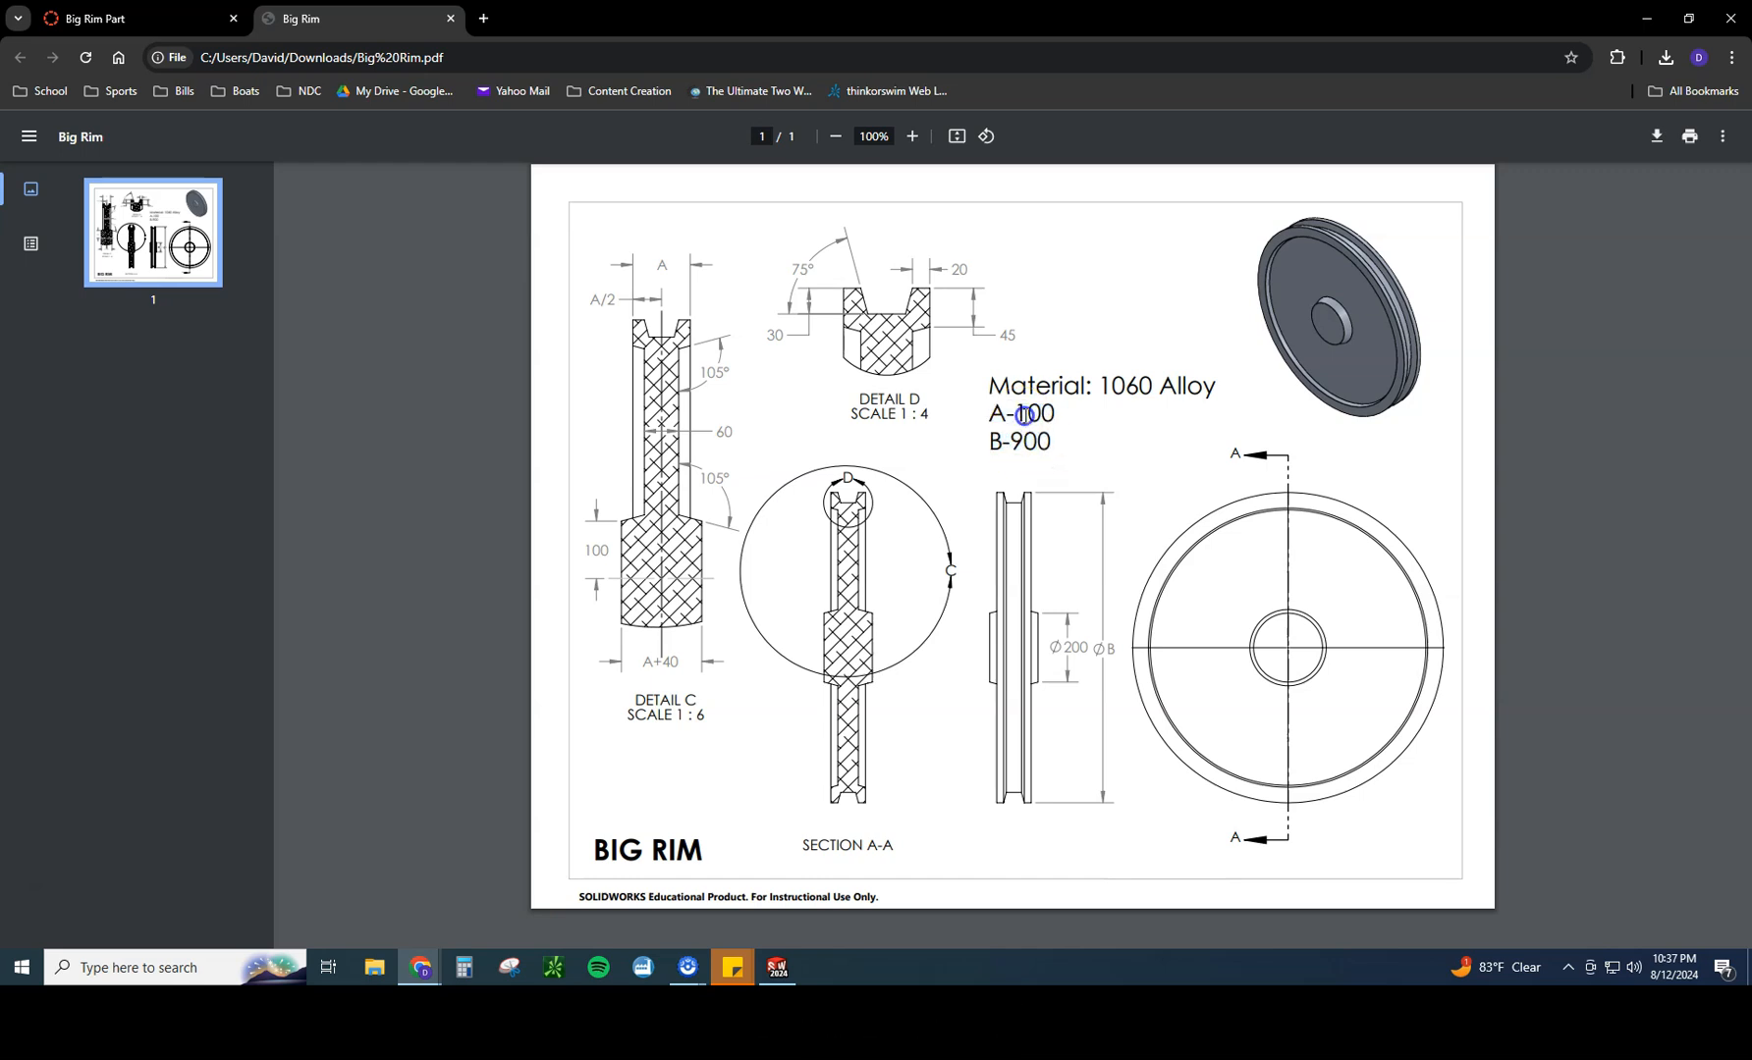
pyautogui.doubleClick(1022, 414)
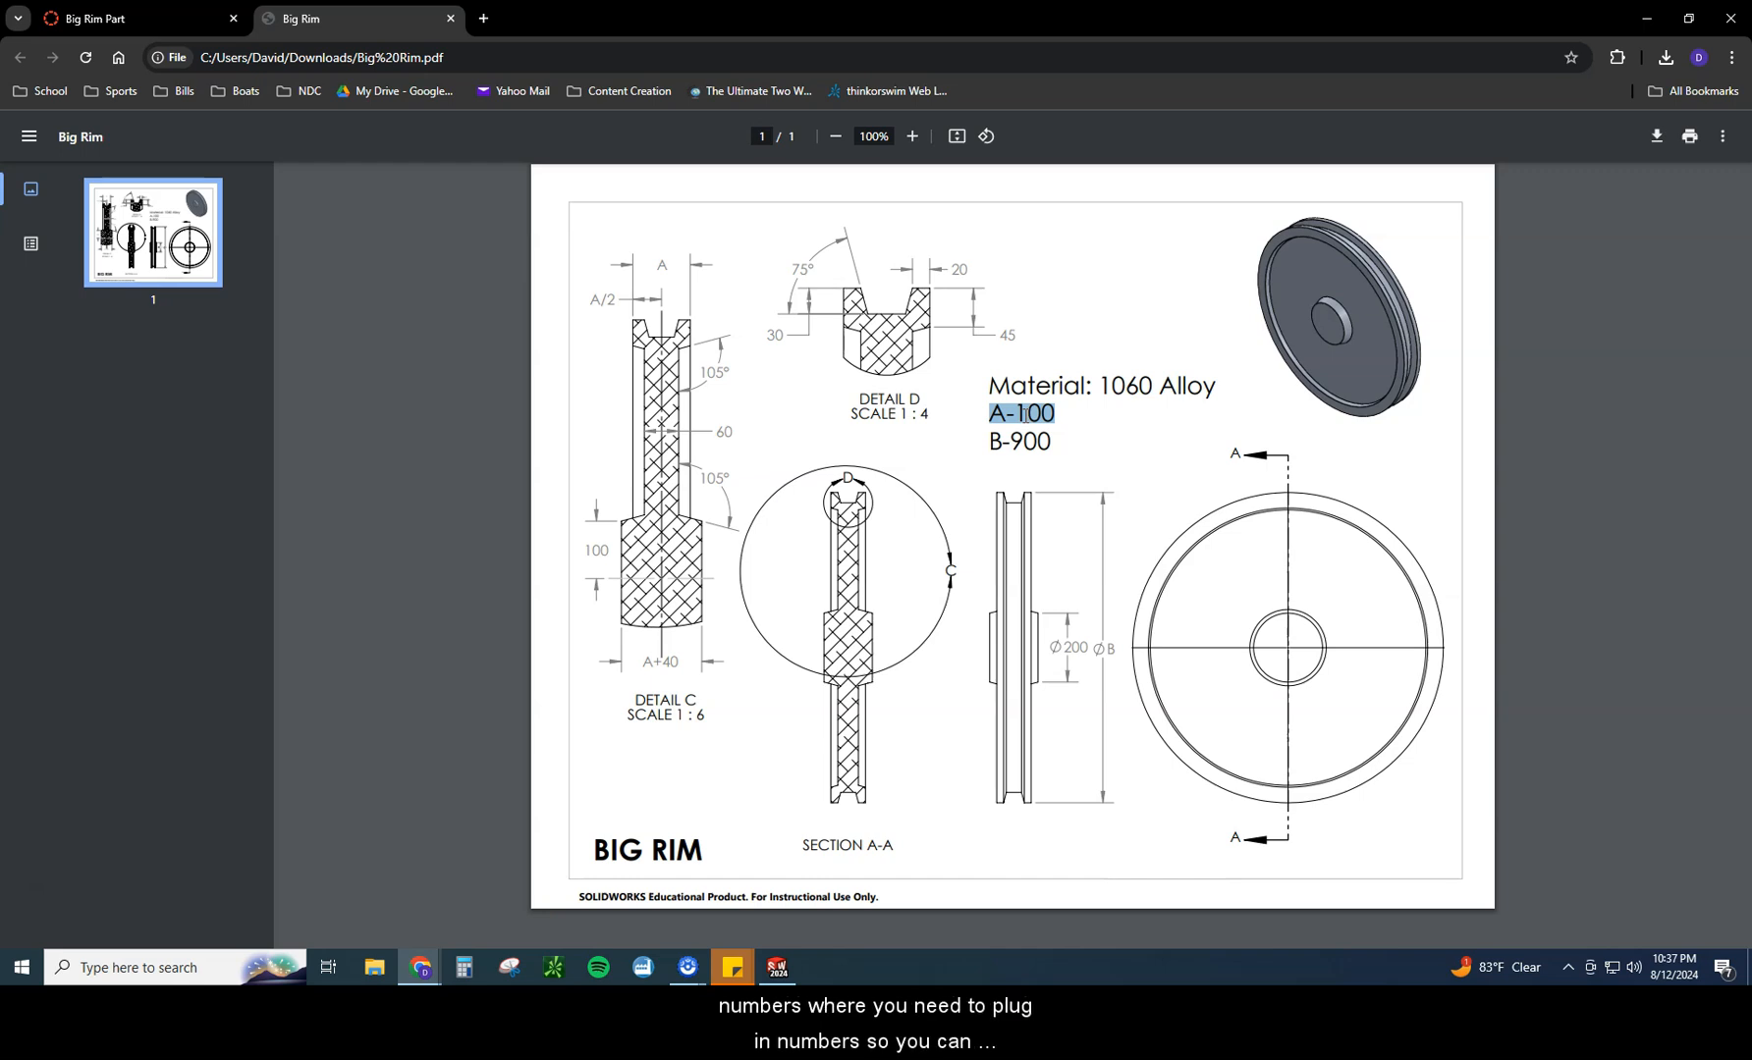
pyautogui.doubleClick(1032, 413)
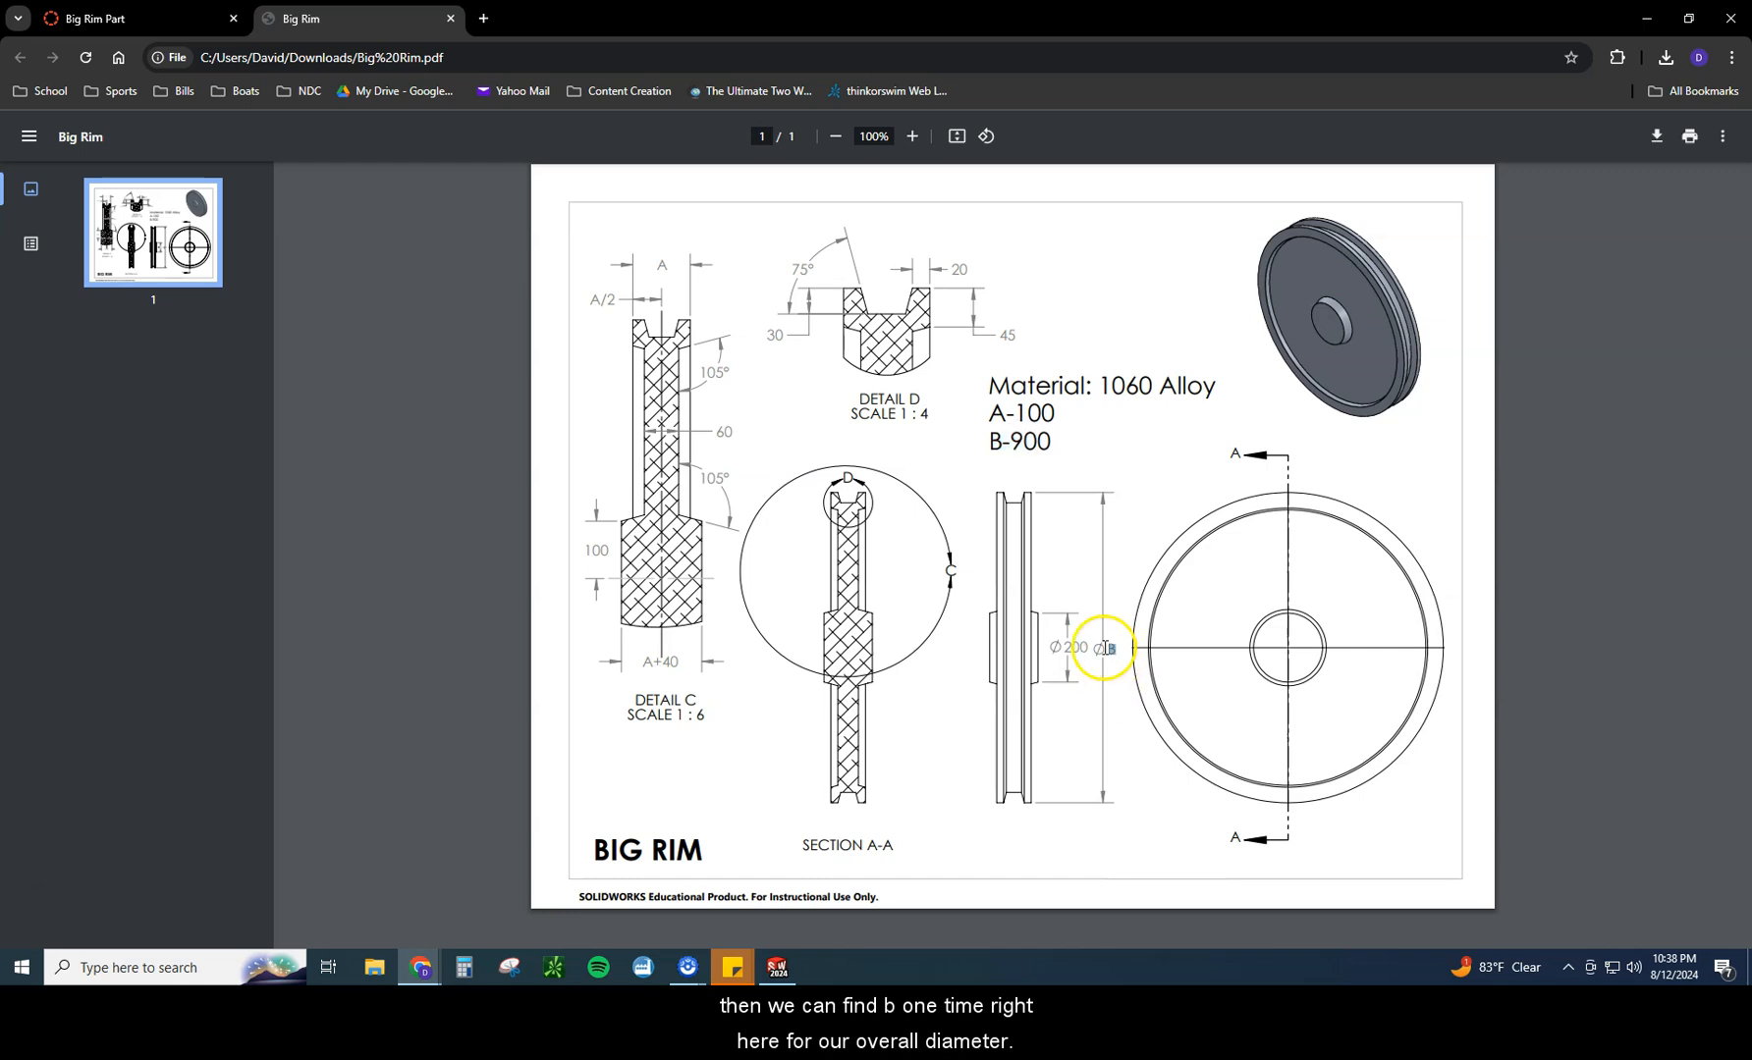
pyautogui.moveTo(1153, 783)
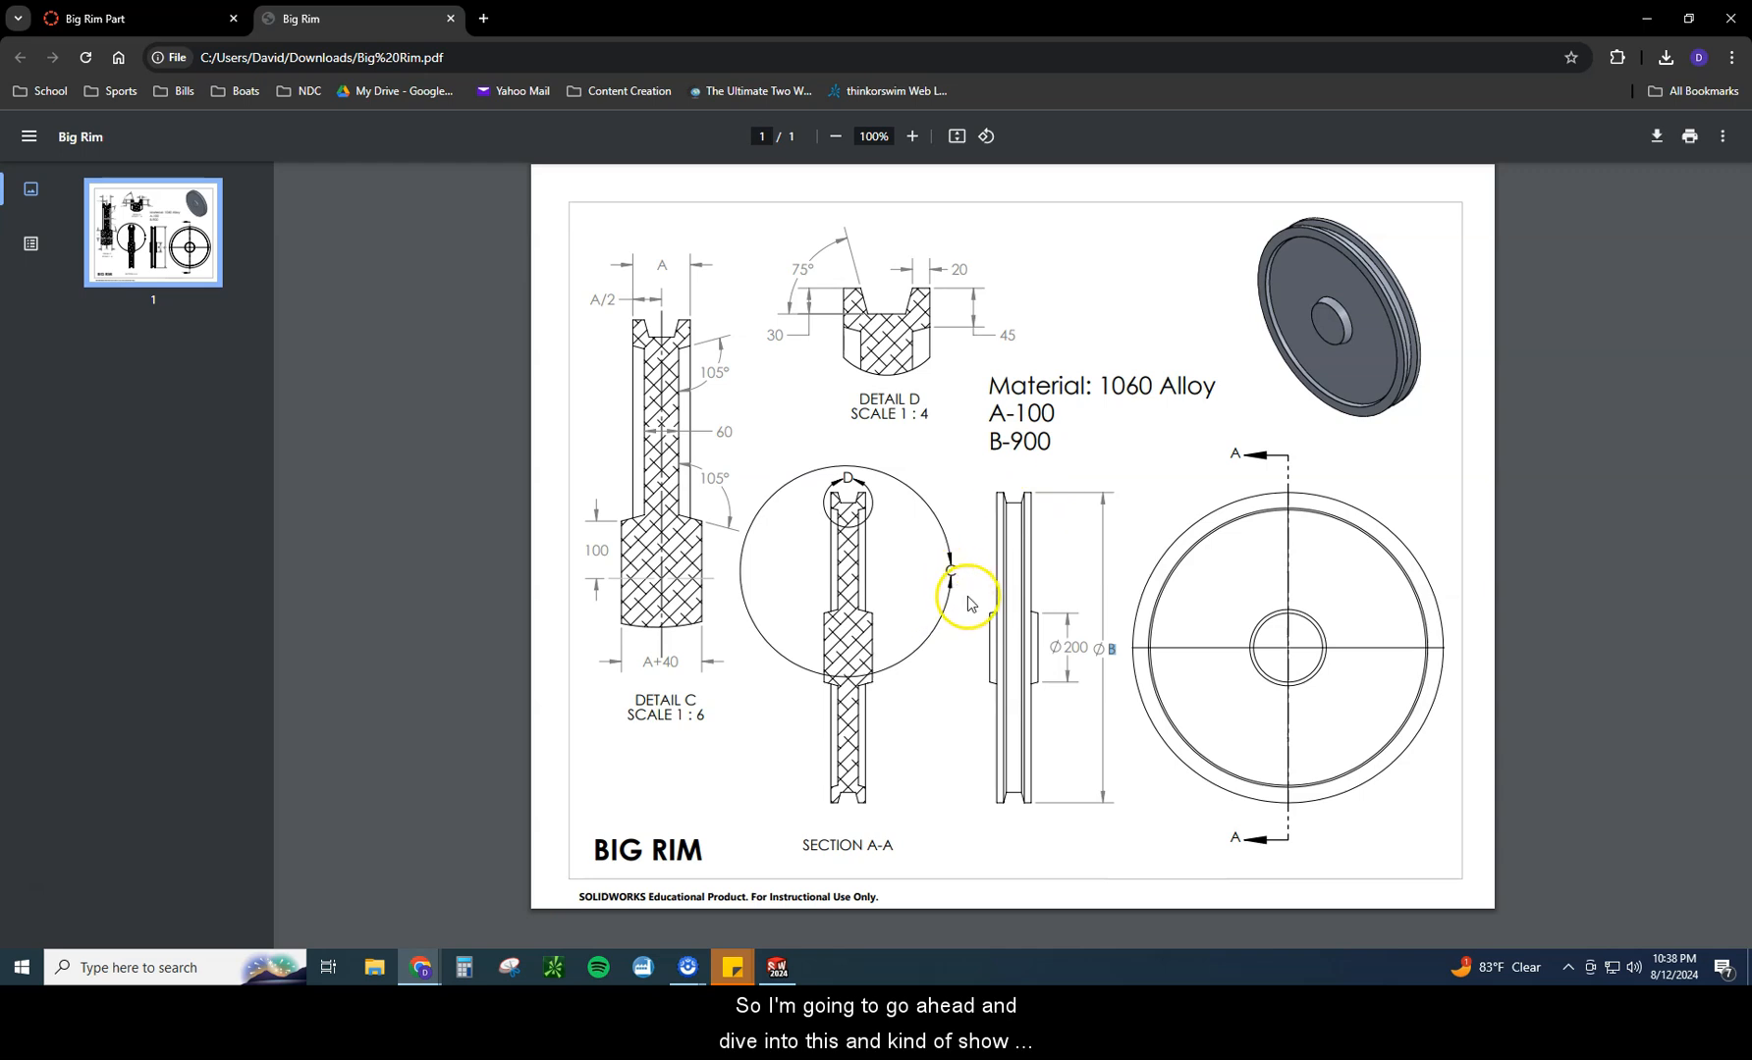
pyautogui.moveTo(1187, 516)
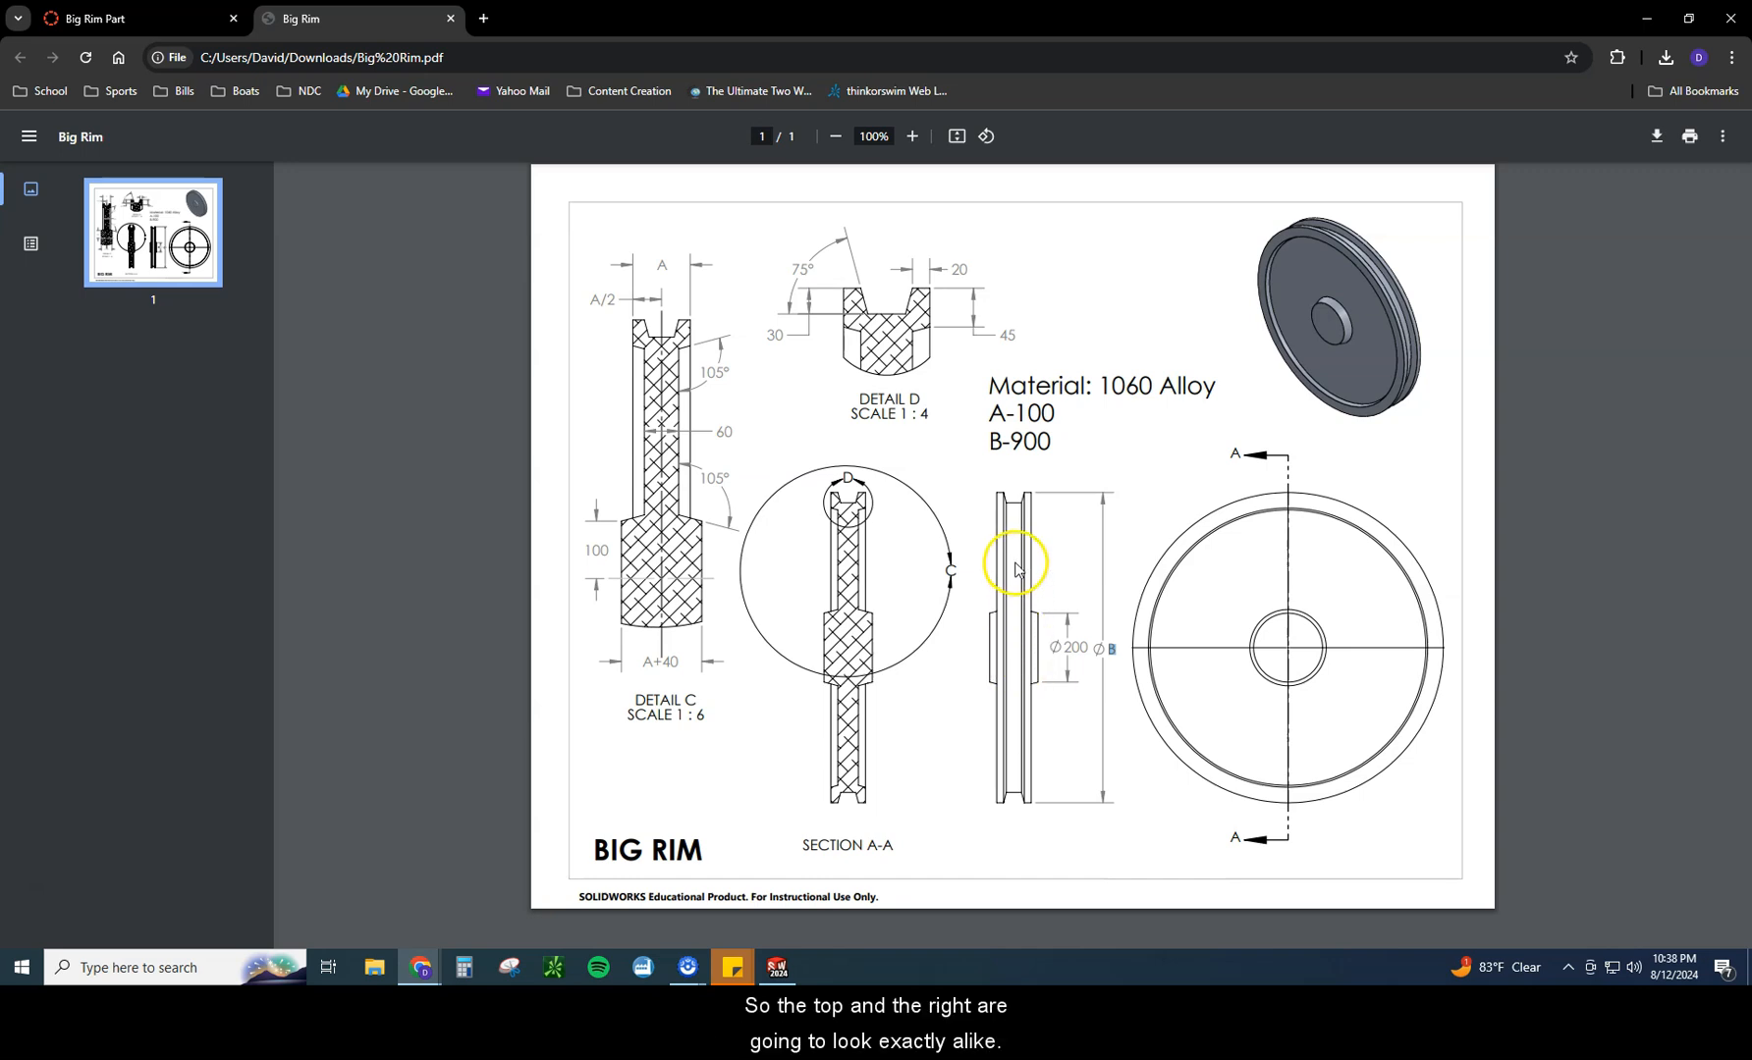
pyautogui.moveTo(1016, 778)
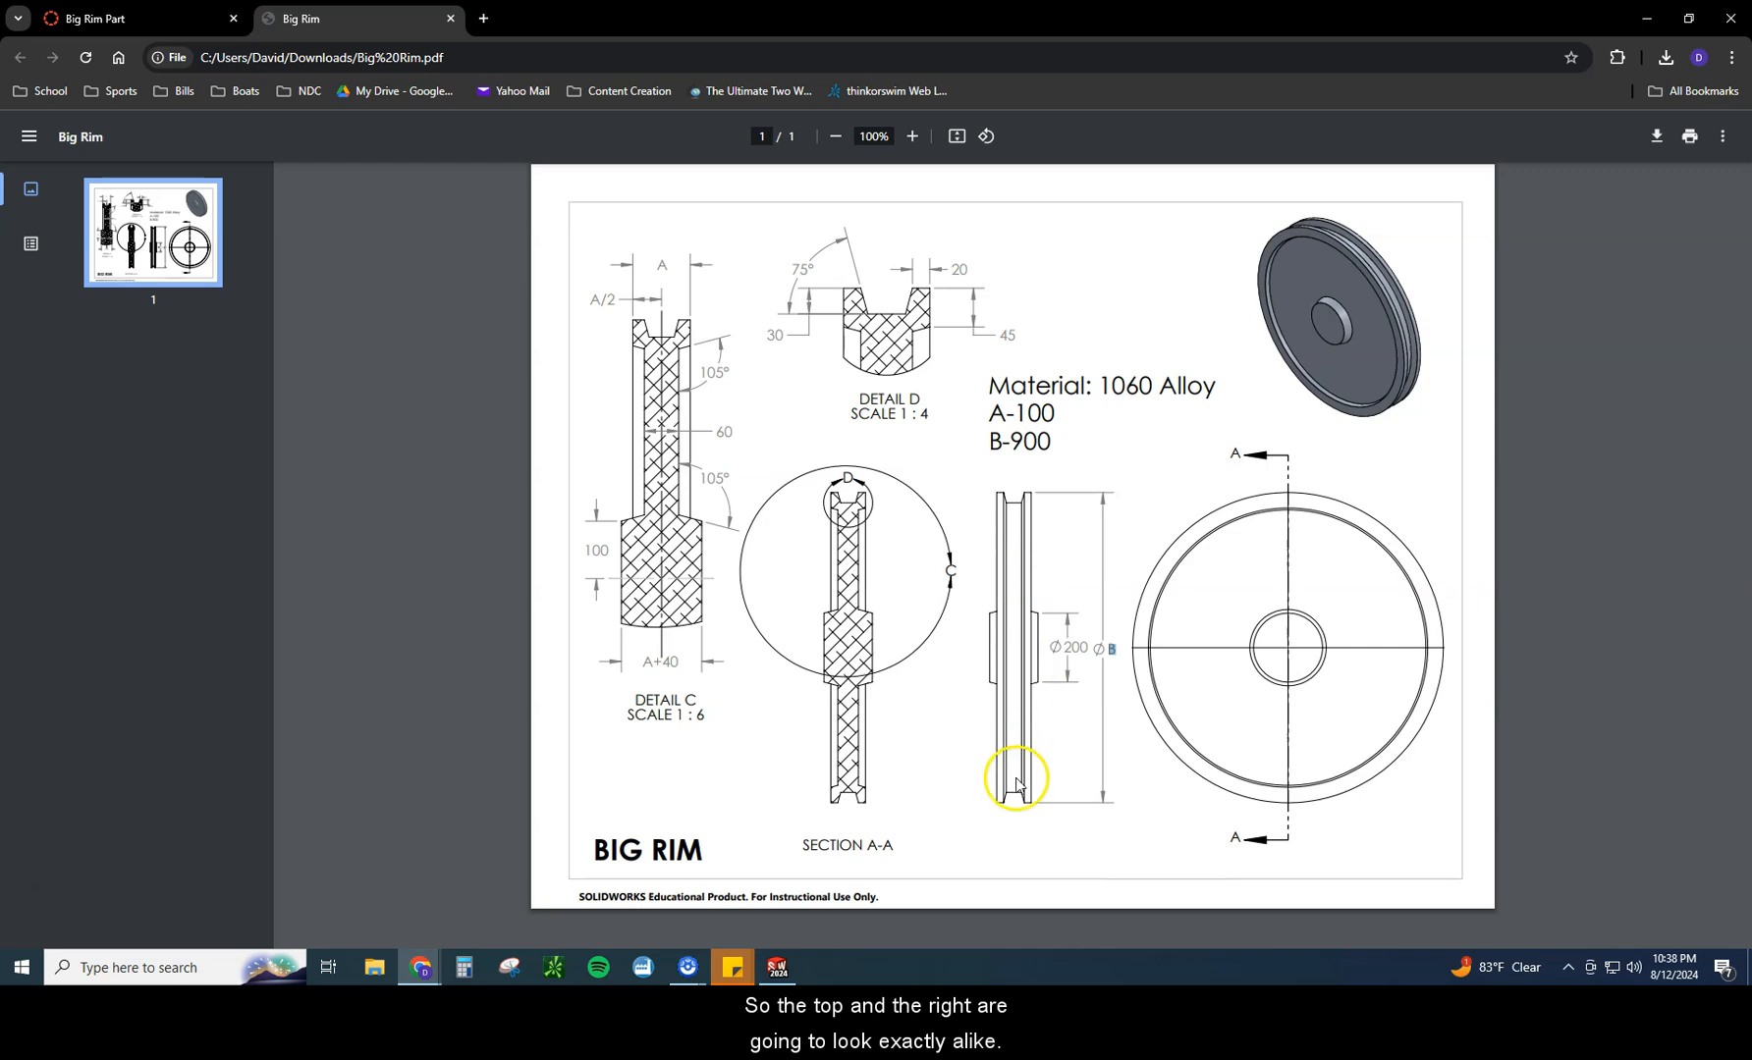
pyautogui.moveTo(1274, 459)
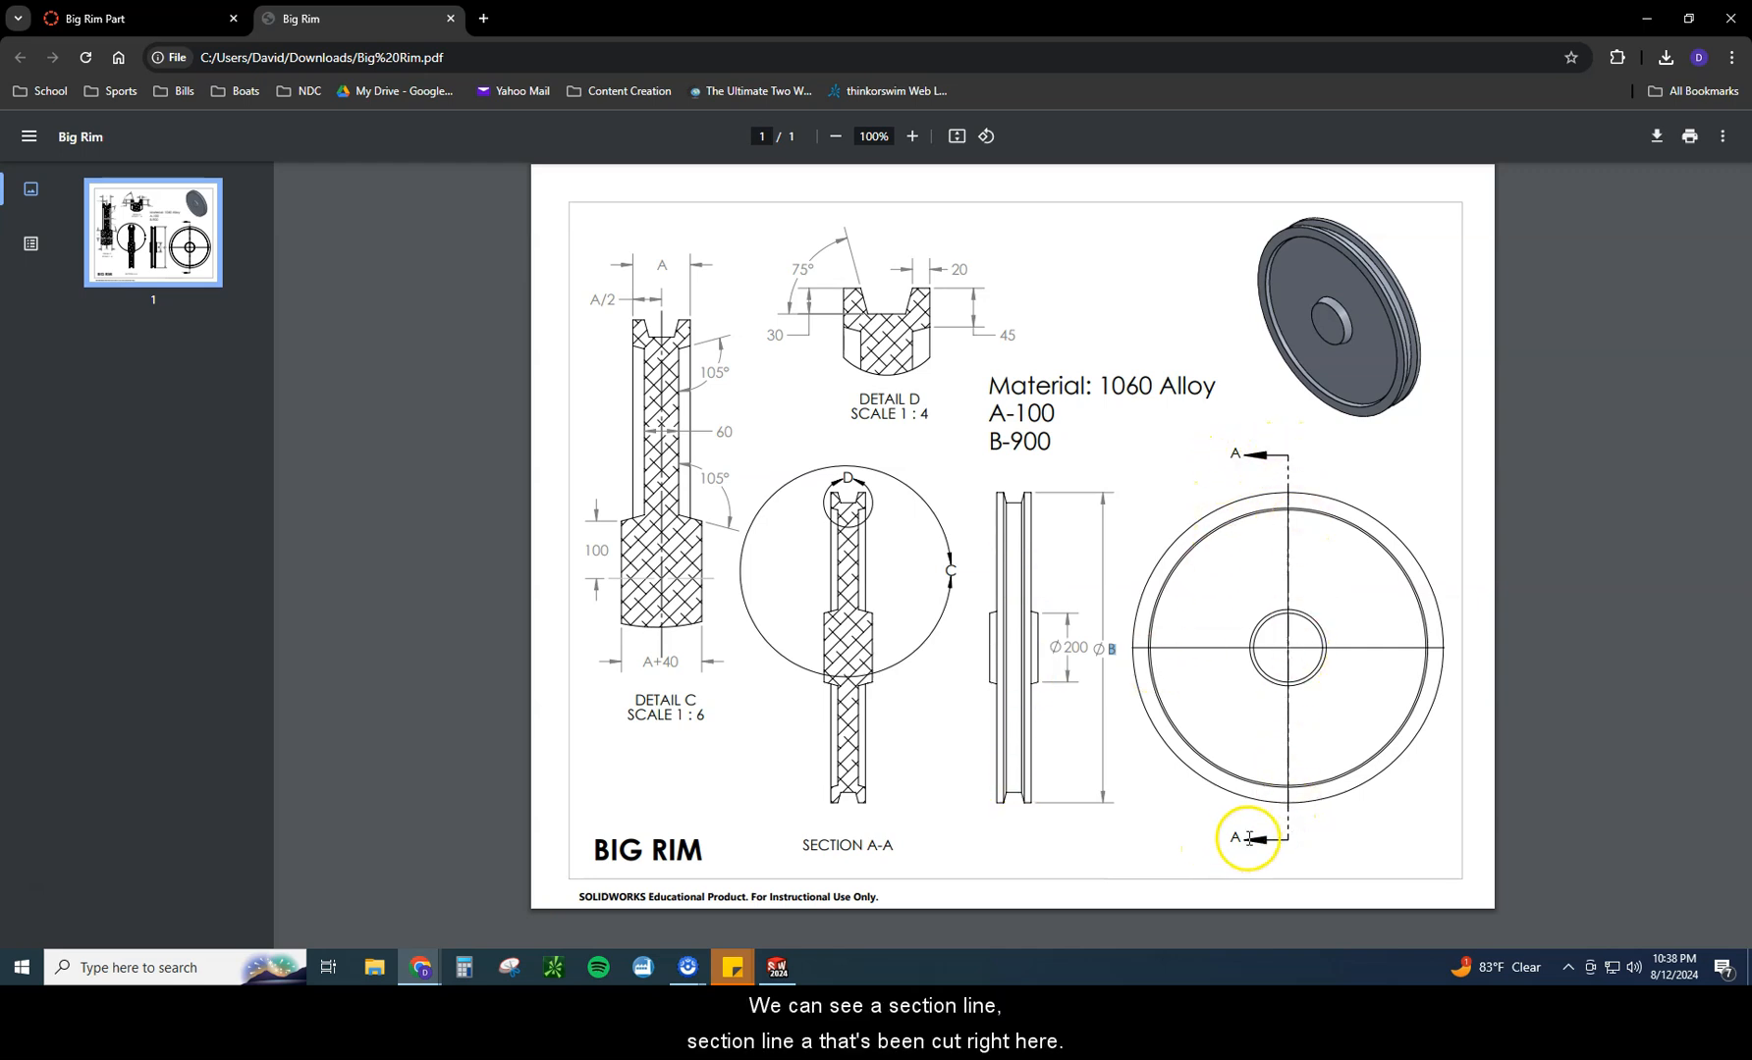
pyautogui.moveTo(876, 855)
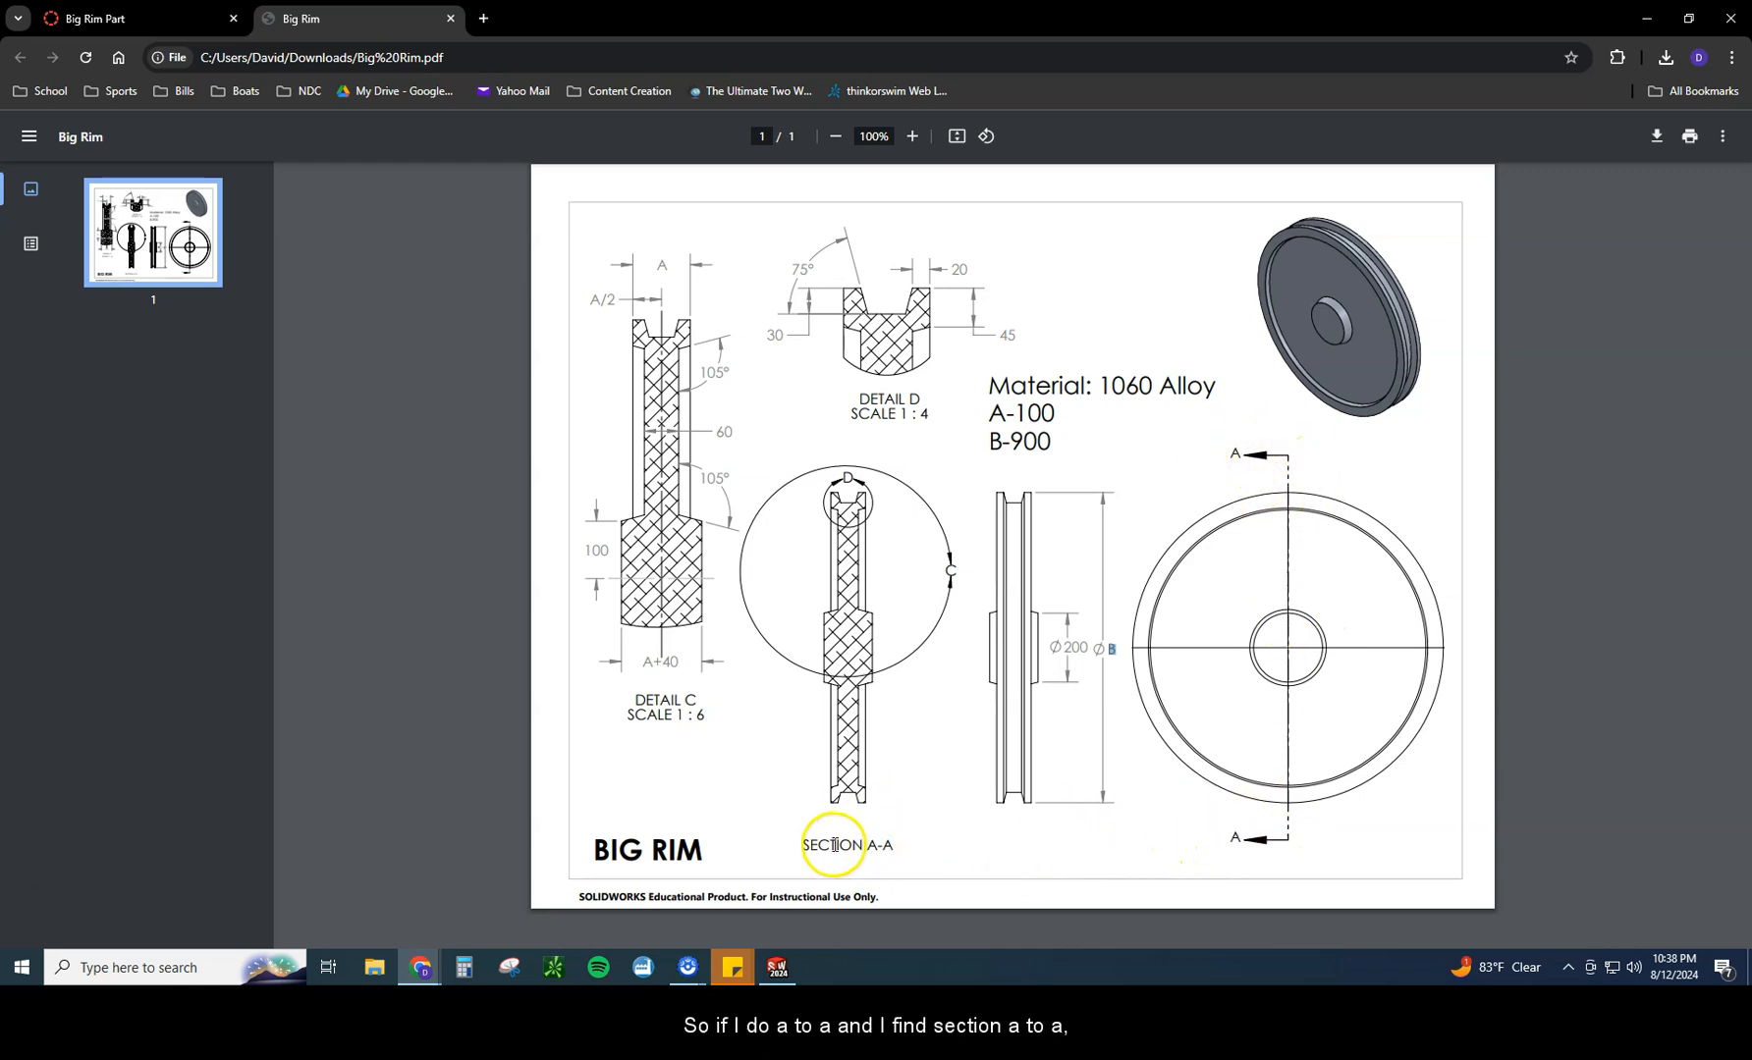
pyautogui.doubleClick(830, 844)
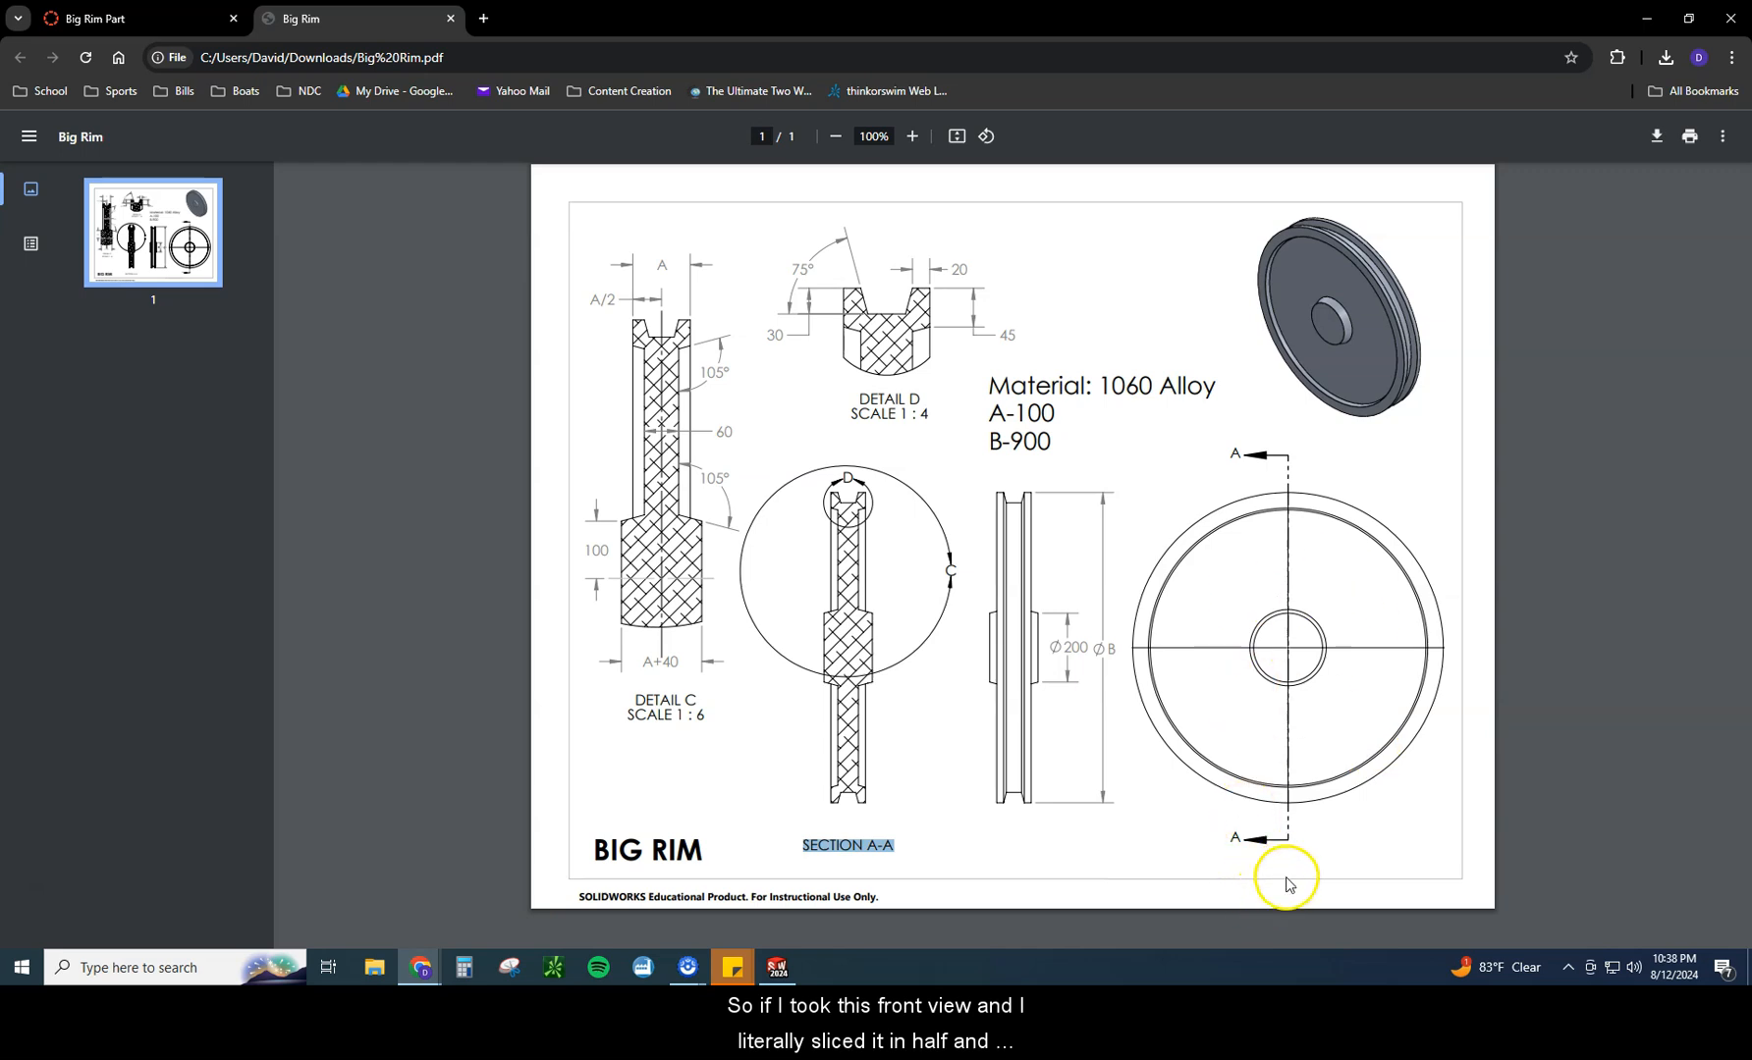
pyautogui.moveTo(1292, 475)
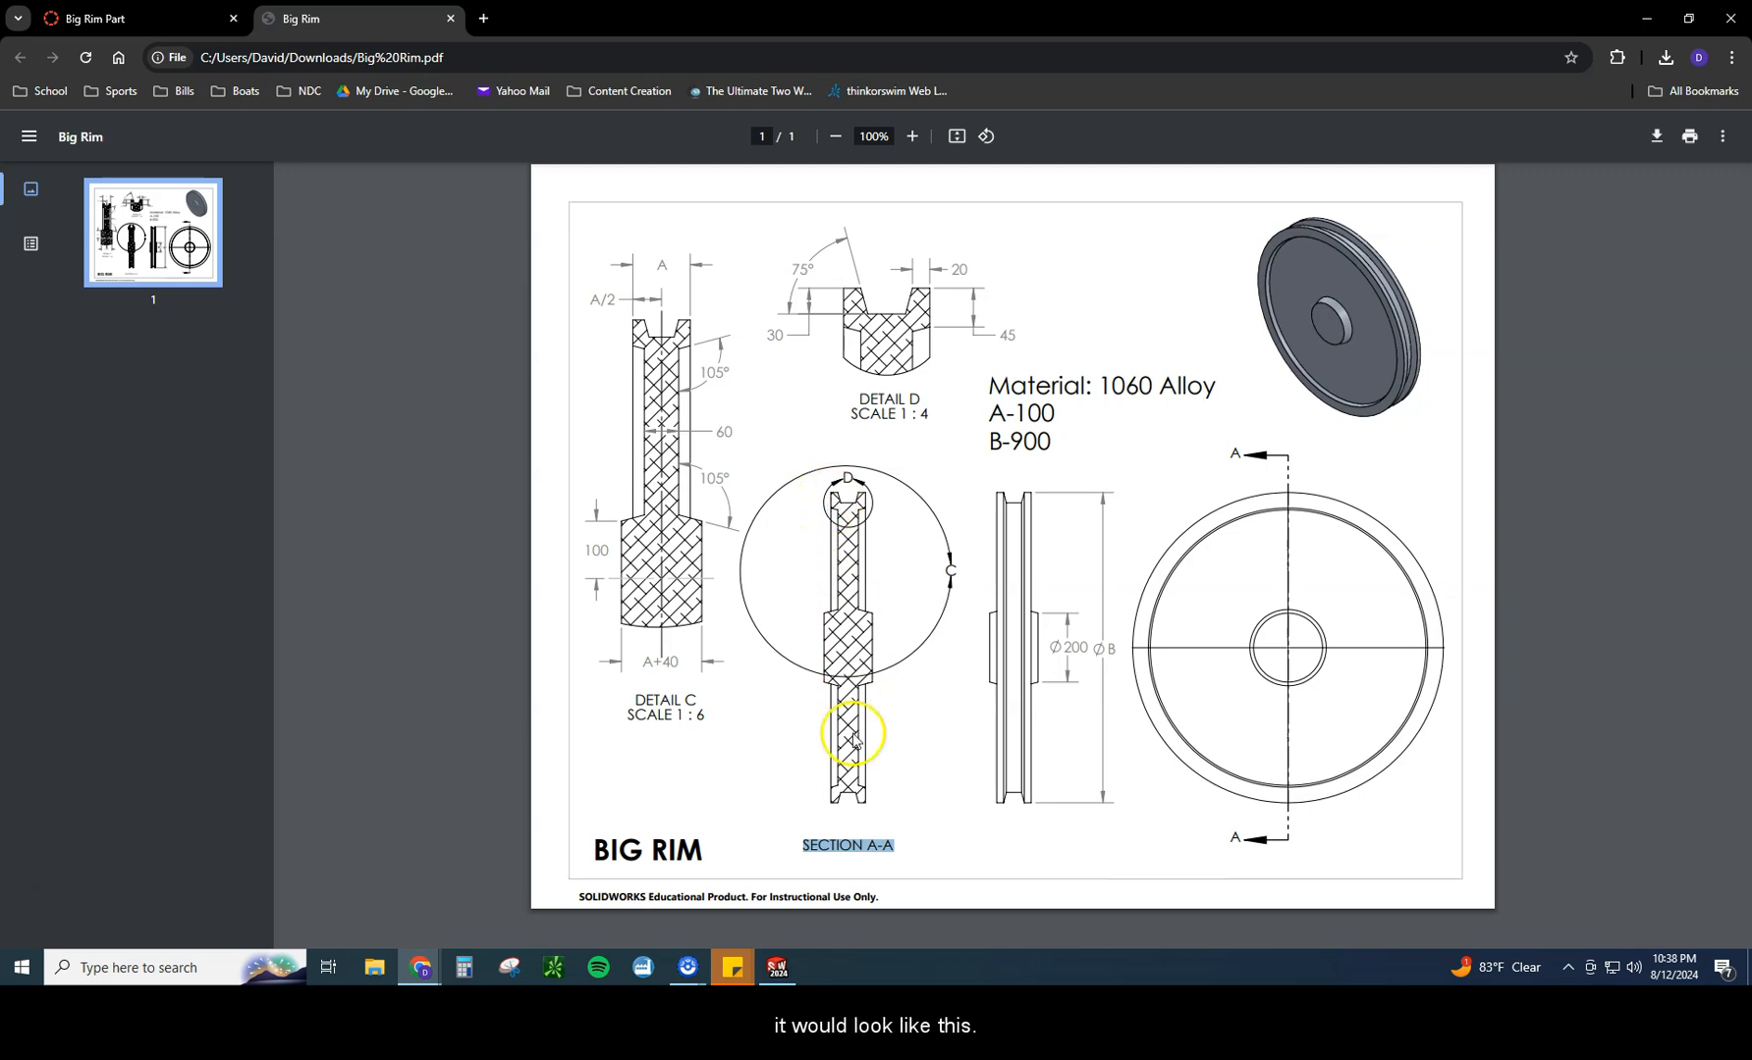
pyautogui.moveTo(838, 807)
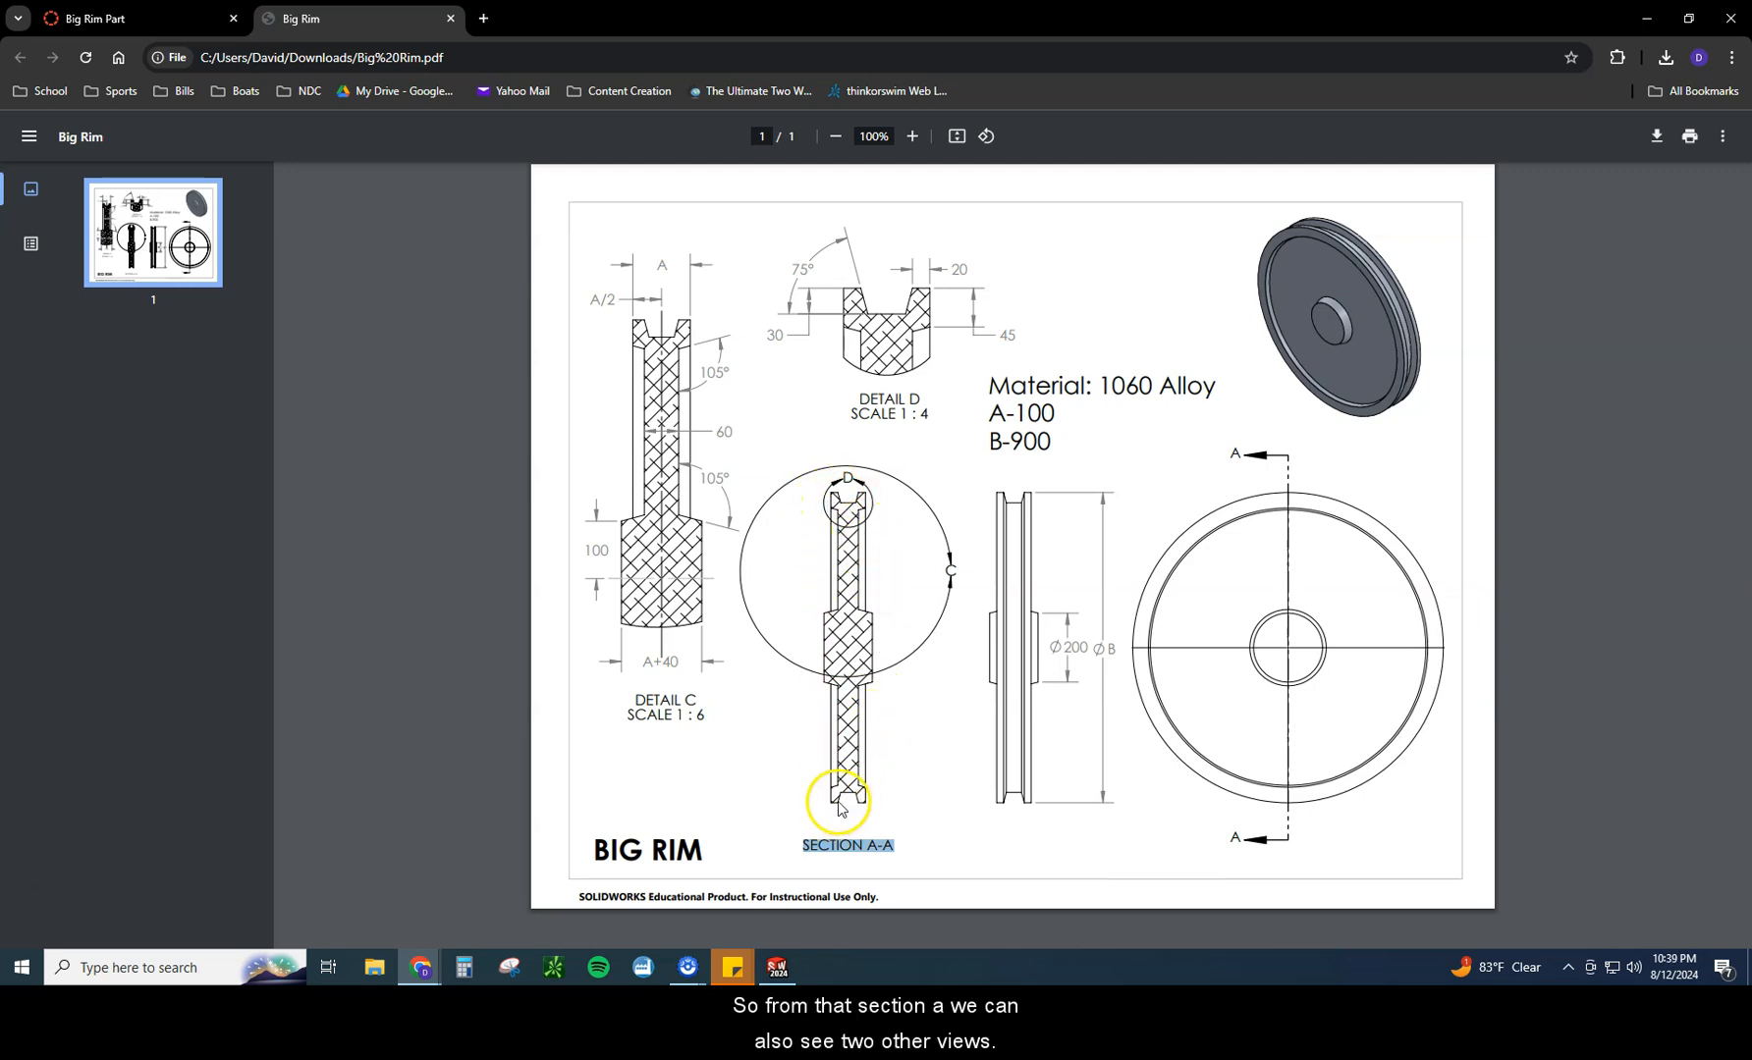
pyautogui.moveTo(782, 516)
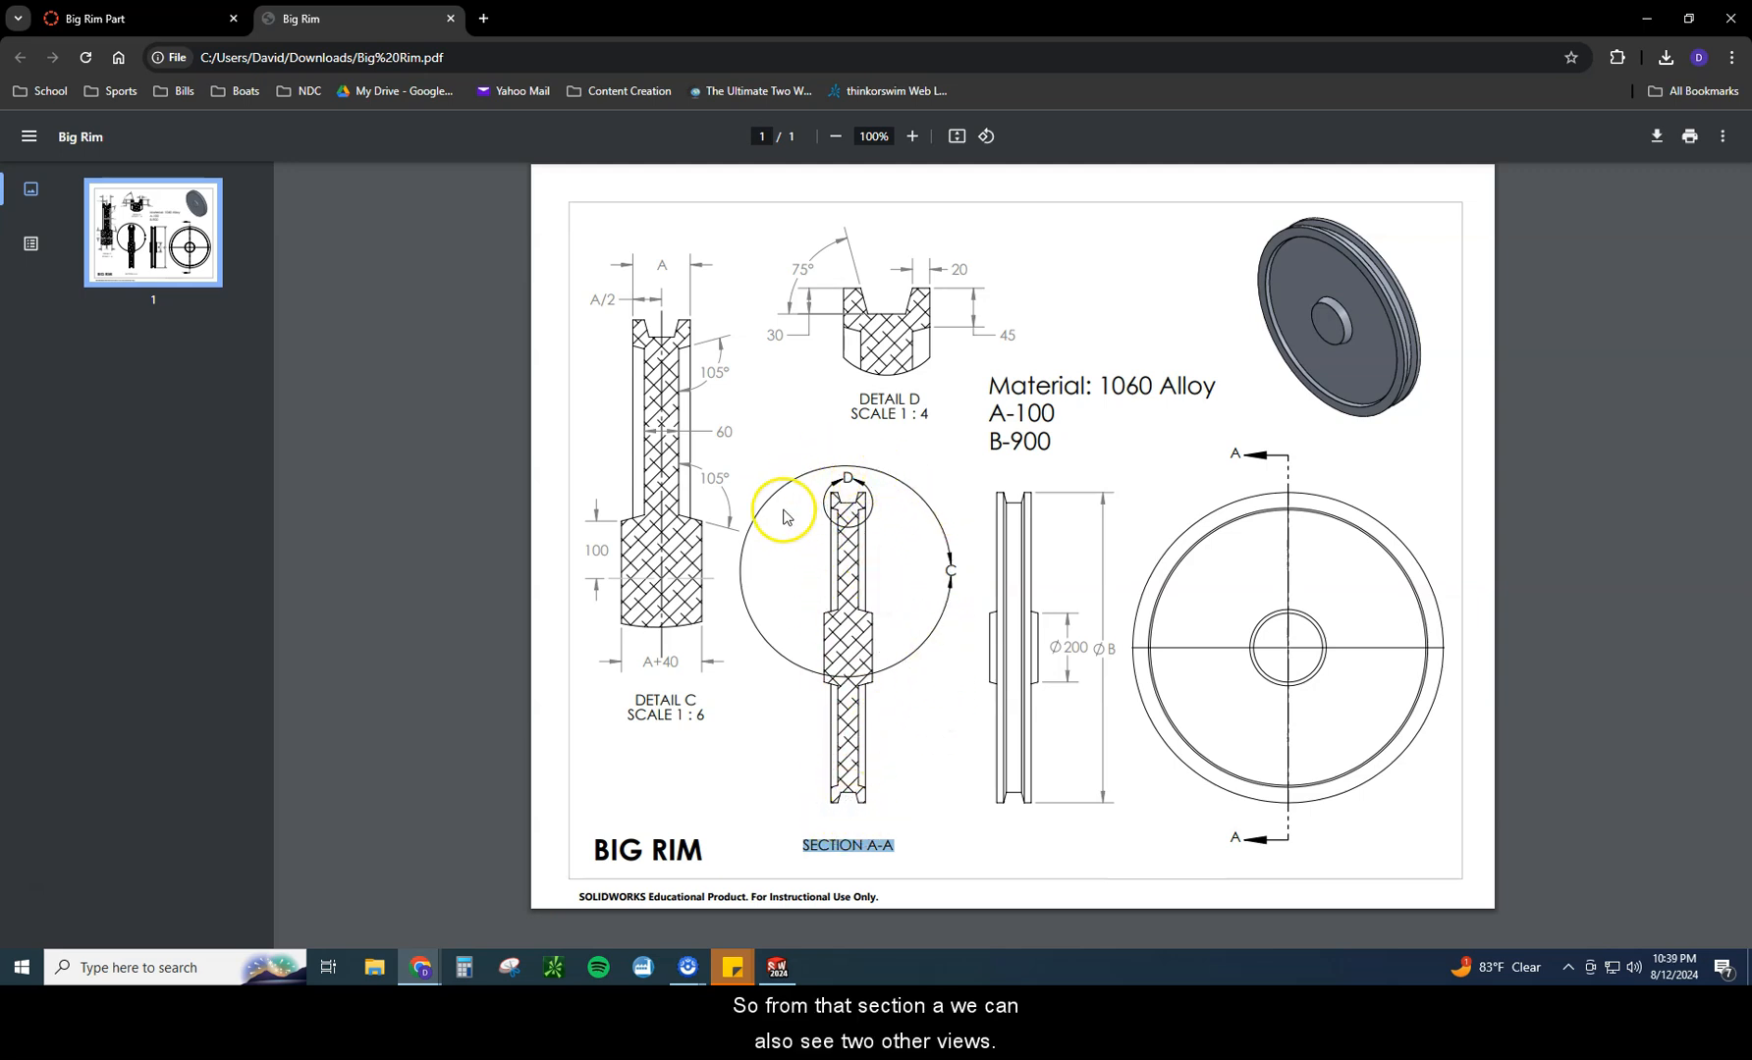
pyautogui.moveTo(951, 568)
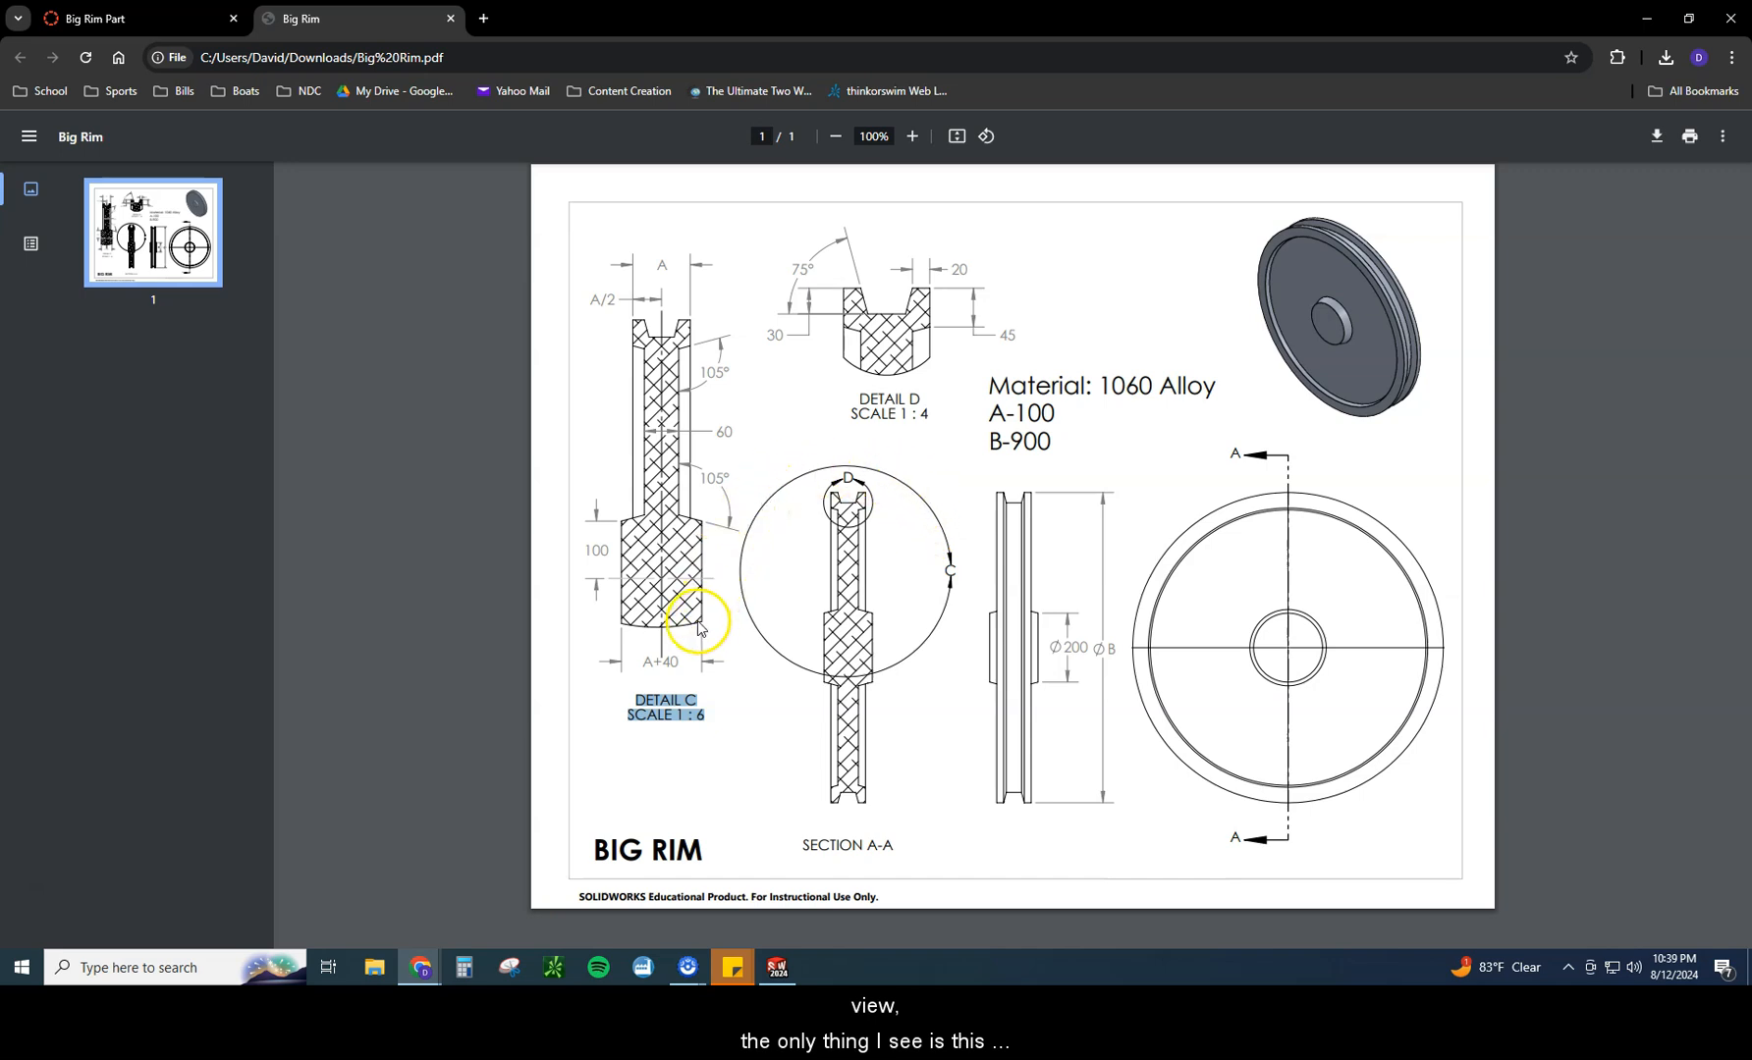
pyautogui.moveTo(619, 634)
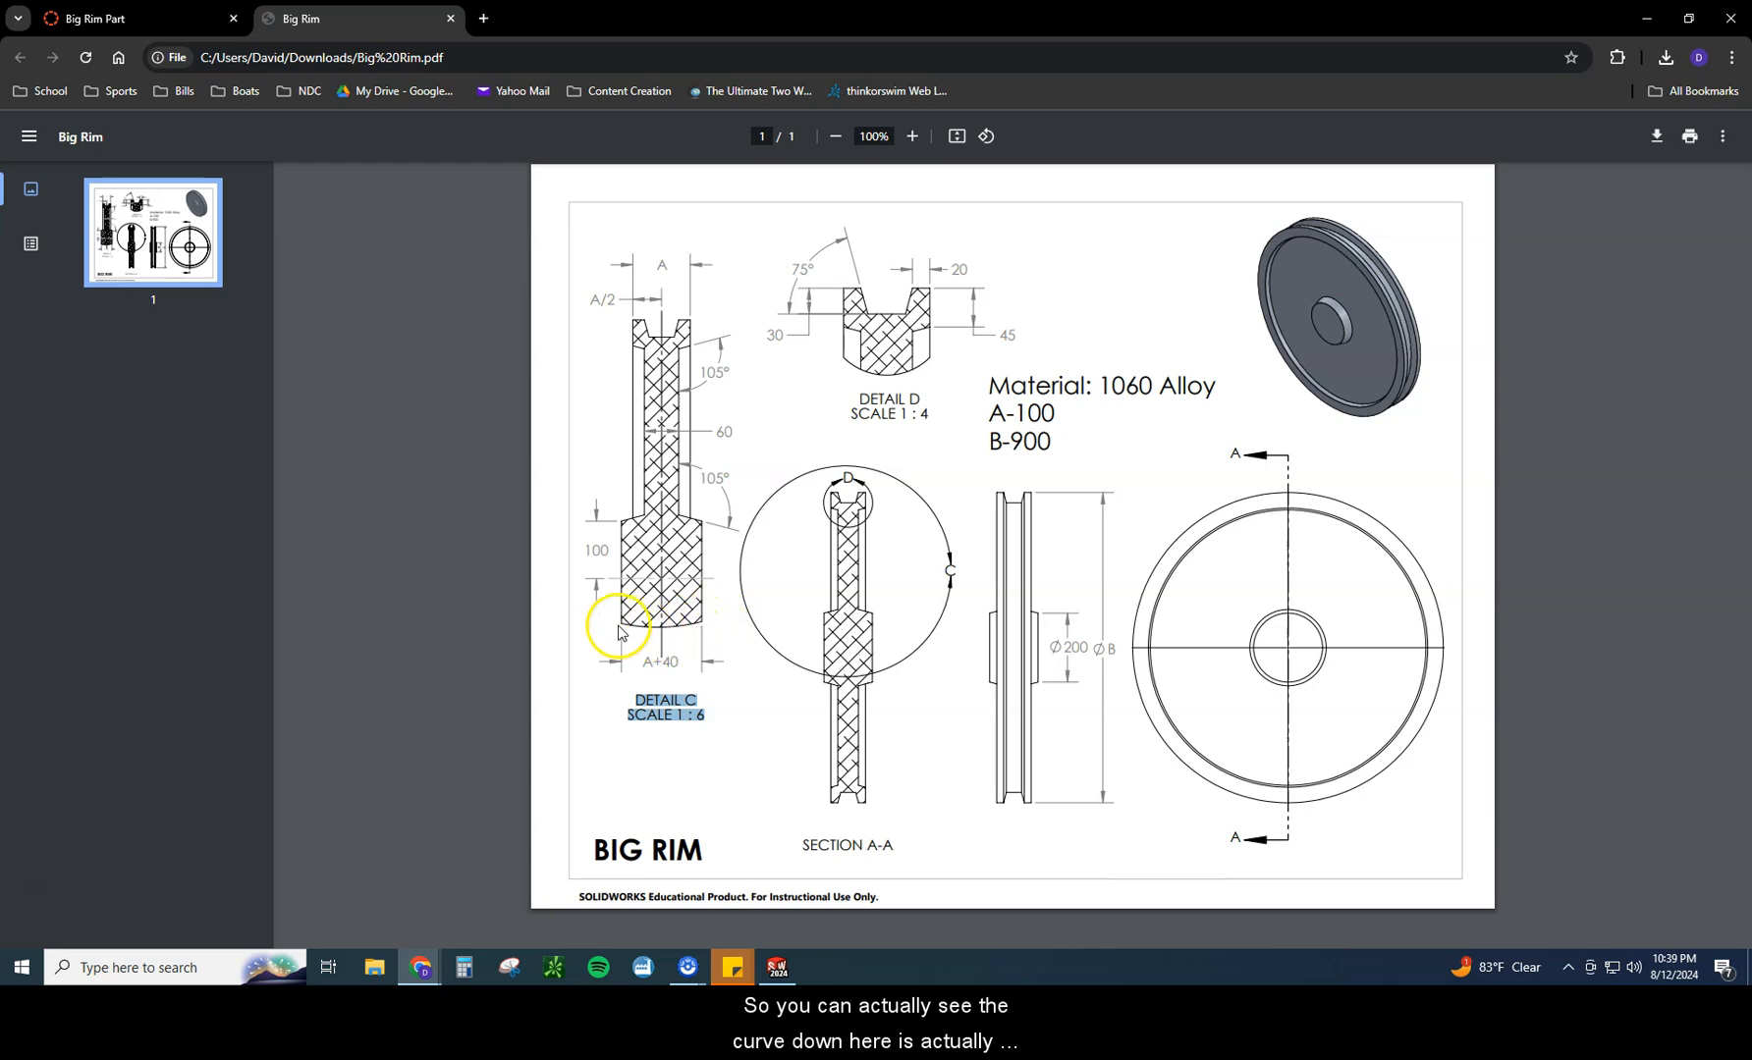
pyautogui.moveTo(879, 671)
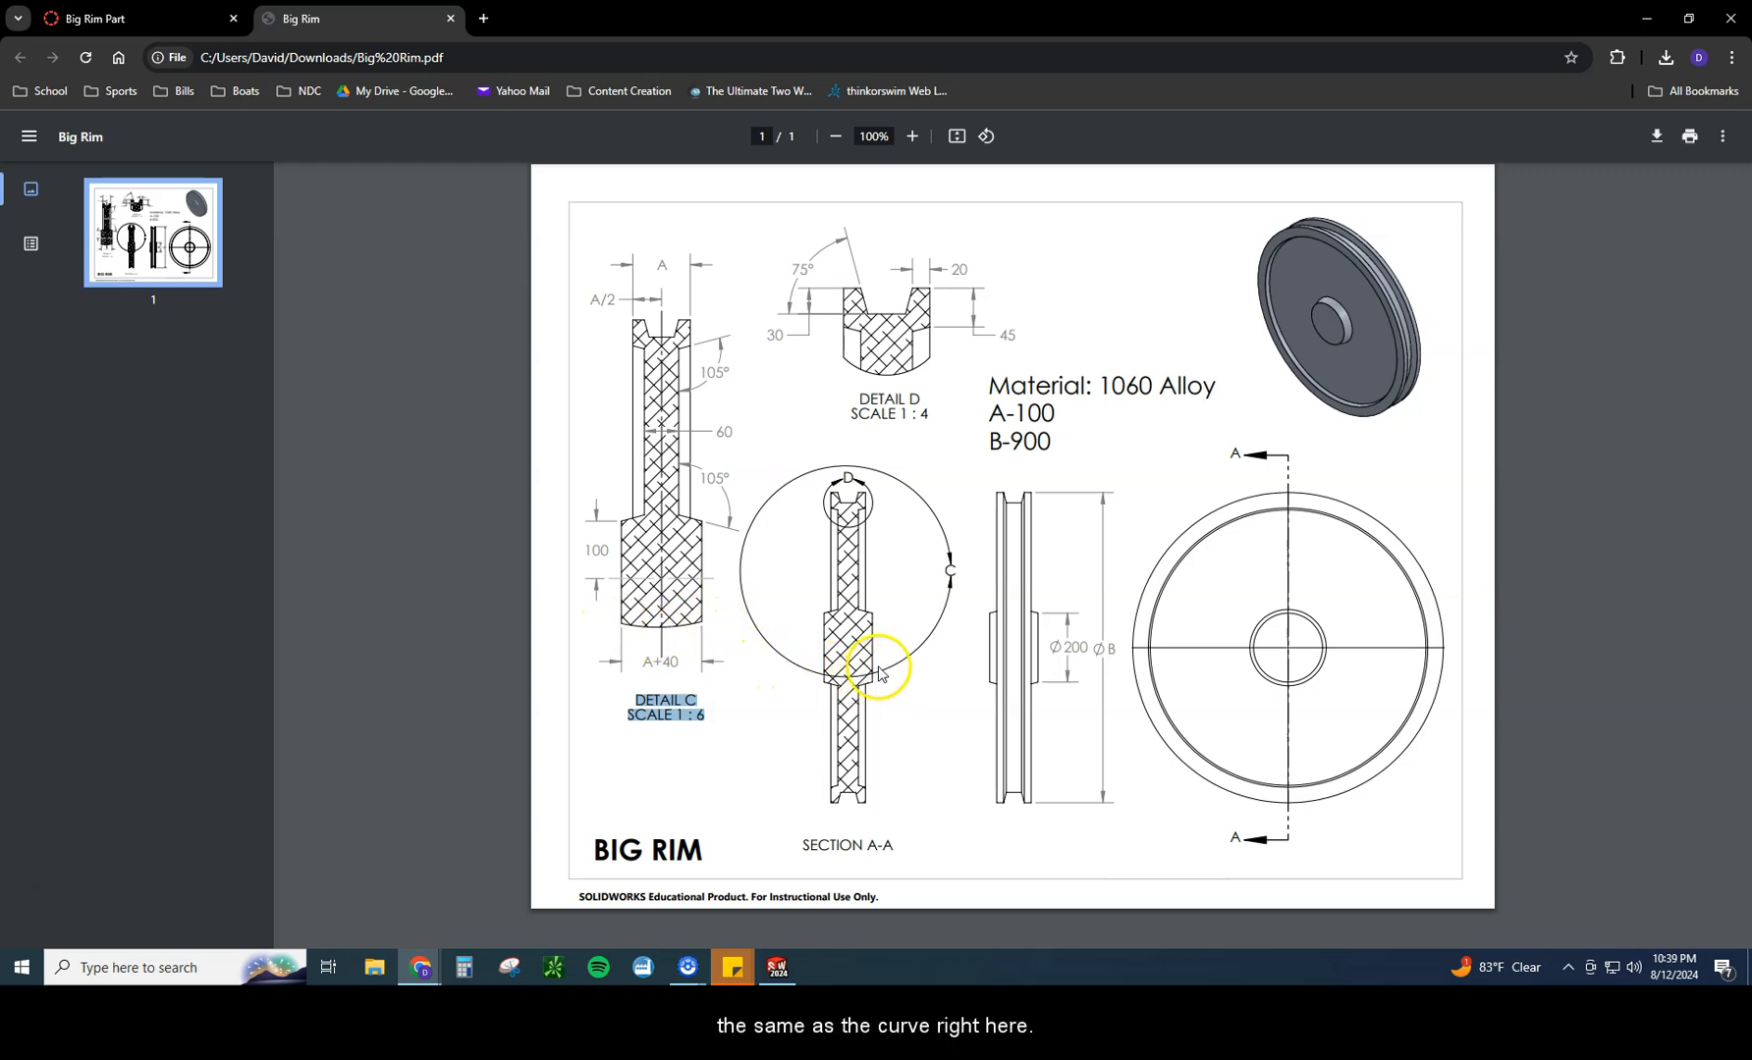
pyautogui.moveTo(947, 623)
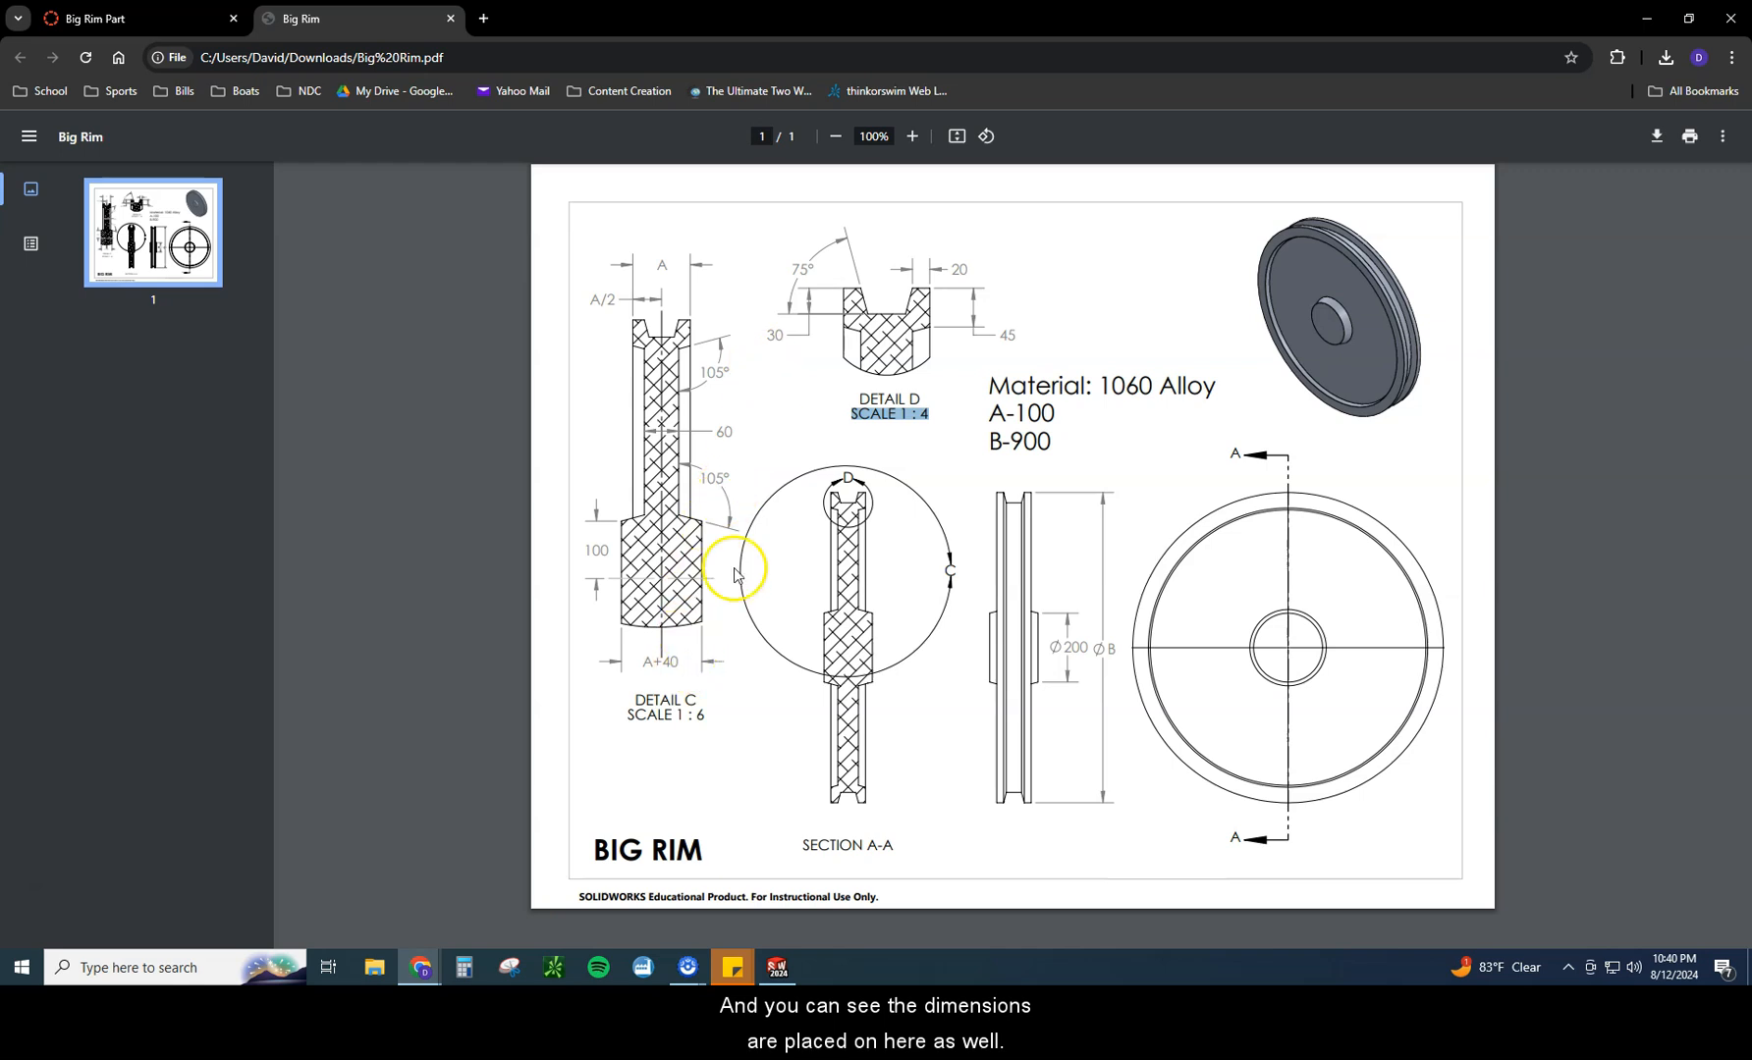
pyautogui.moveTo(1089, 715)
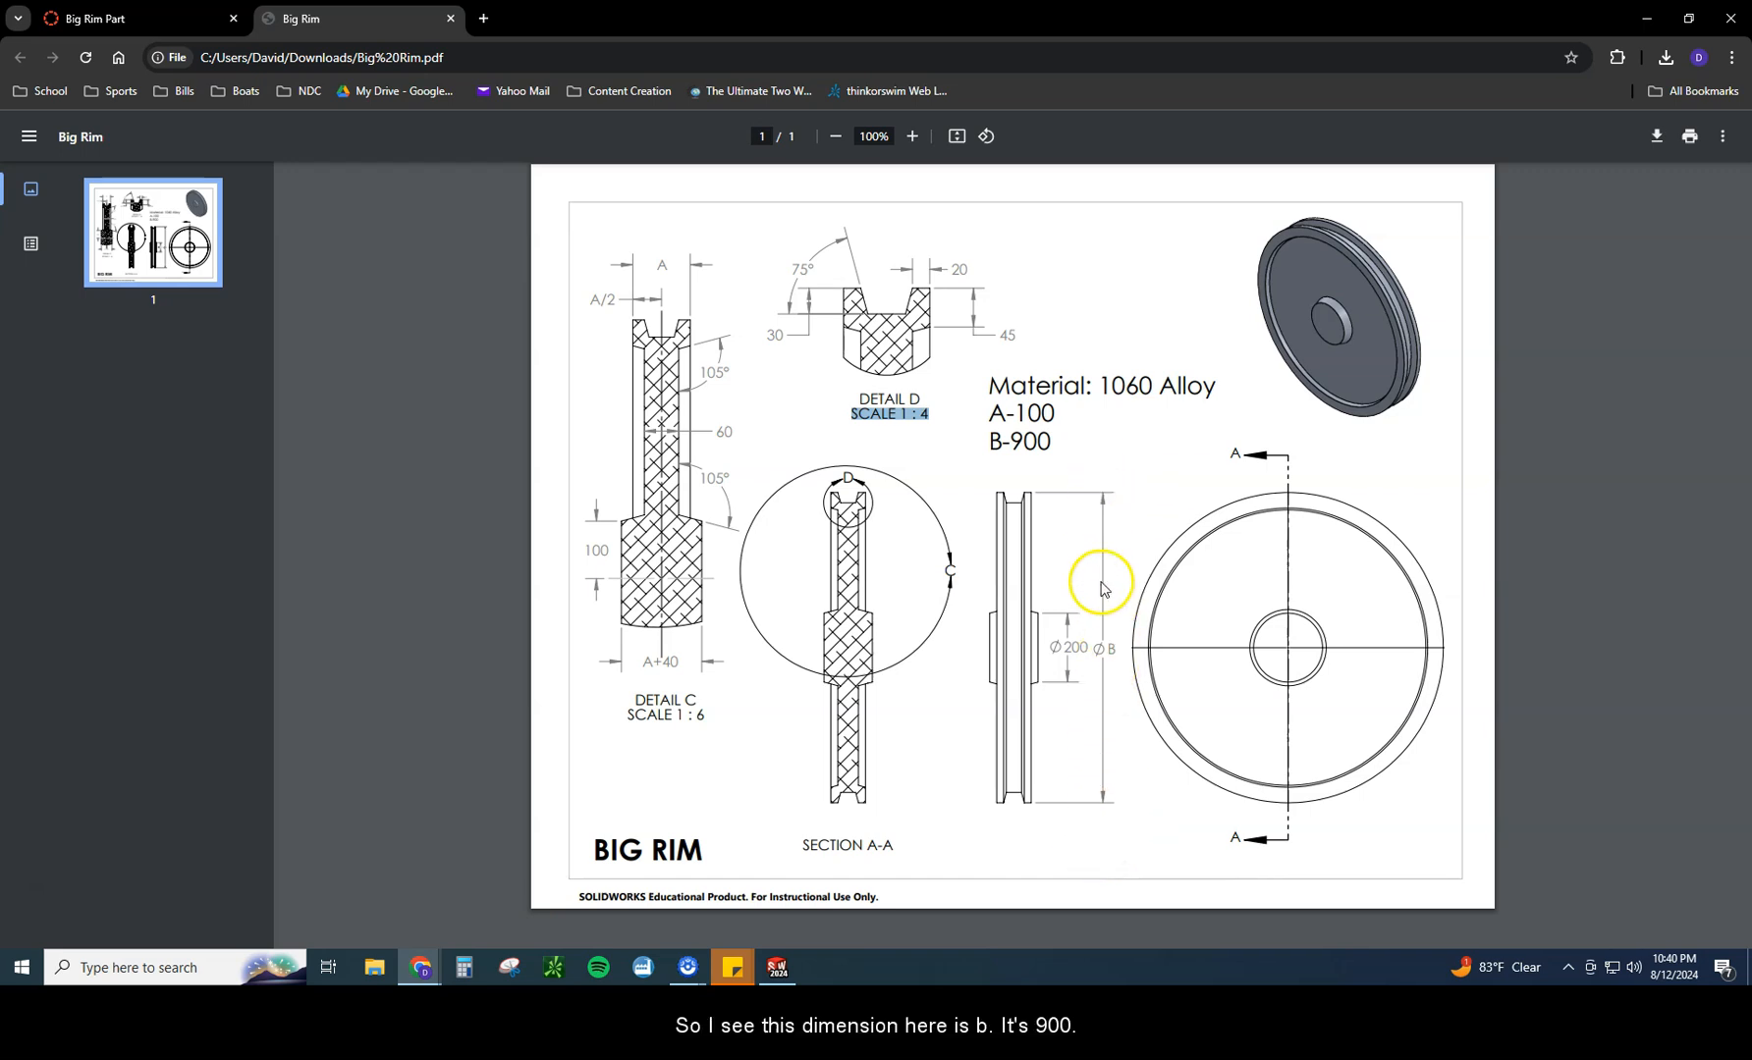
pyautogui.moveTo(1071, 474)
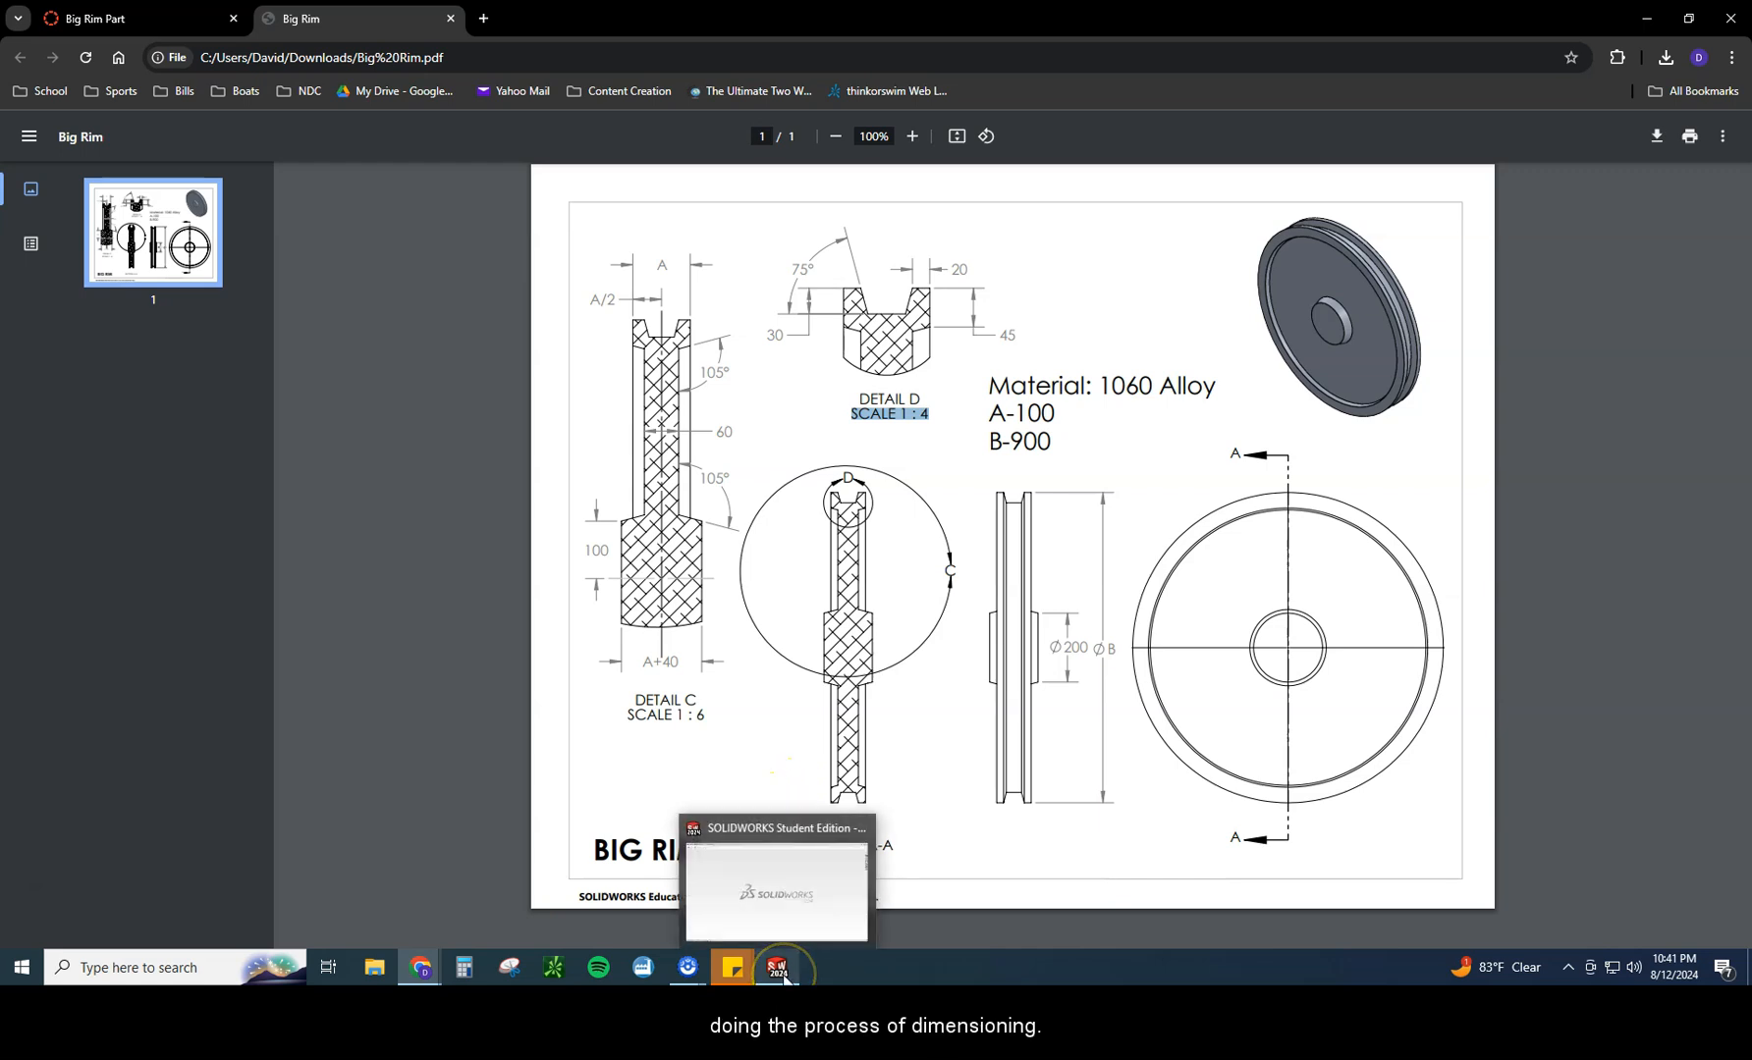
# Step: Create a new blank part document (Part2) in SOLIDWORKS
pyautogui.click(778, 966)
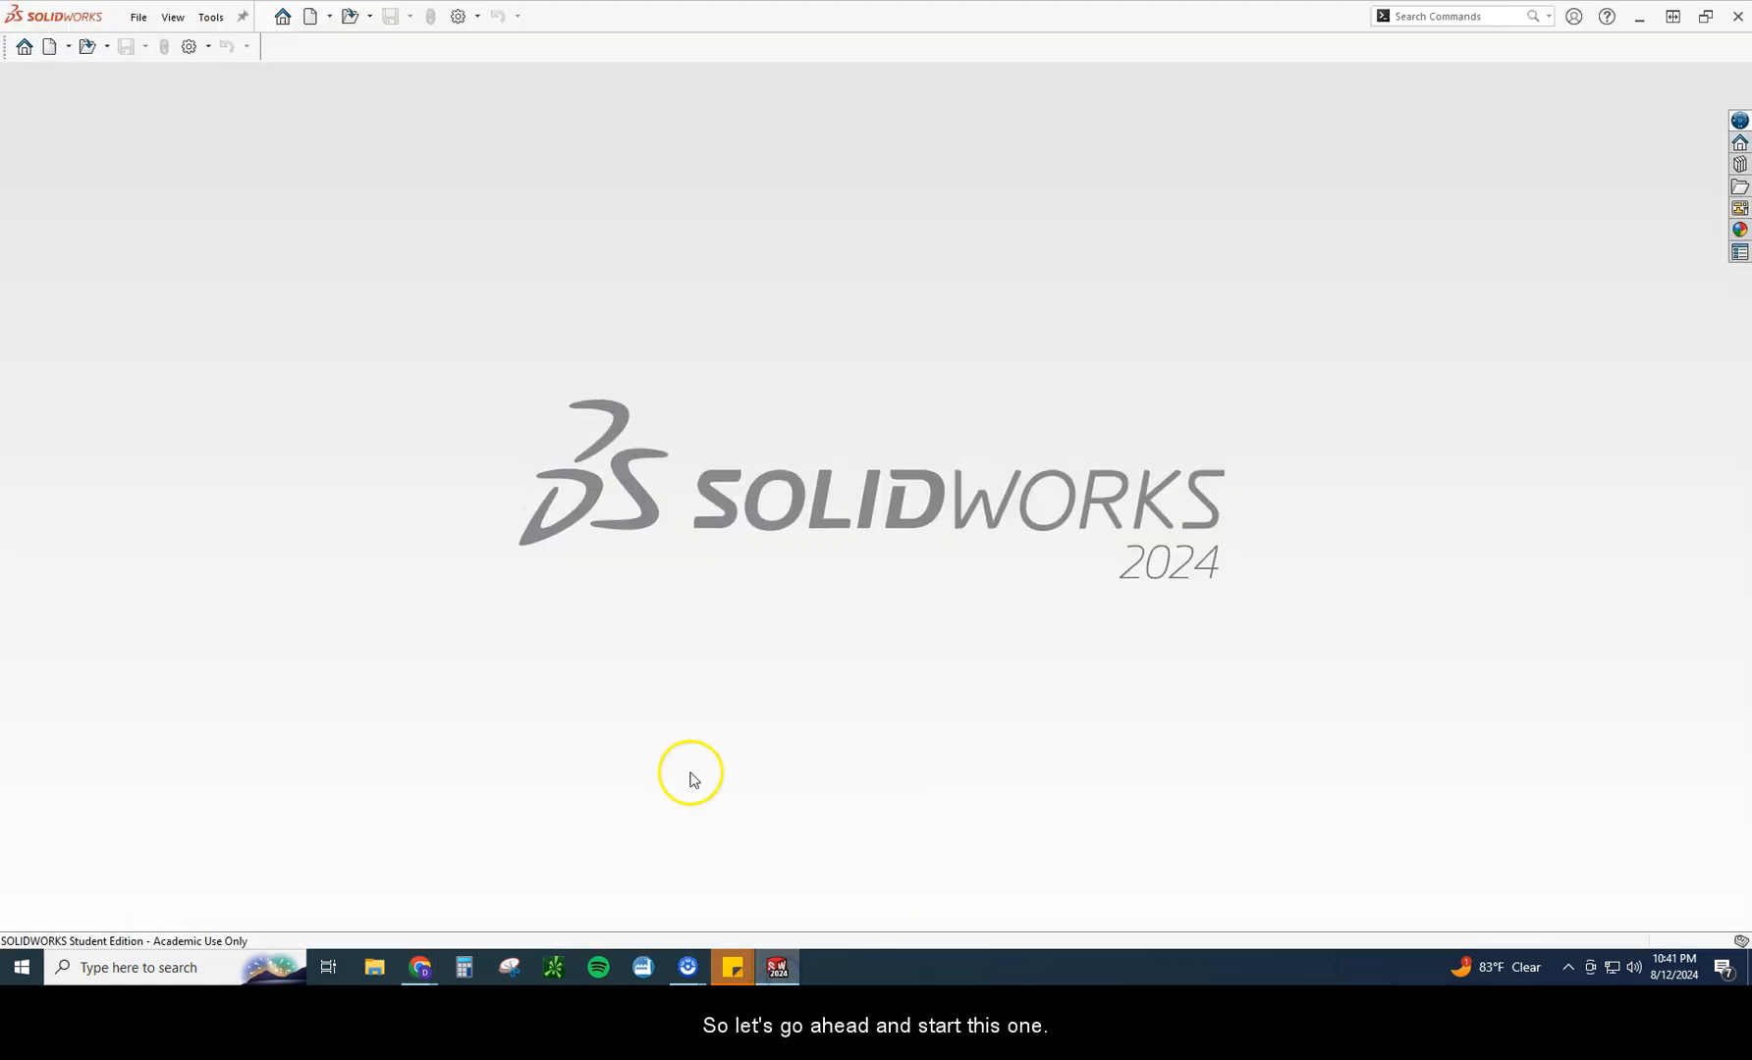
pyautogui.click(308, 16)
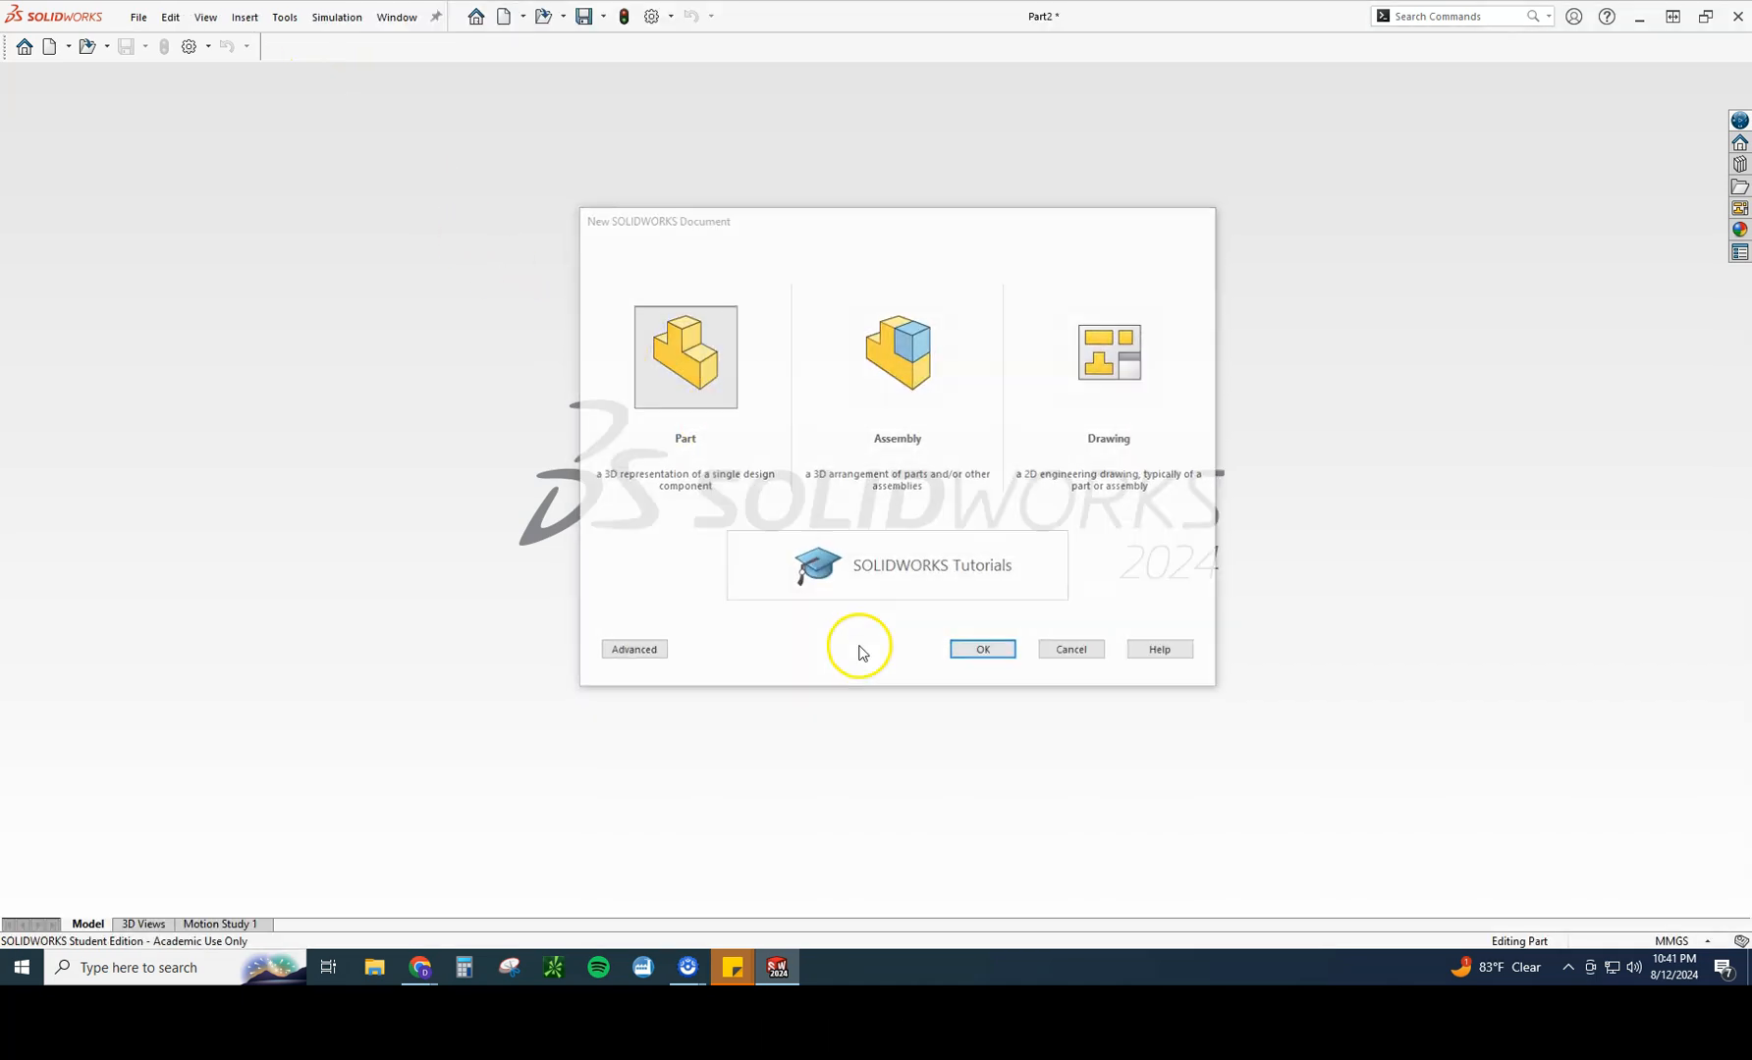
pyautogui.click(981, 649)
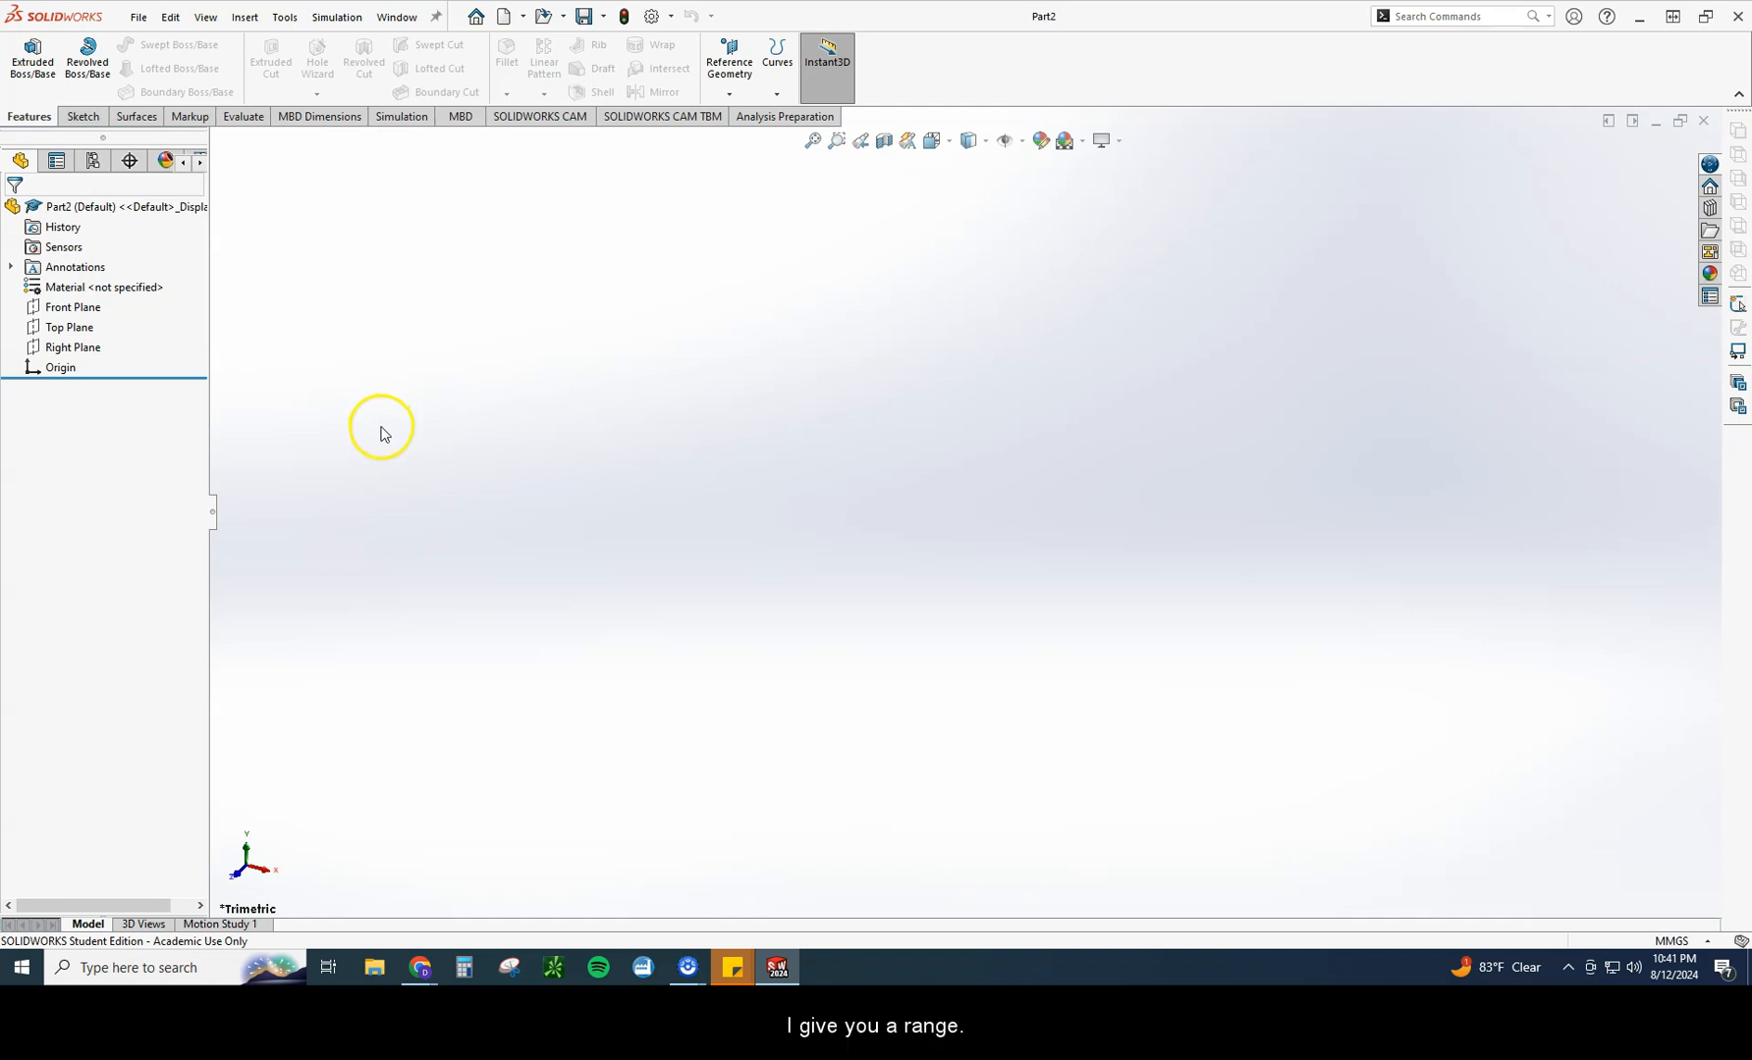
pyautogui.moveTo(401, 512)
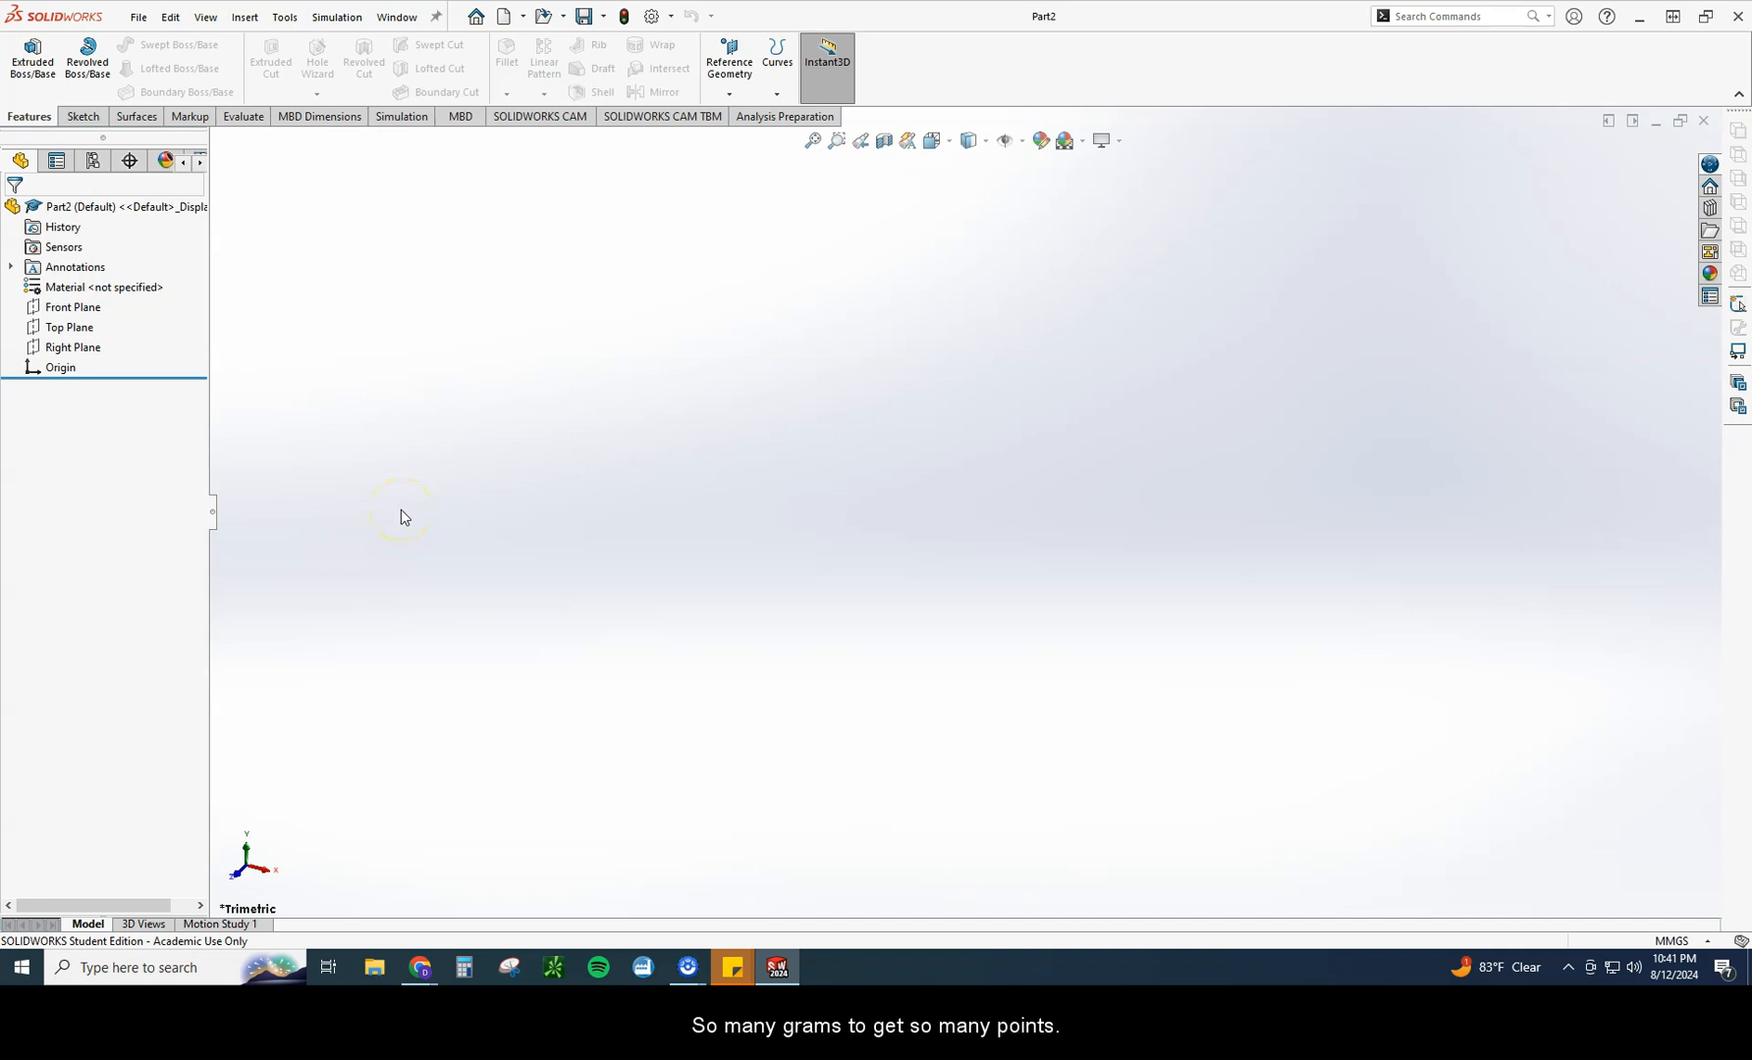
pyautogui.moveTo(372, 512)
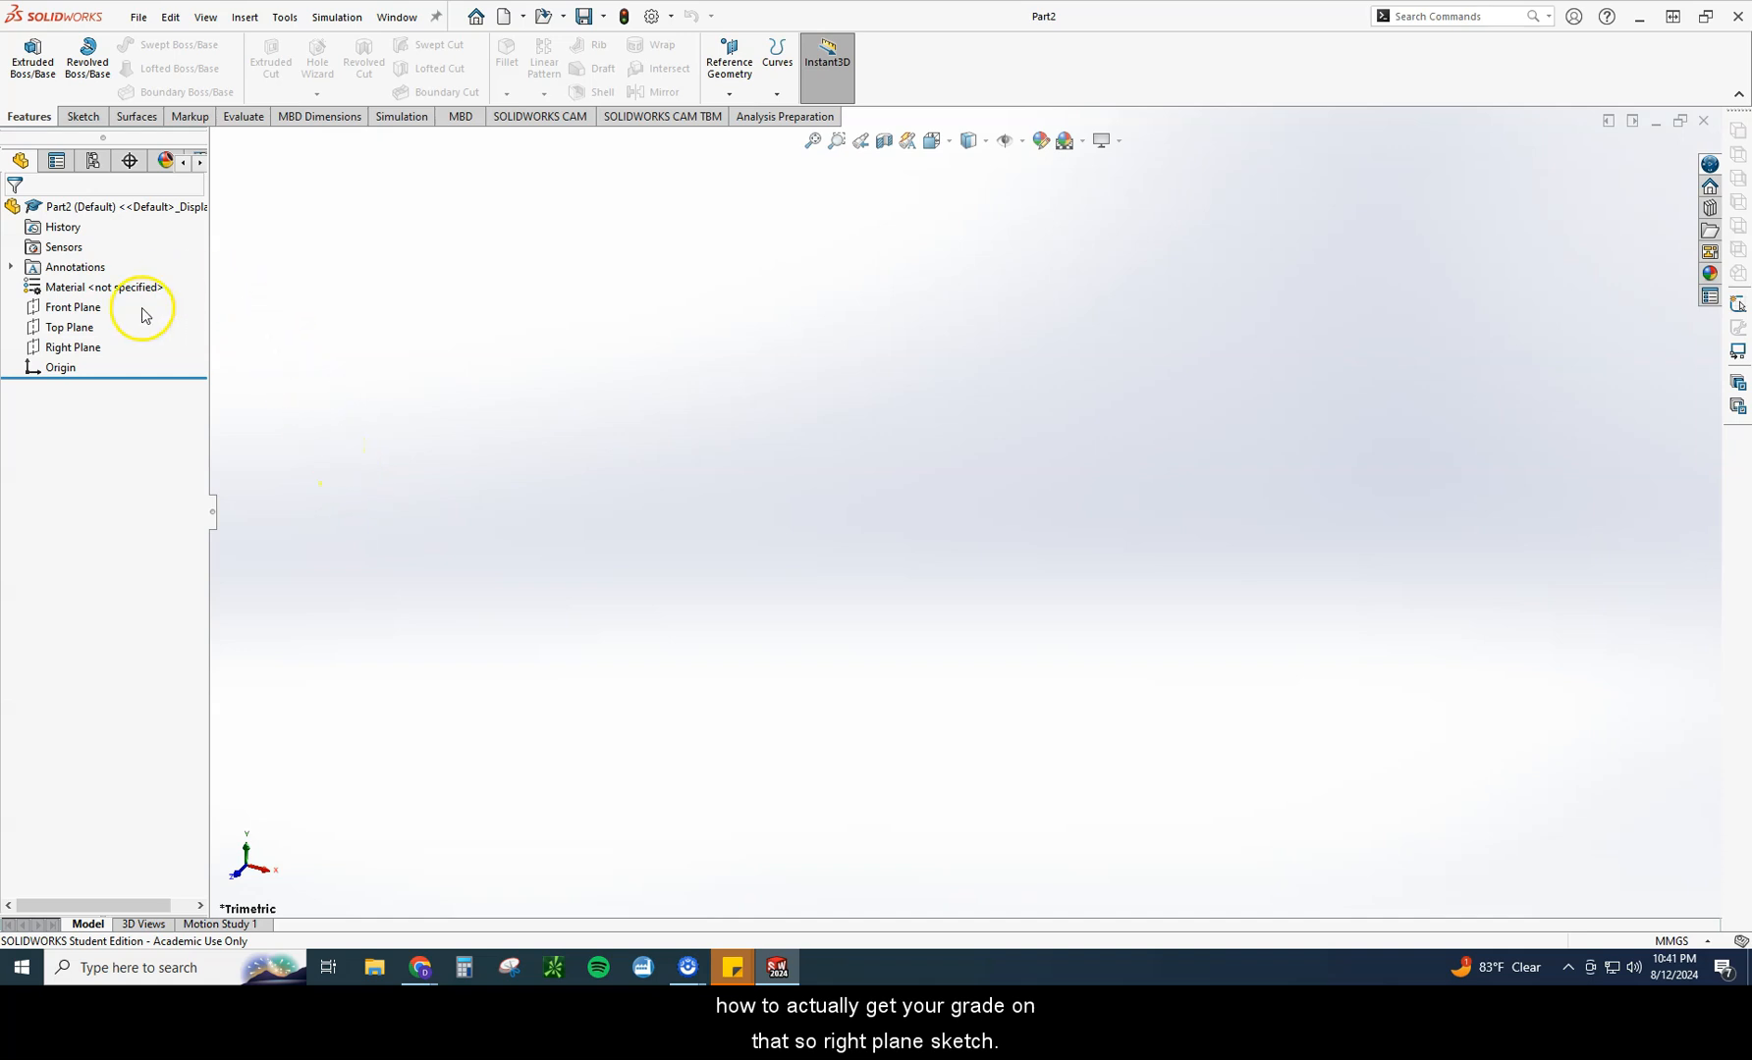
# Step: Open a Right Plane sketch with a vertical, infinite-length construction centerline through the origin
pyautogui.click(72, 347)
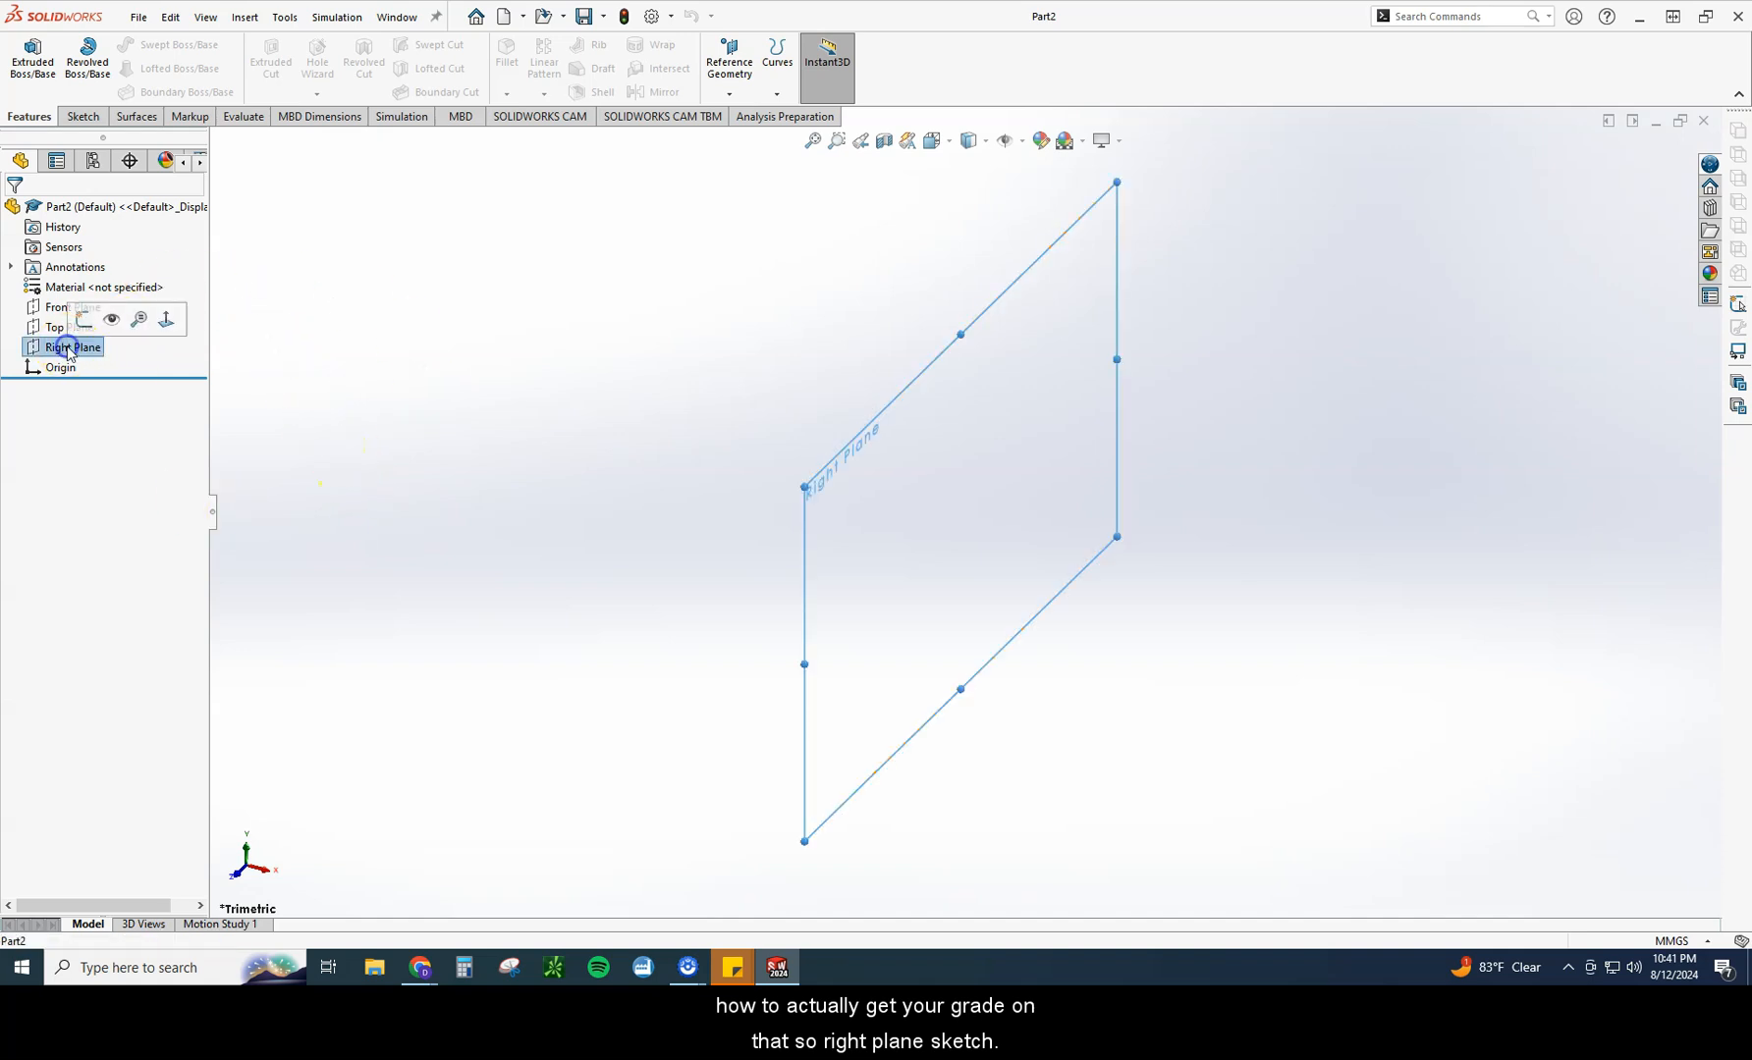
pyautogui.click(75, 347)
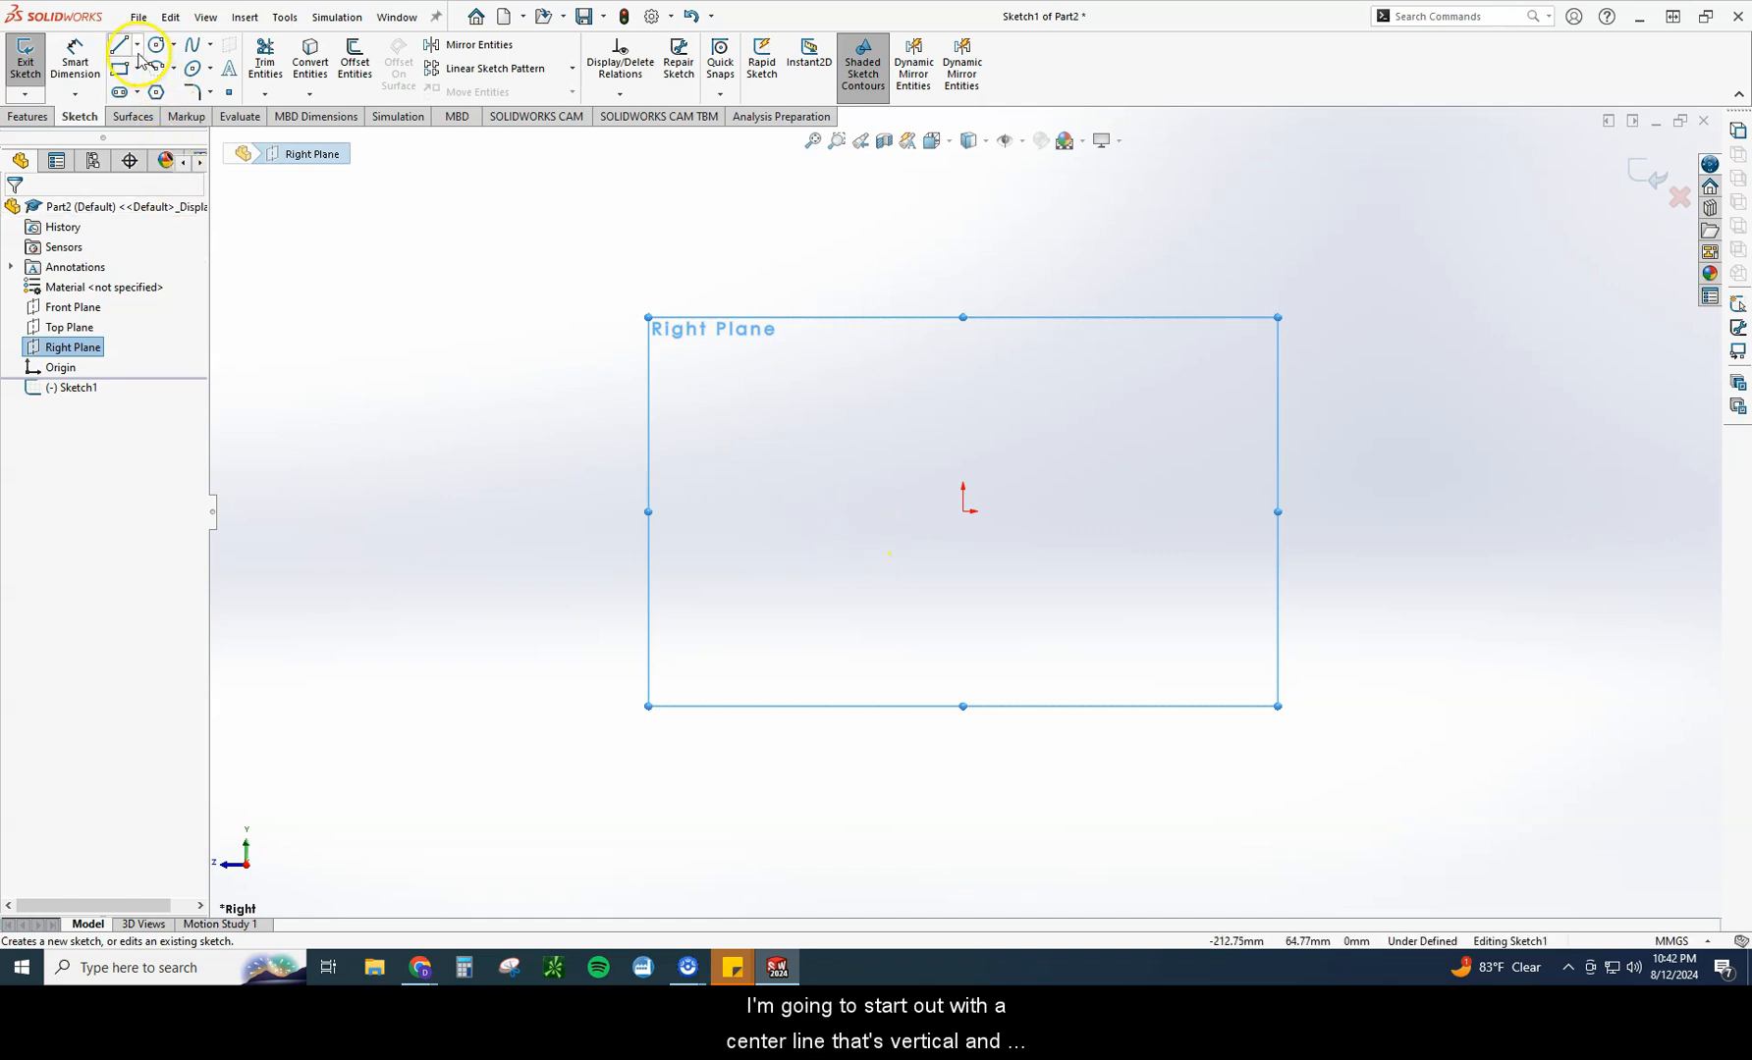
pyautogui.click(119, 45)
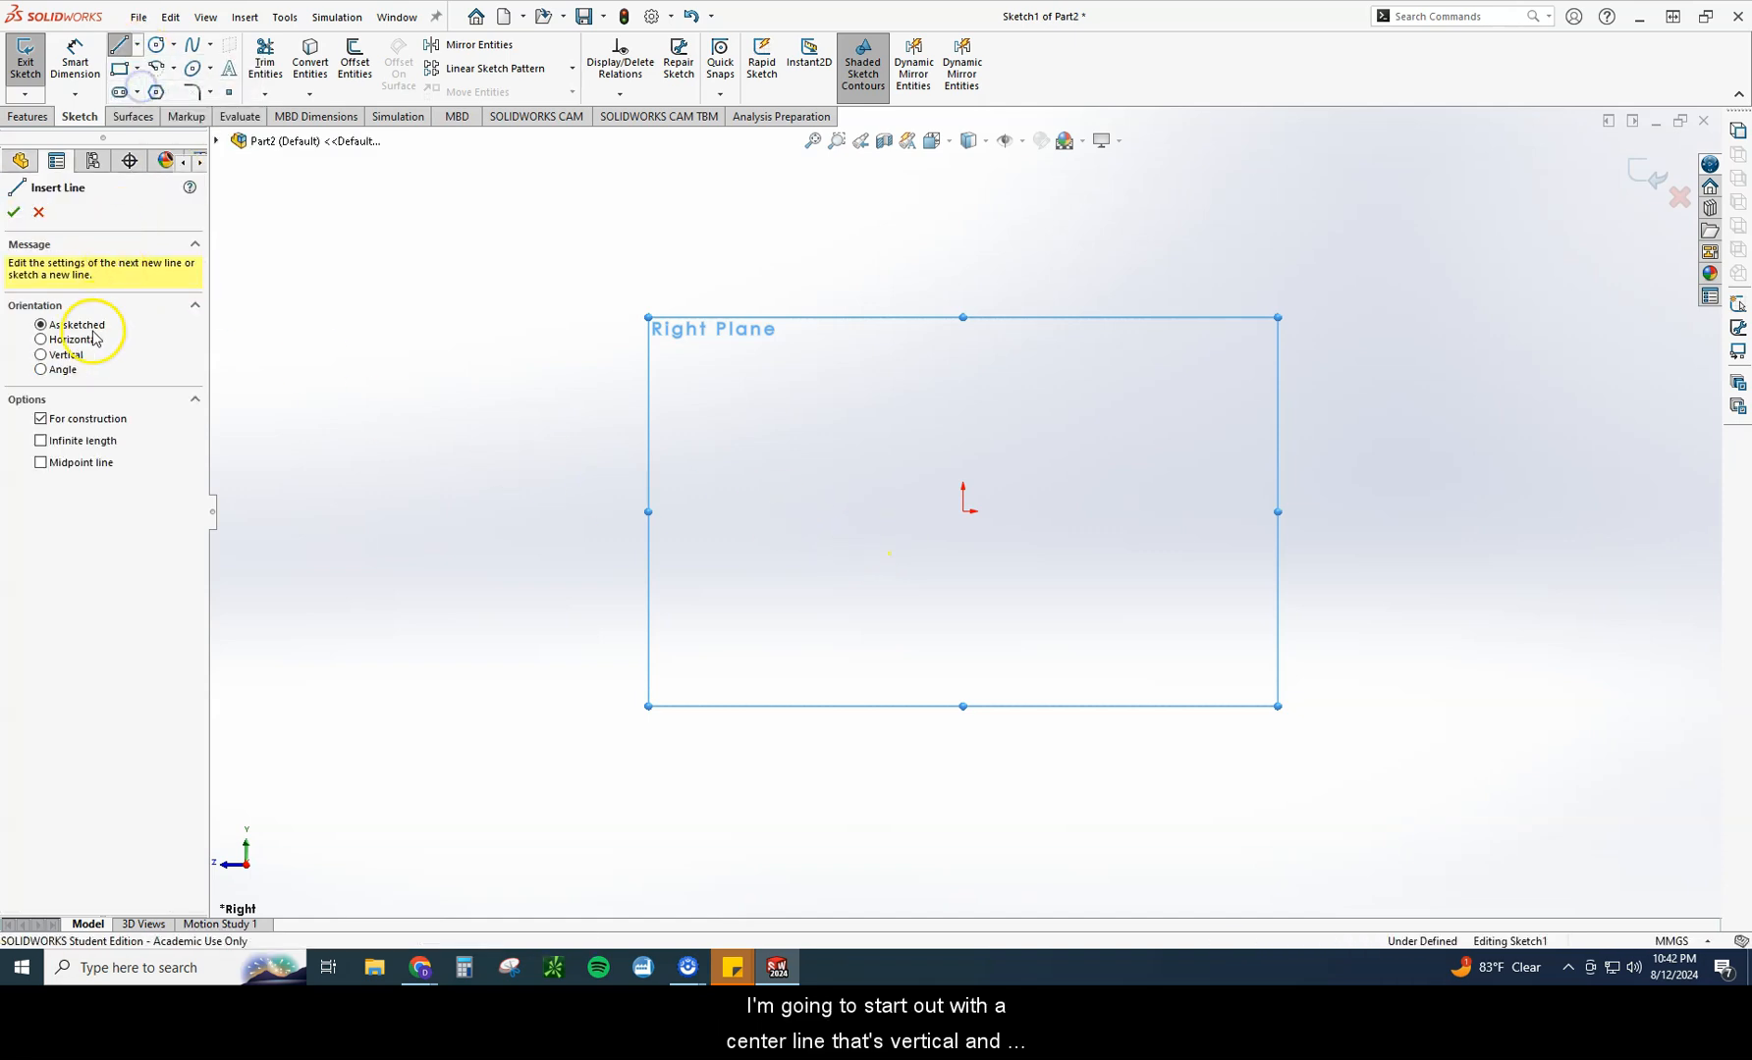
pyautogui.click(40, 354)
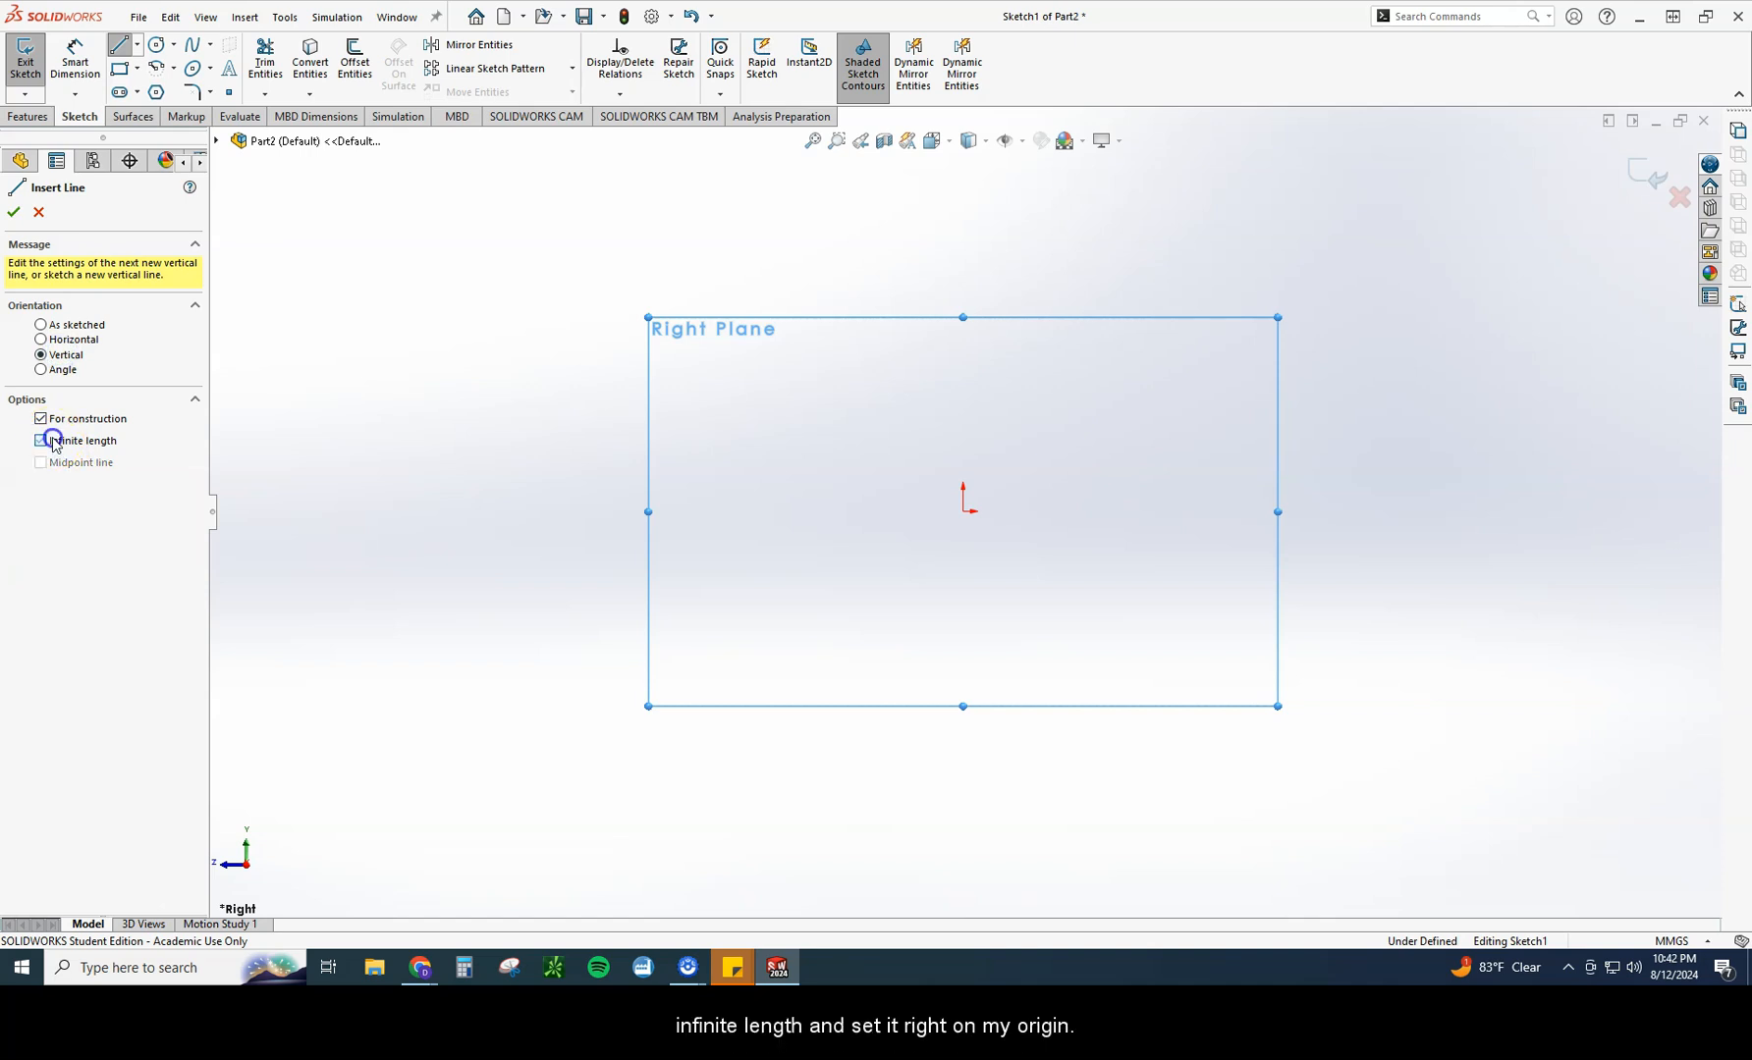
pyautogui.click(41, 440)
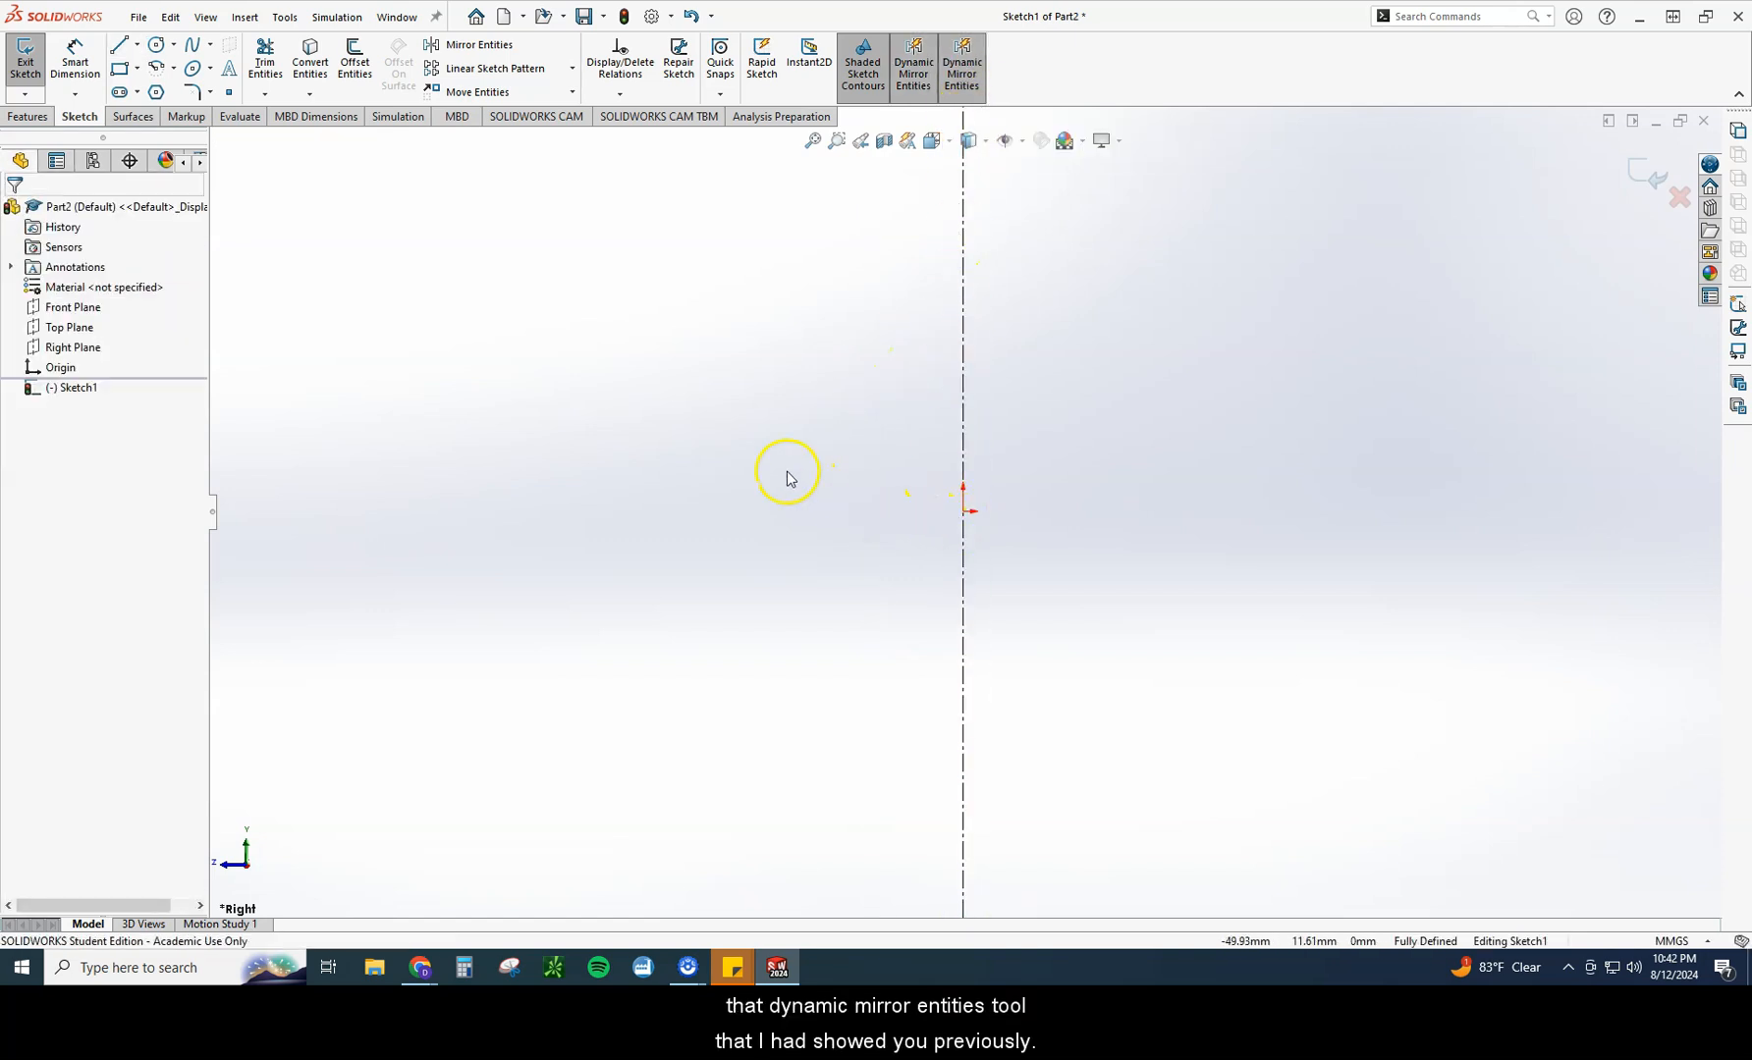
# Step: Draw the closed rim profile: bottom edge, hub sides, angled step and flared top
pyautogui.click(120, 44)
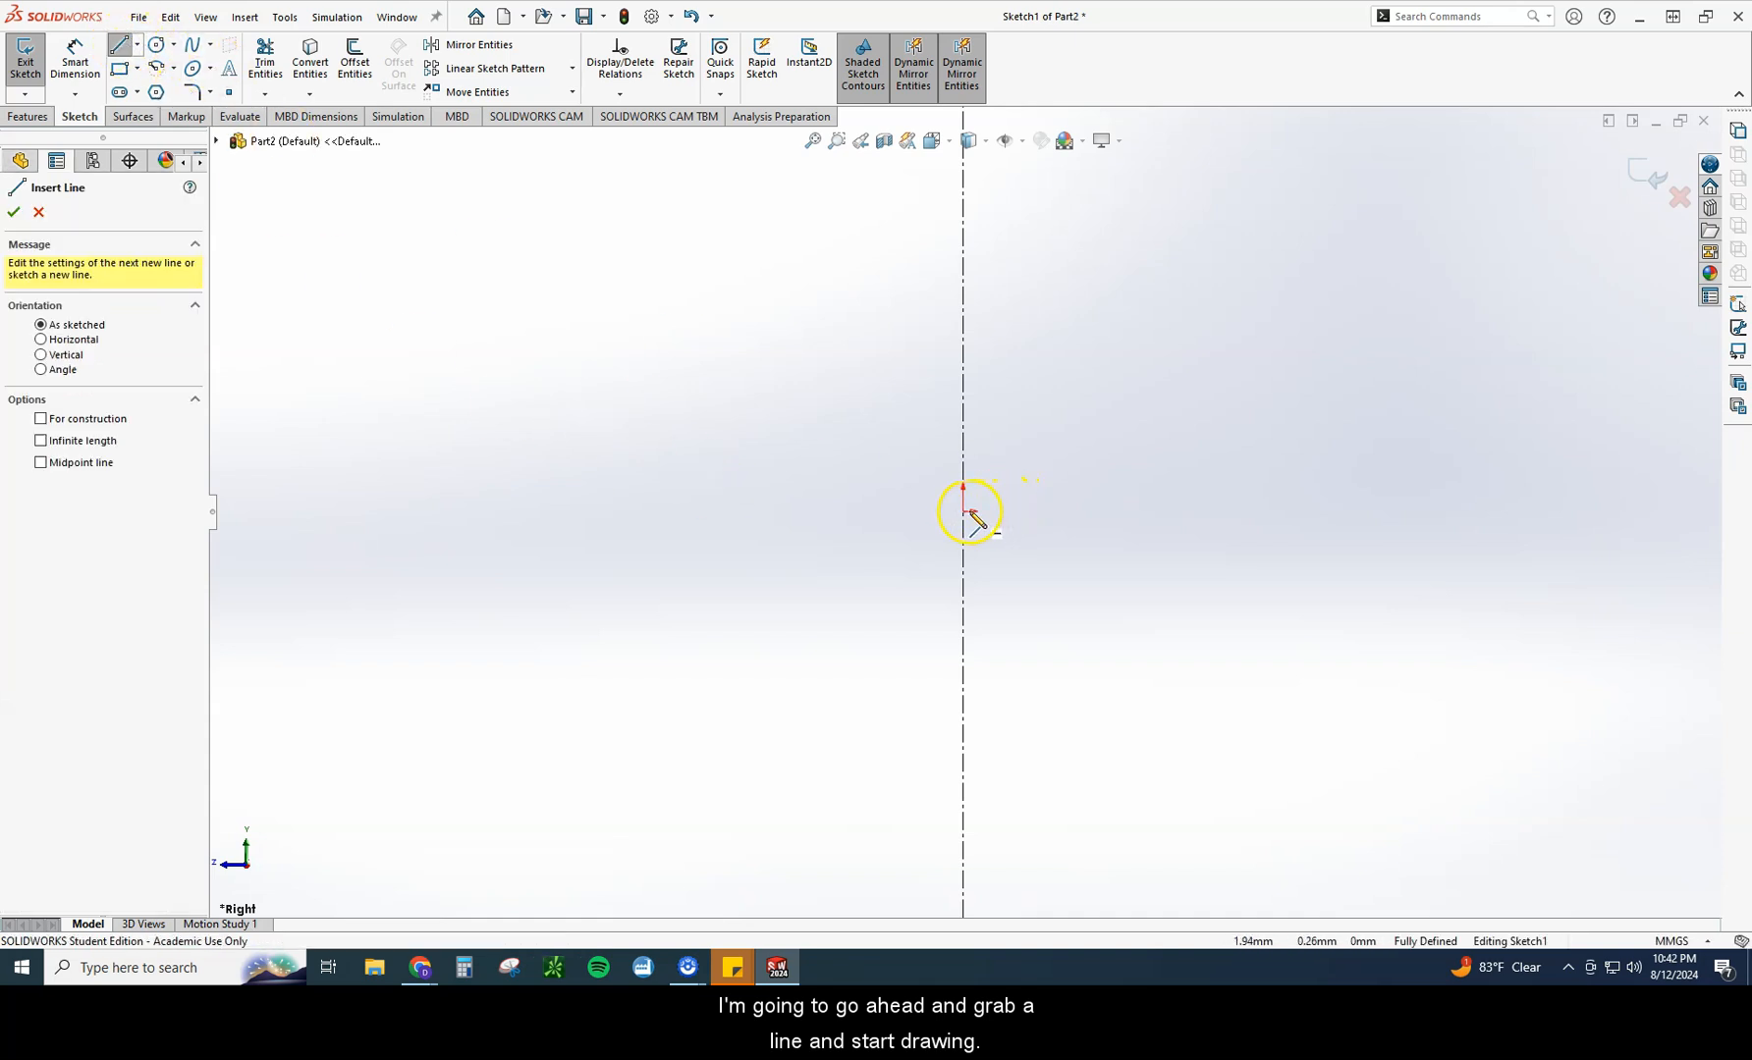
pyautogui.moveTo(991, 548)
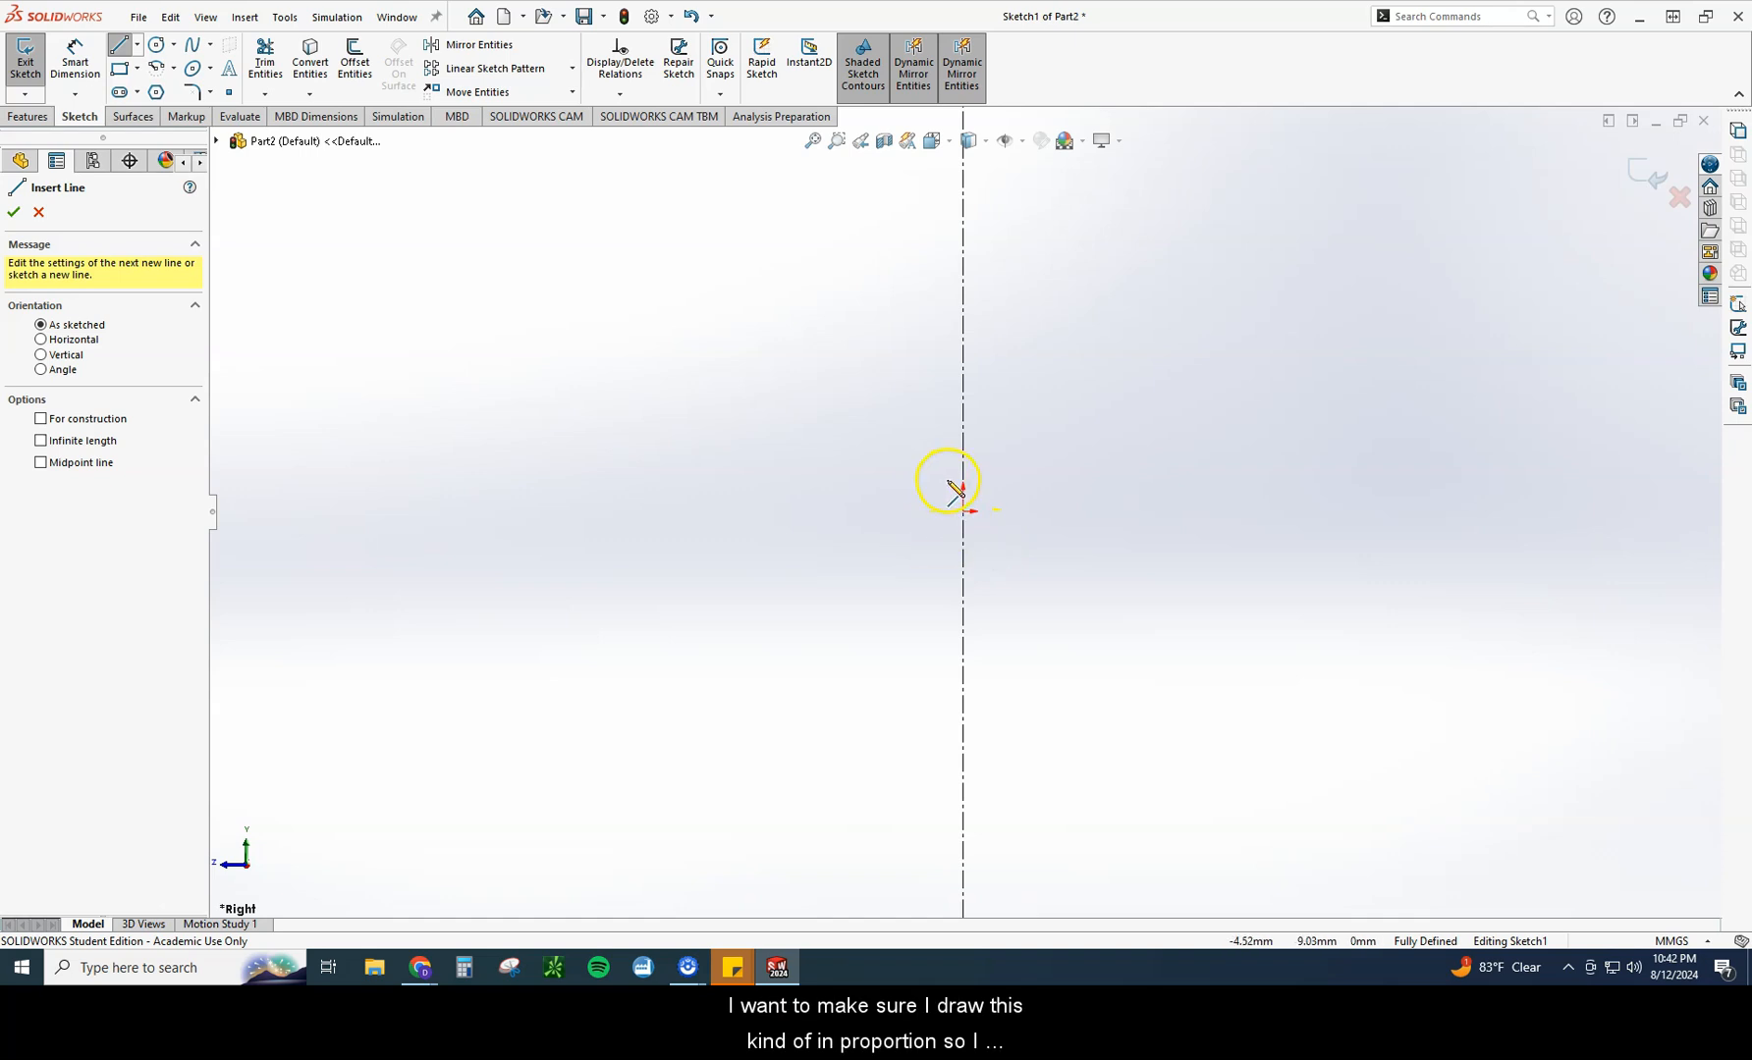
pyautogui.moveTo(995, 519)
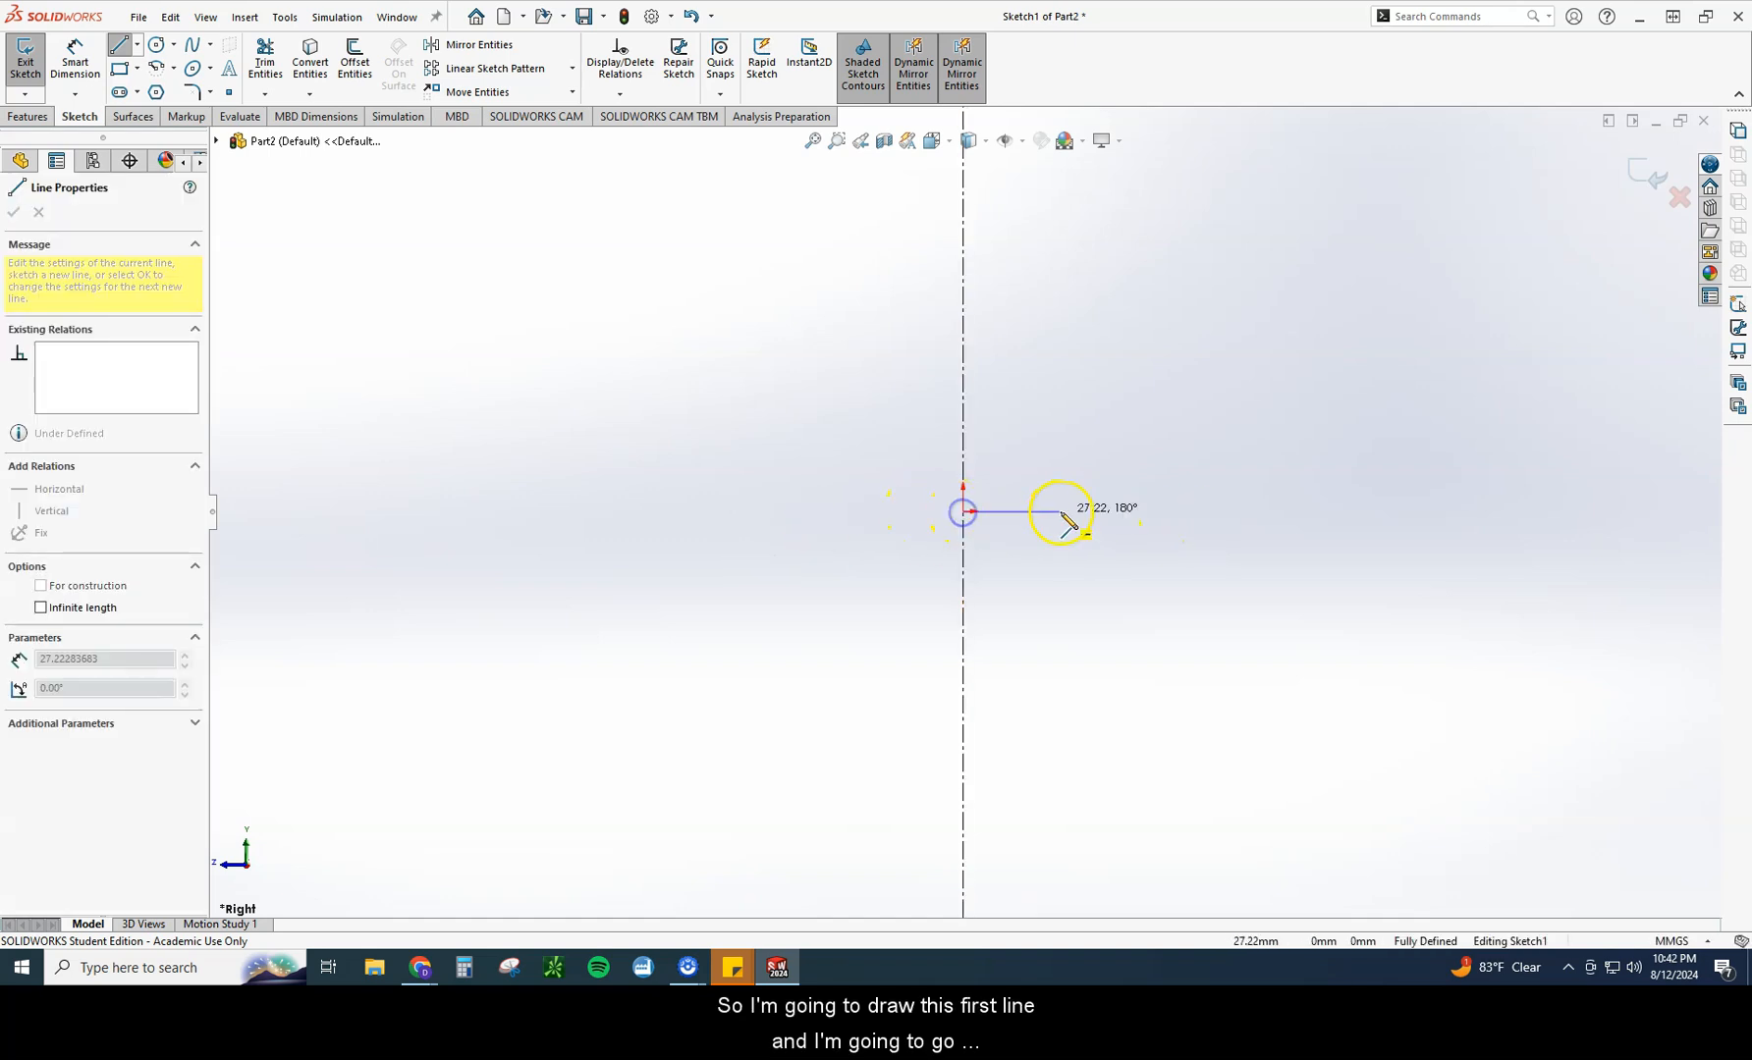
pyautogui.moveTo(1068, 520); pyautogui.dragTo(1201, 519)
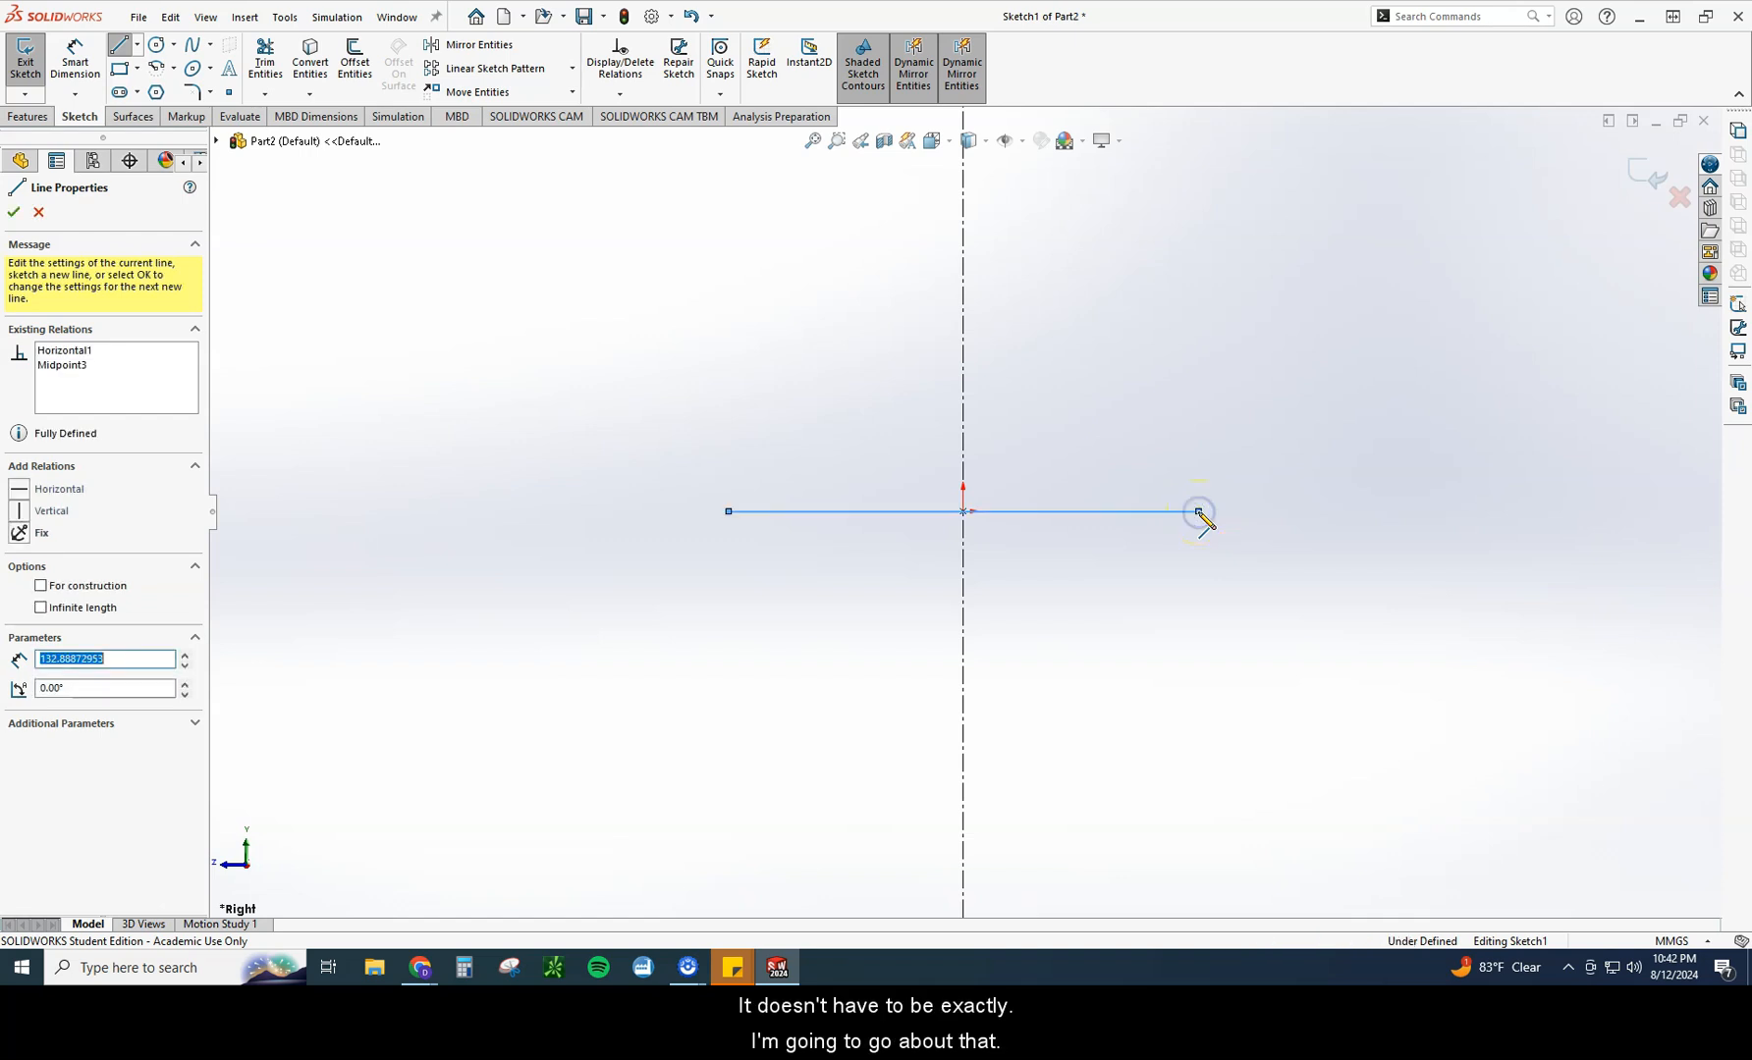
pyautogui.moveTo(1198, 510); pyautogui.dragTo(1198, 318)
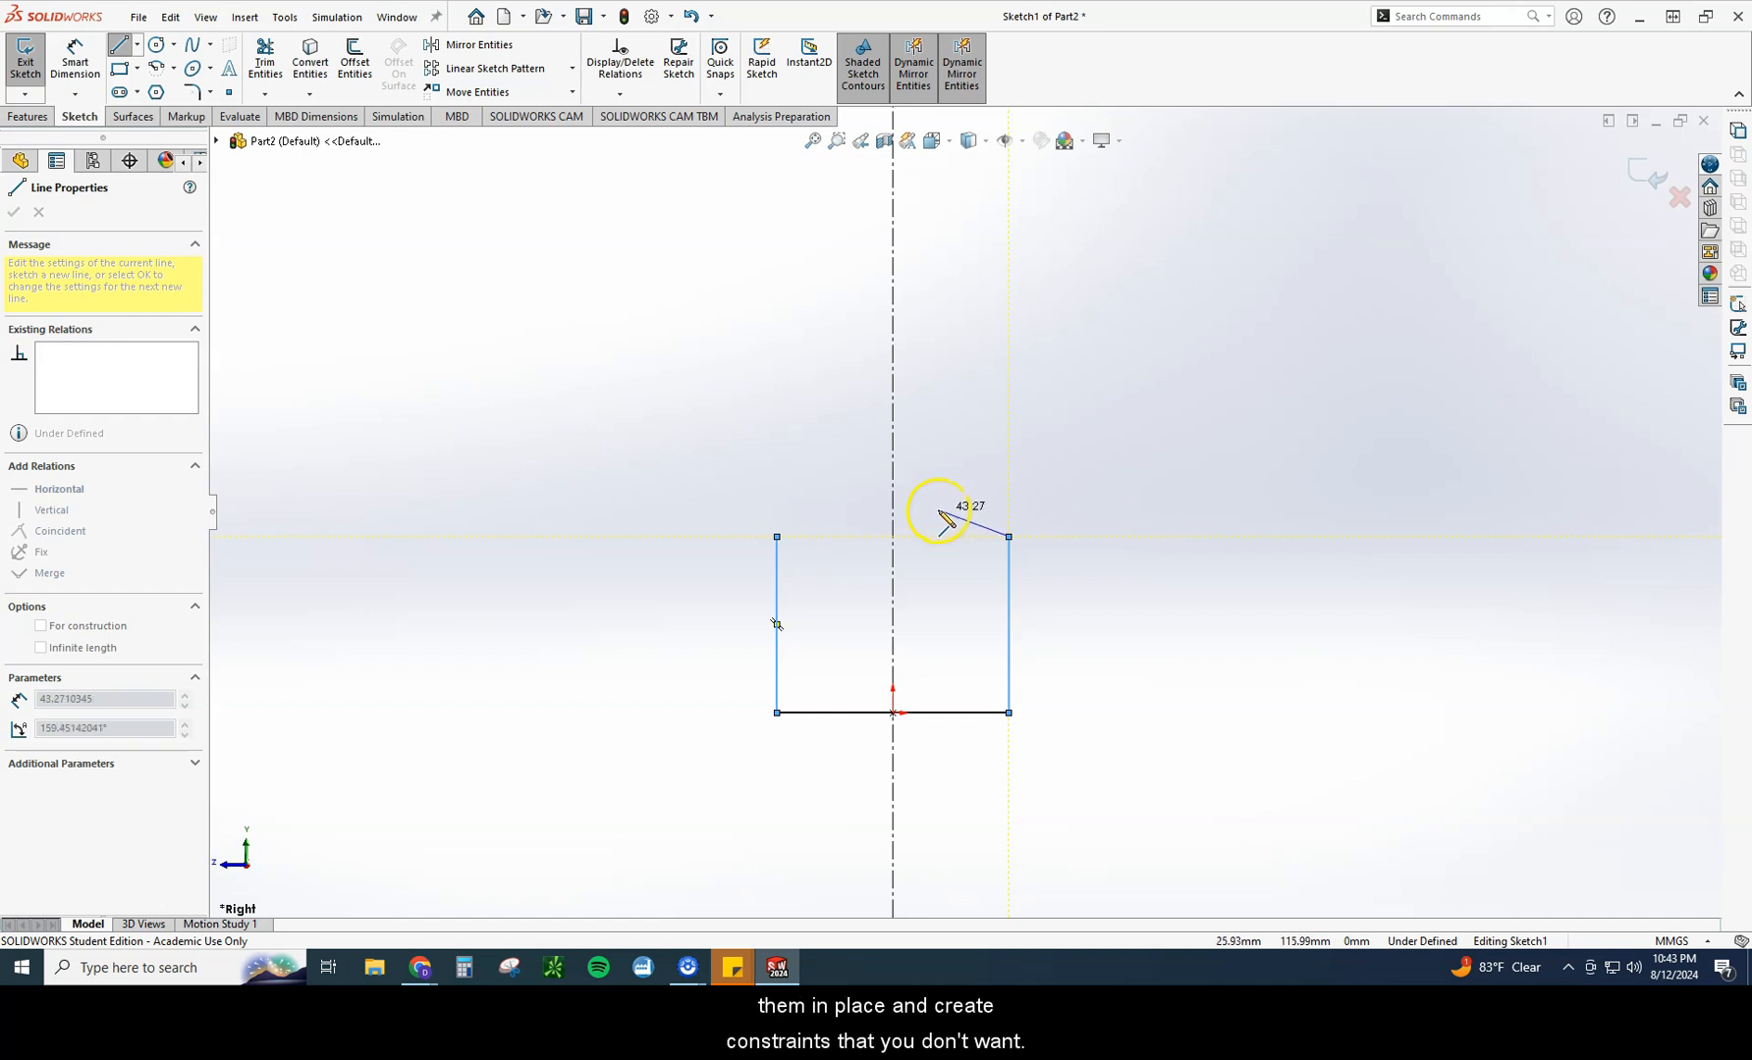
pyautogui.moveTo(947, 516)
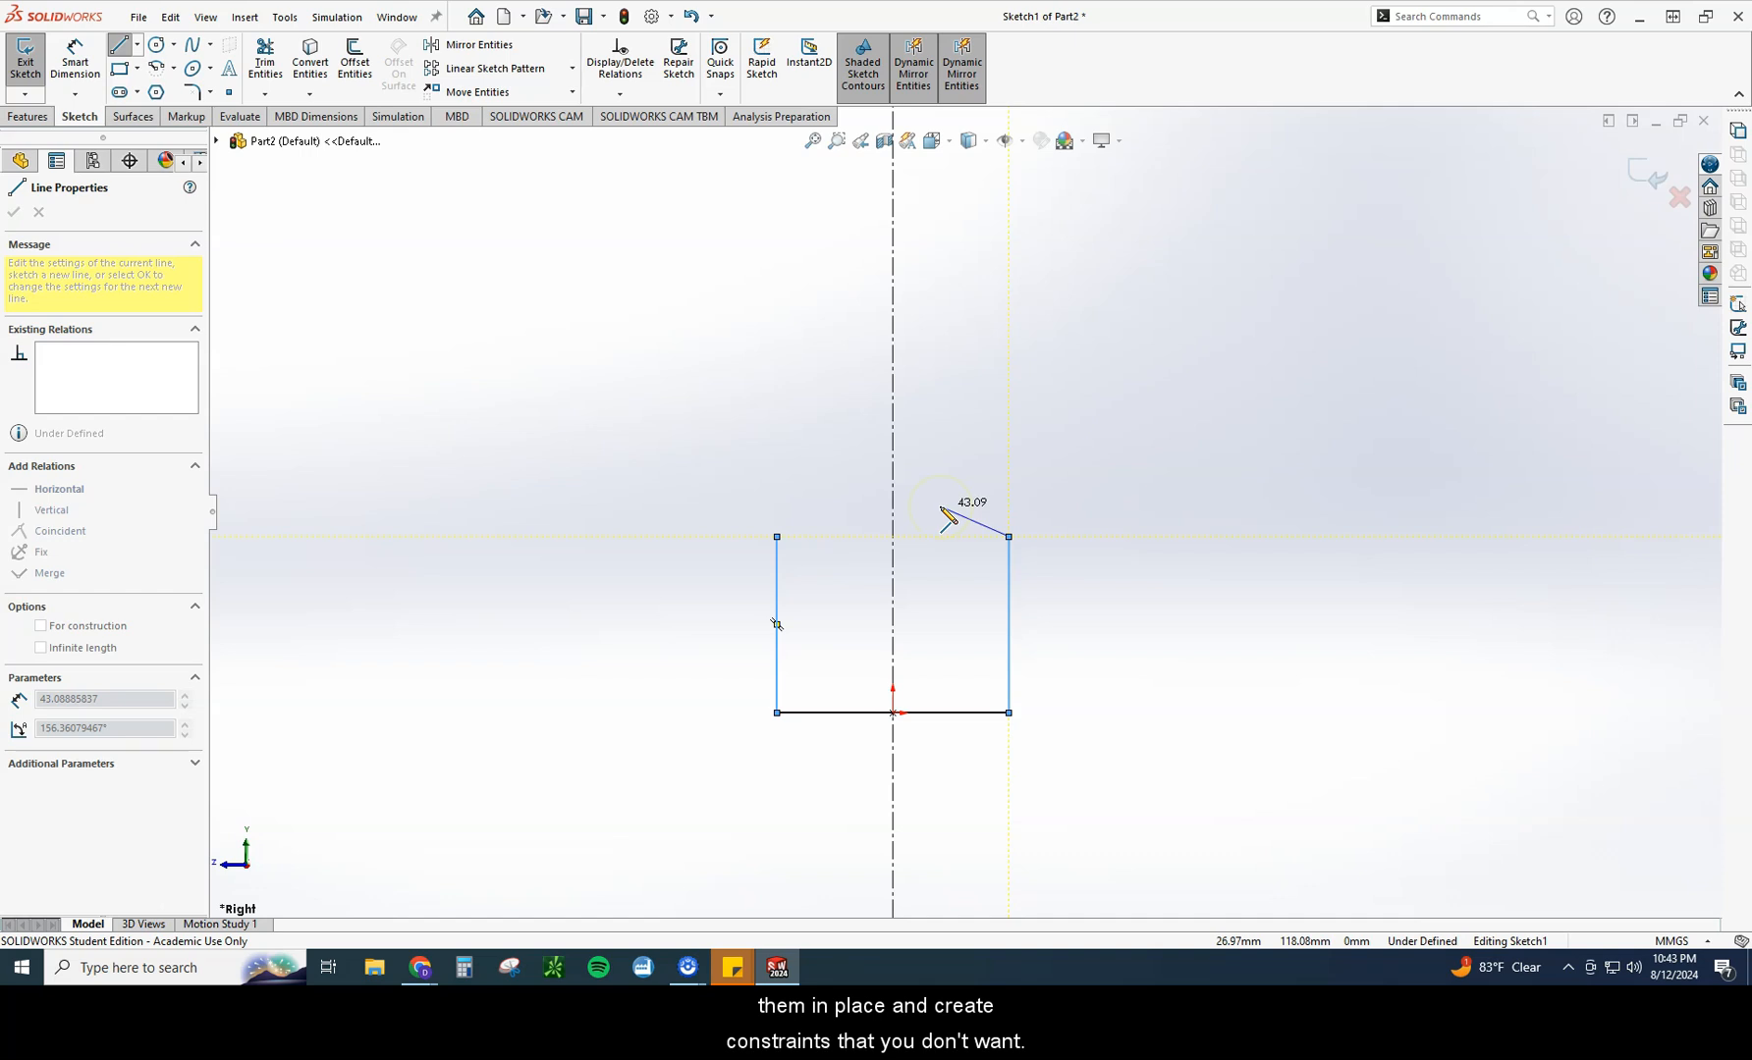
pyautogui.moveTo(947, 515); pyautogui.dragTo(942, 511)
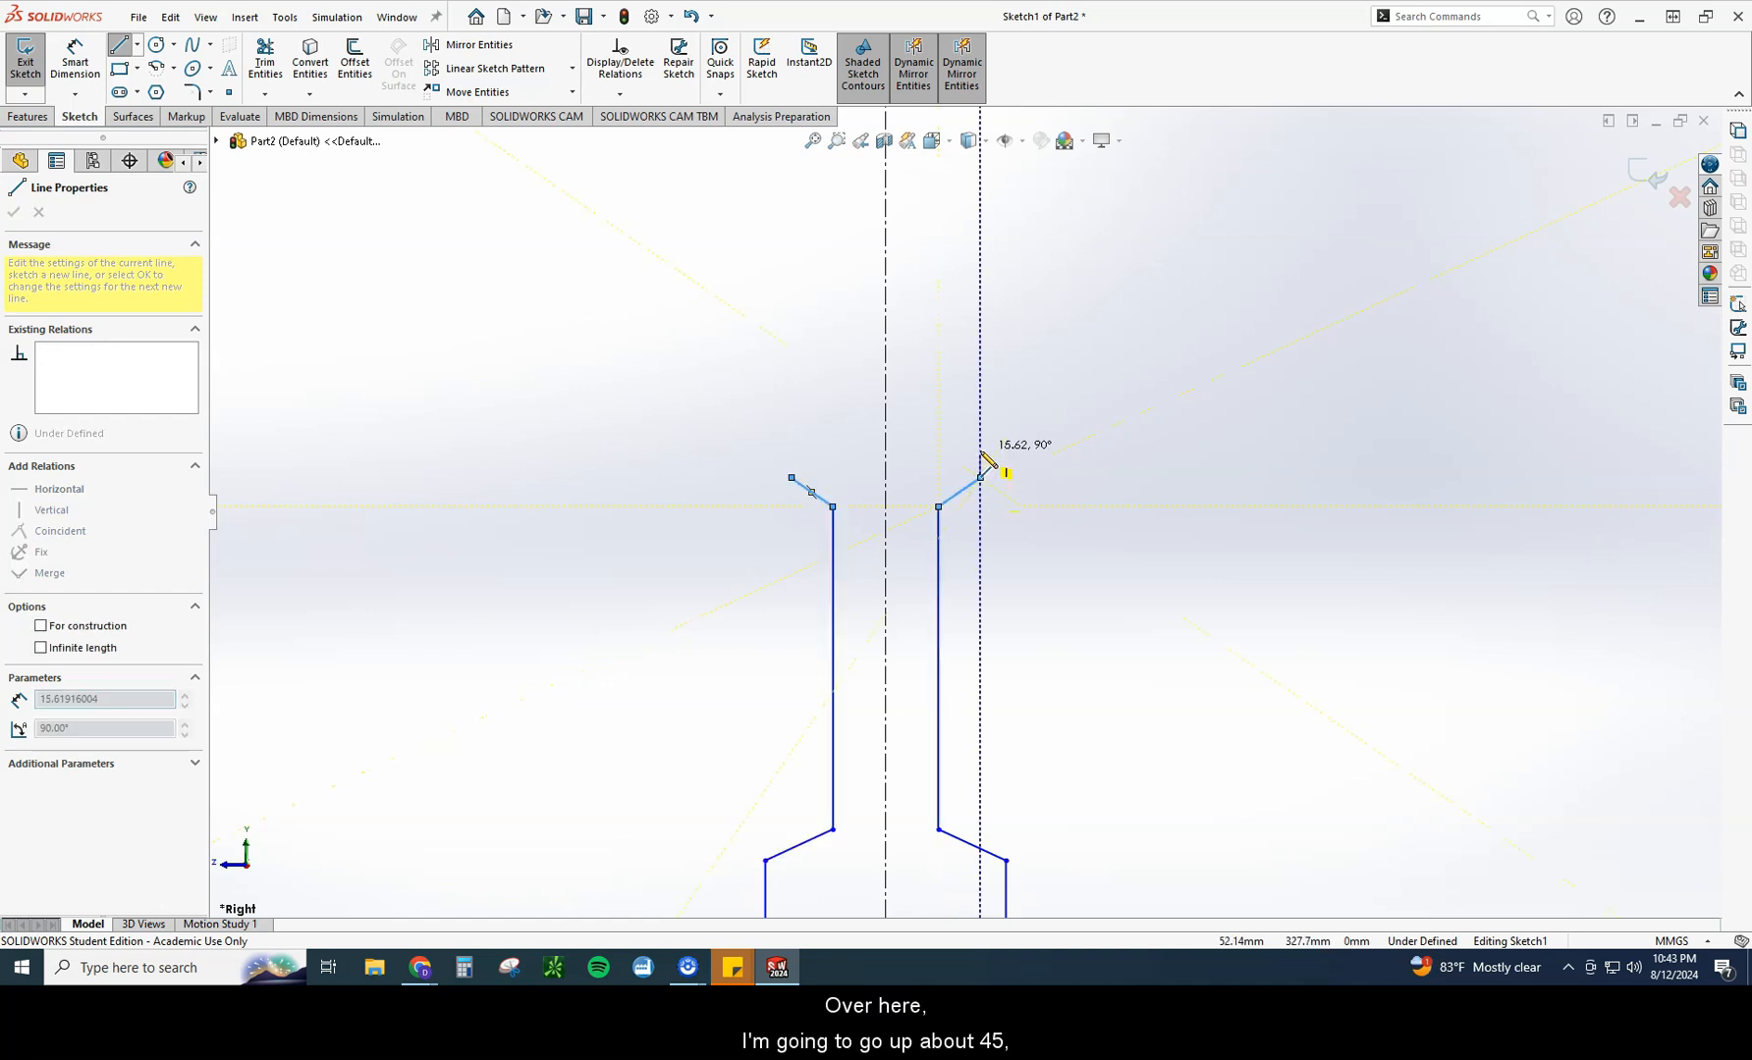
pyautogui.moveTo(986, 463); pyautogui.dragTo(981, 402)
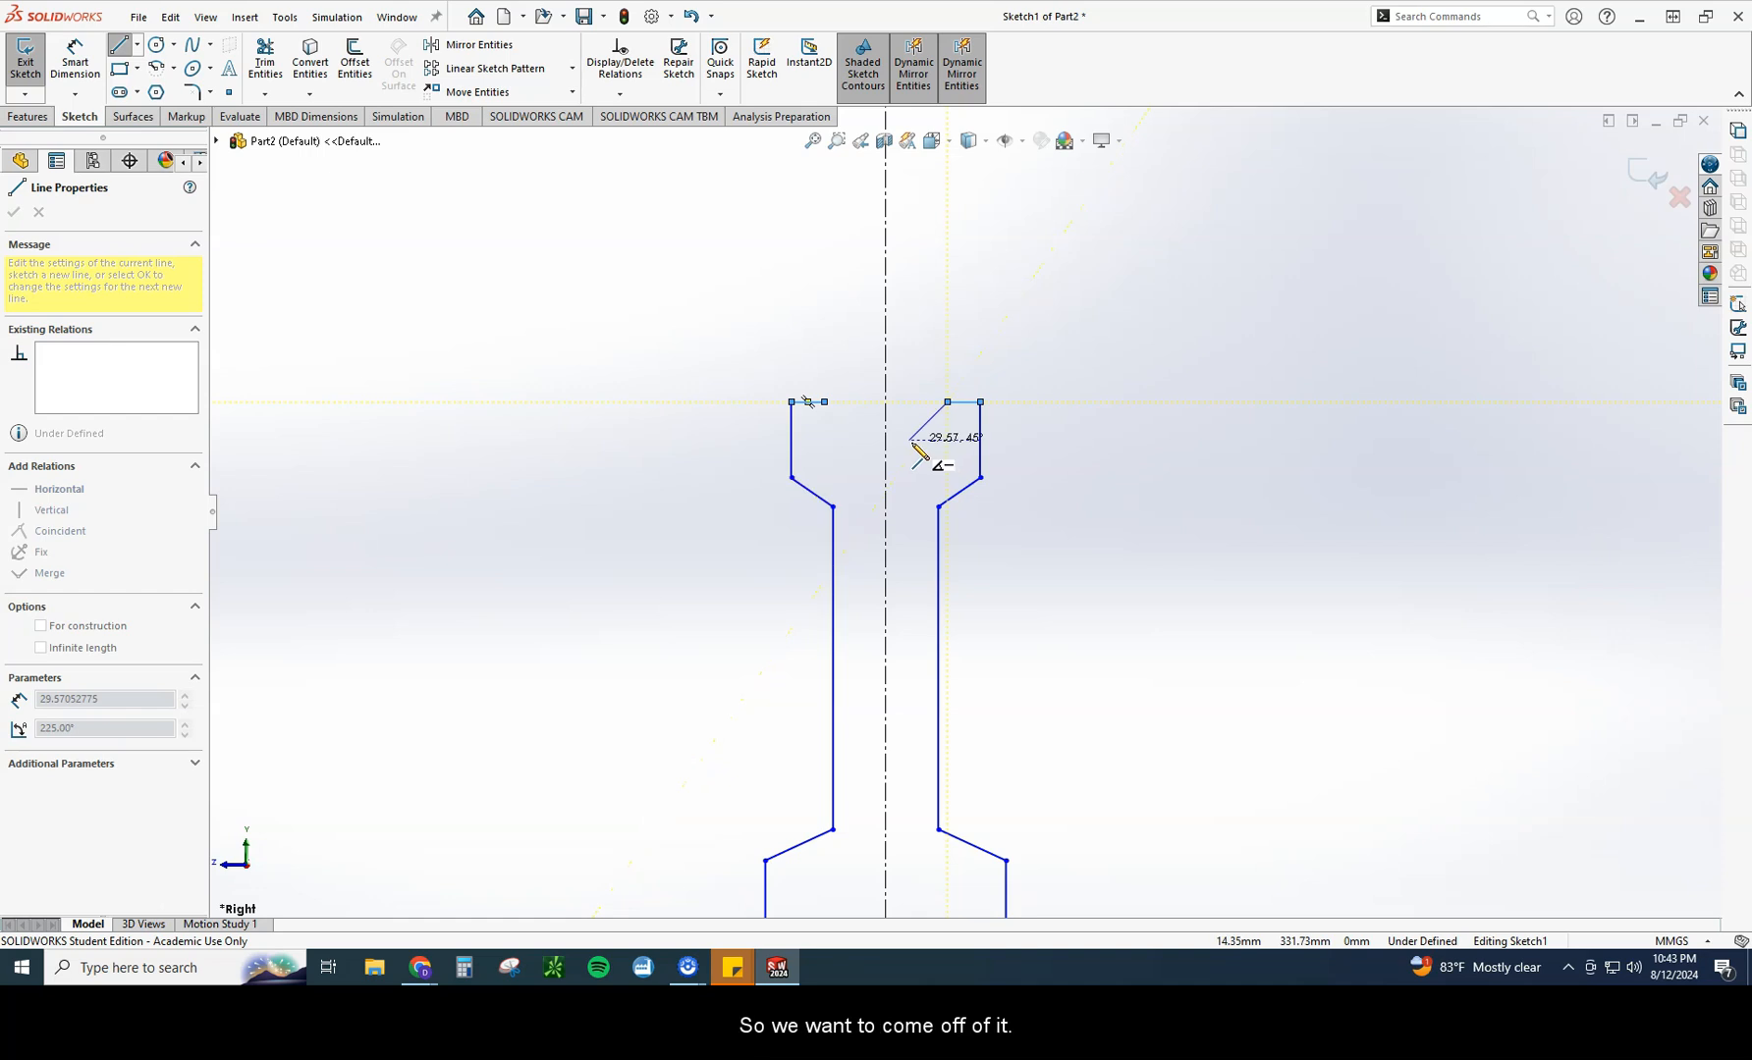
pyautogui.scroll(3)
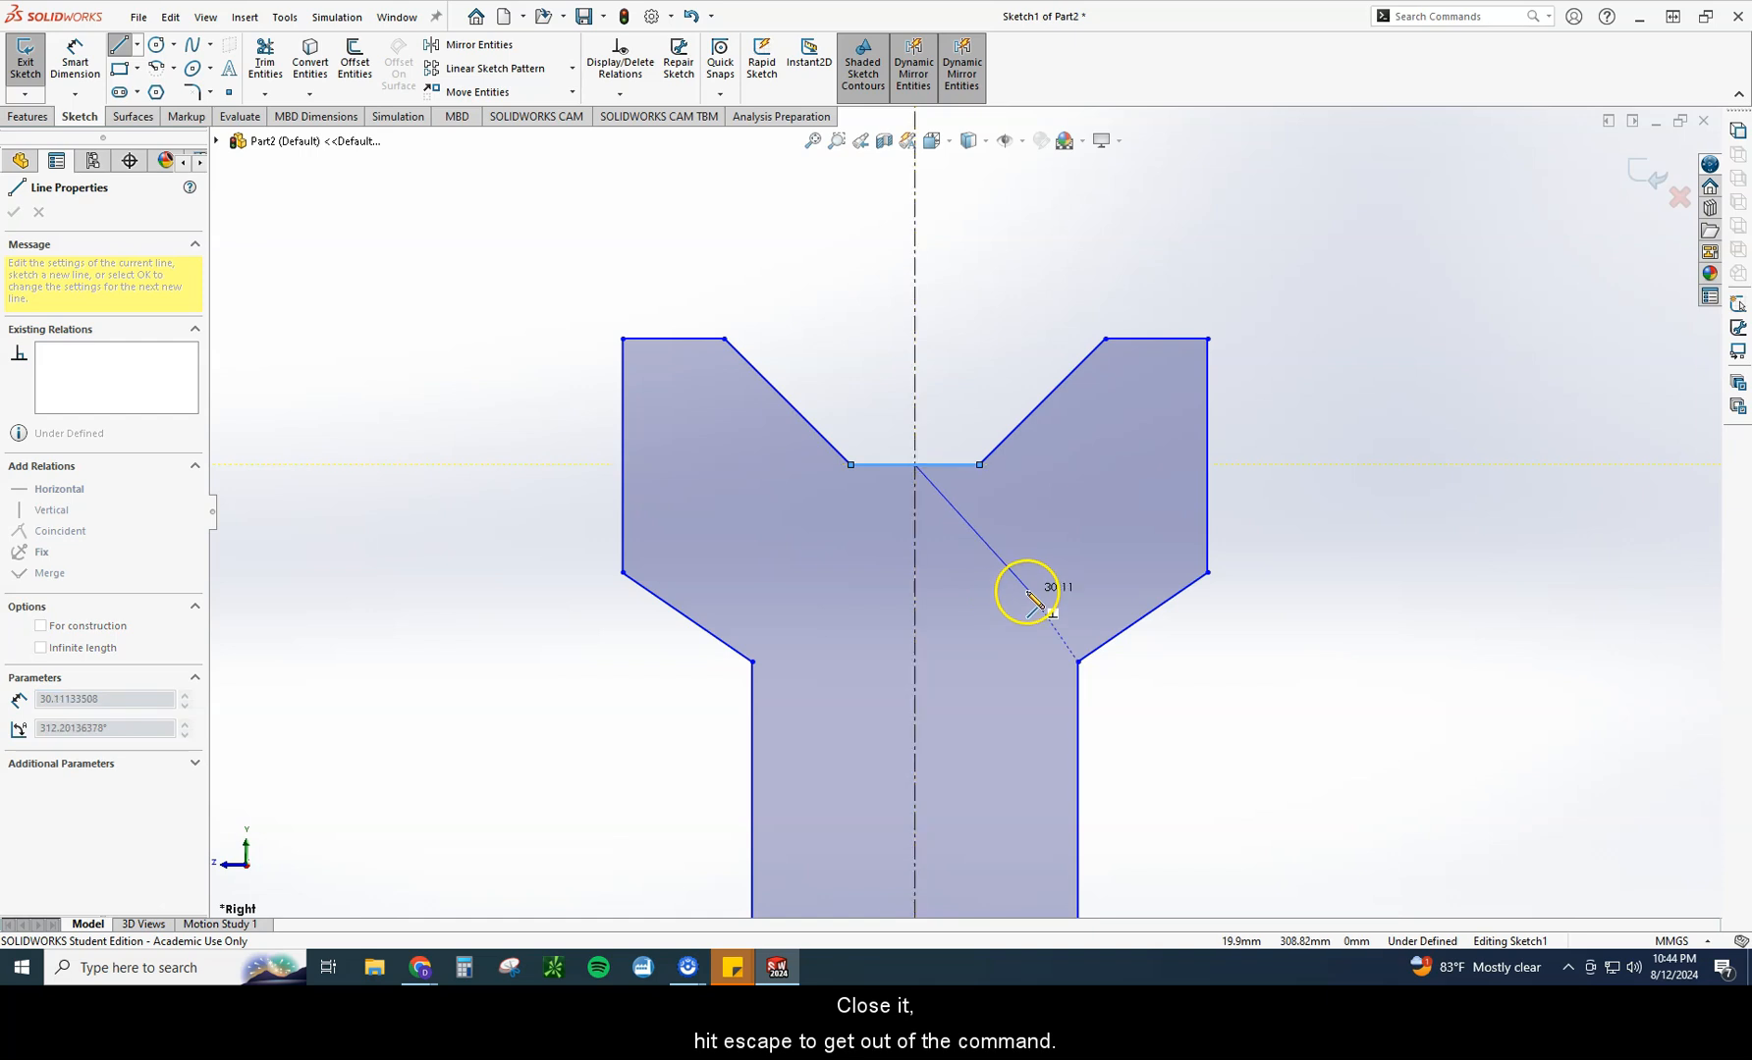
pyautogui.press('Escape')
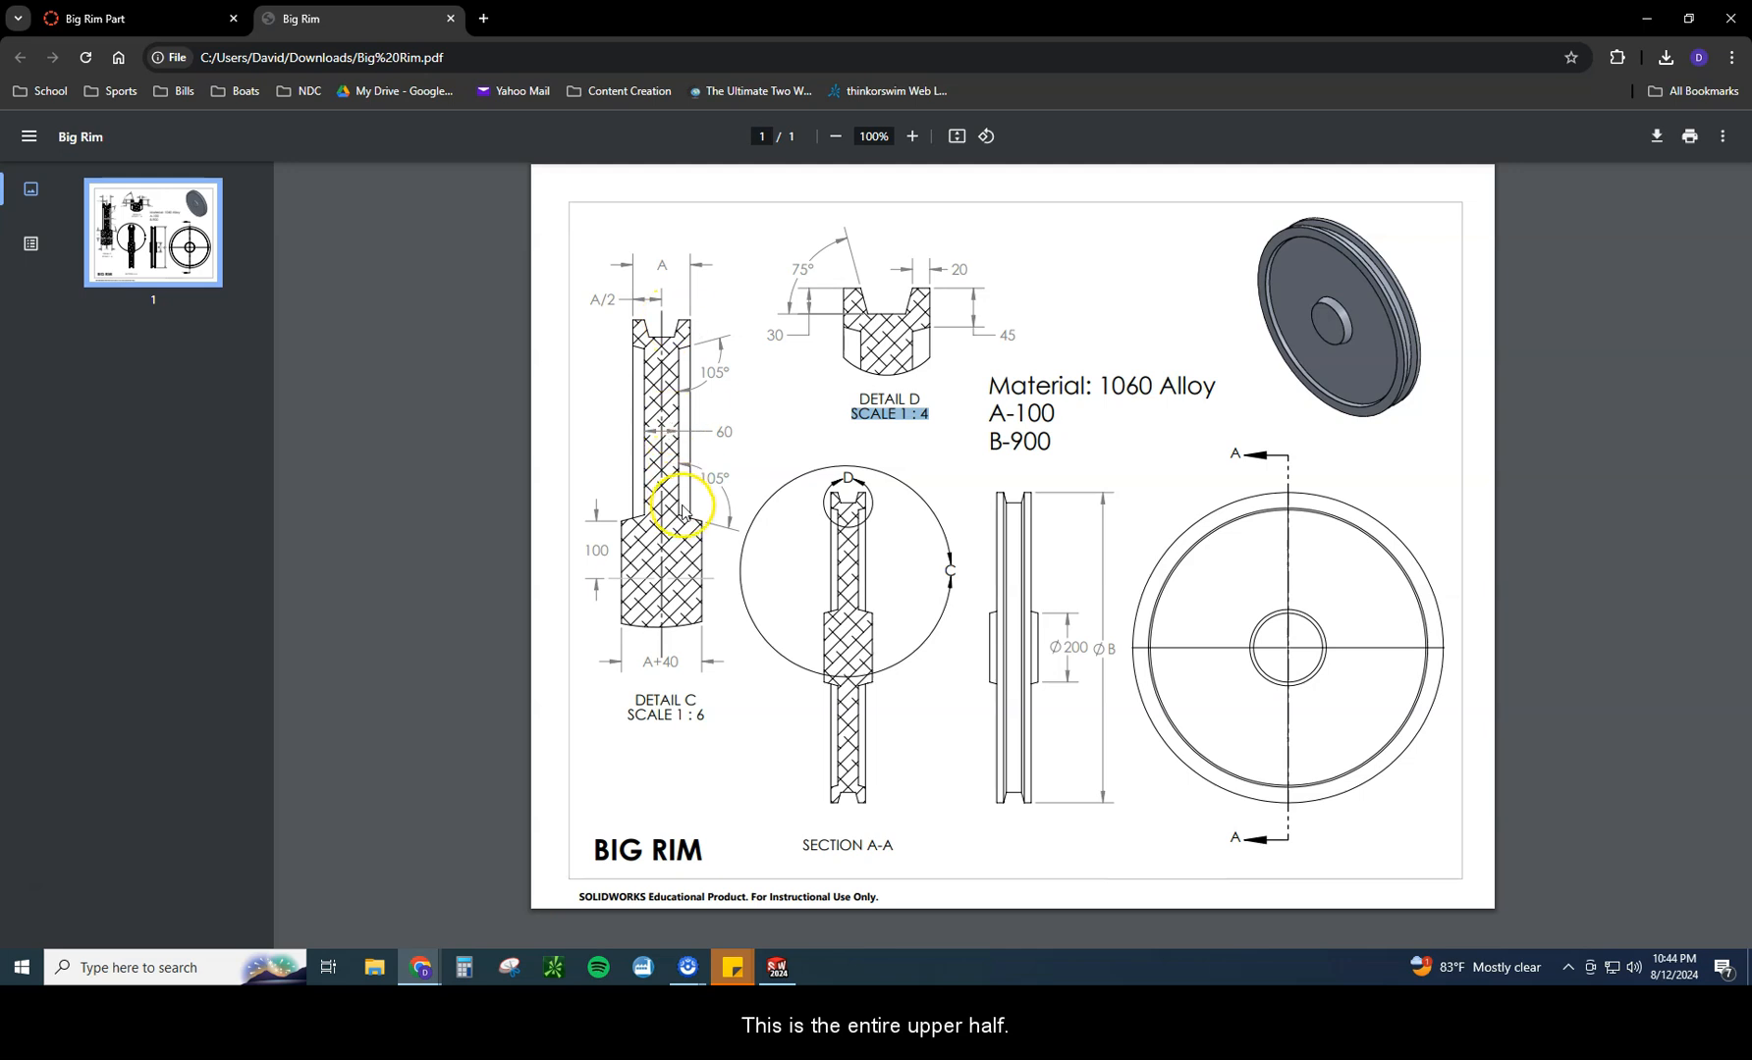
pyautogui.moveTo(772, 968)
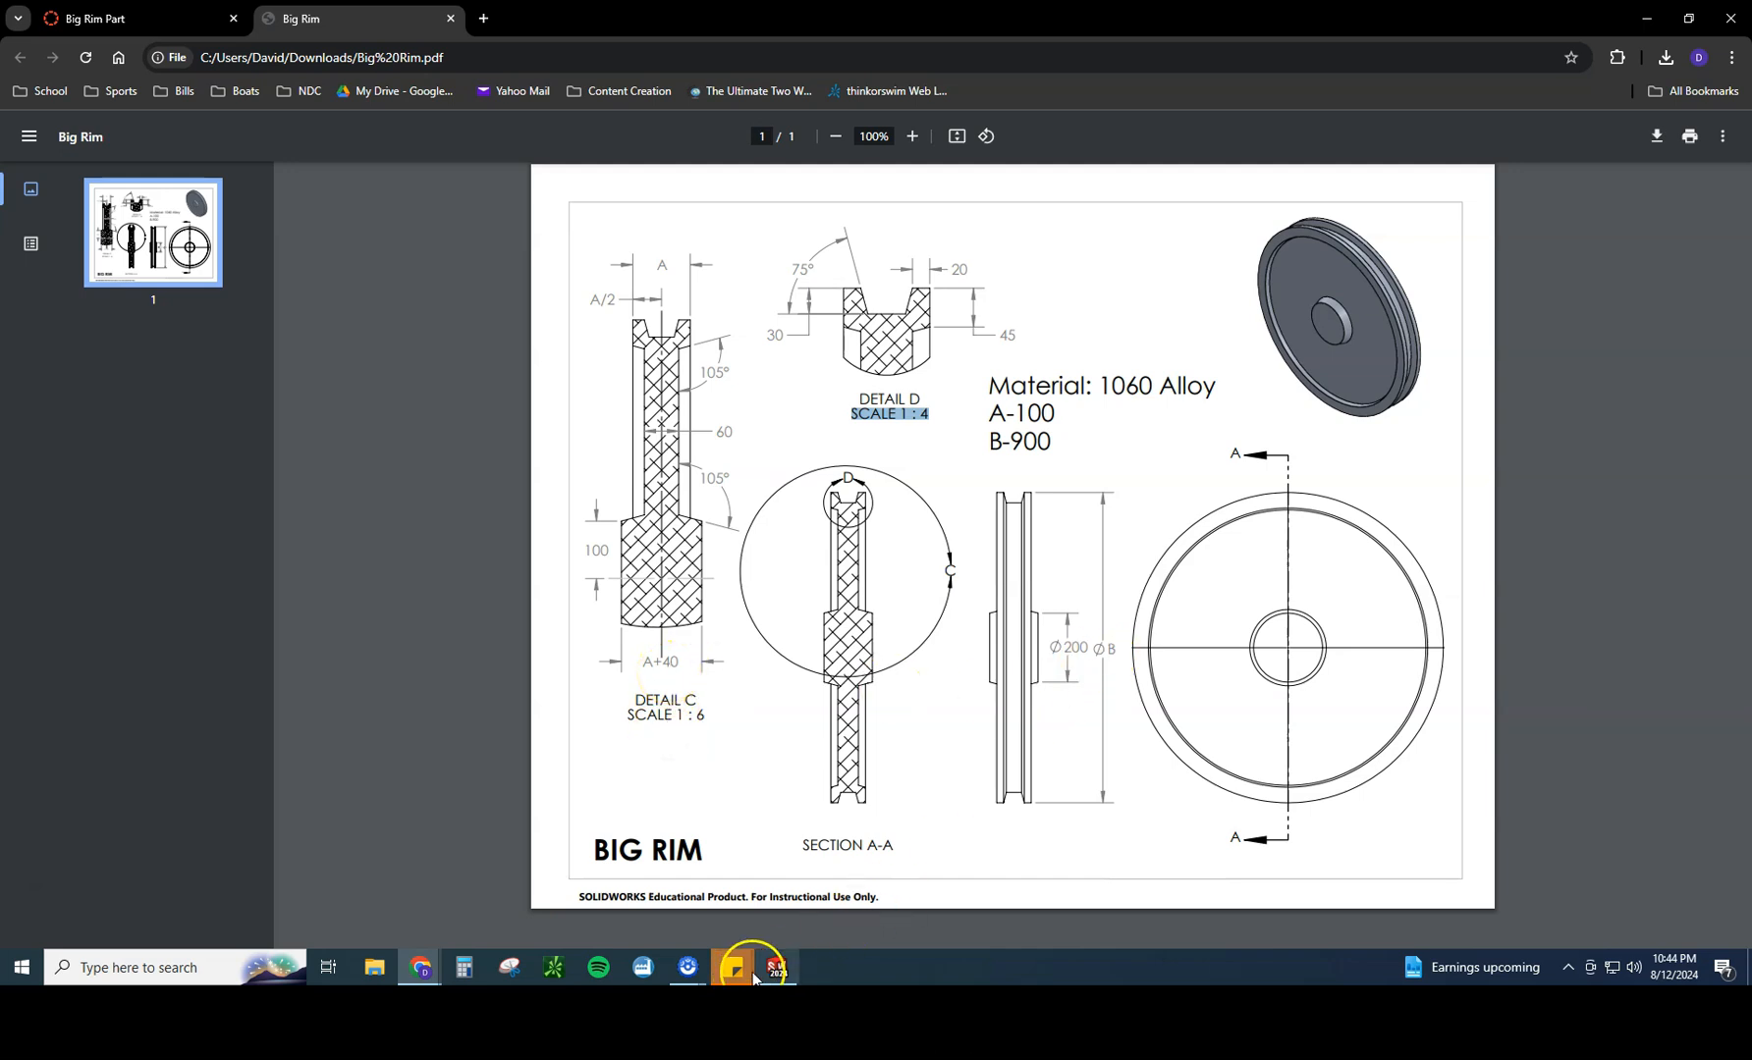
# Step: Dimension the profile's overall height as 900/2, giving 450
pyautogui.click(776, 968)
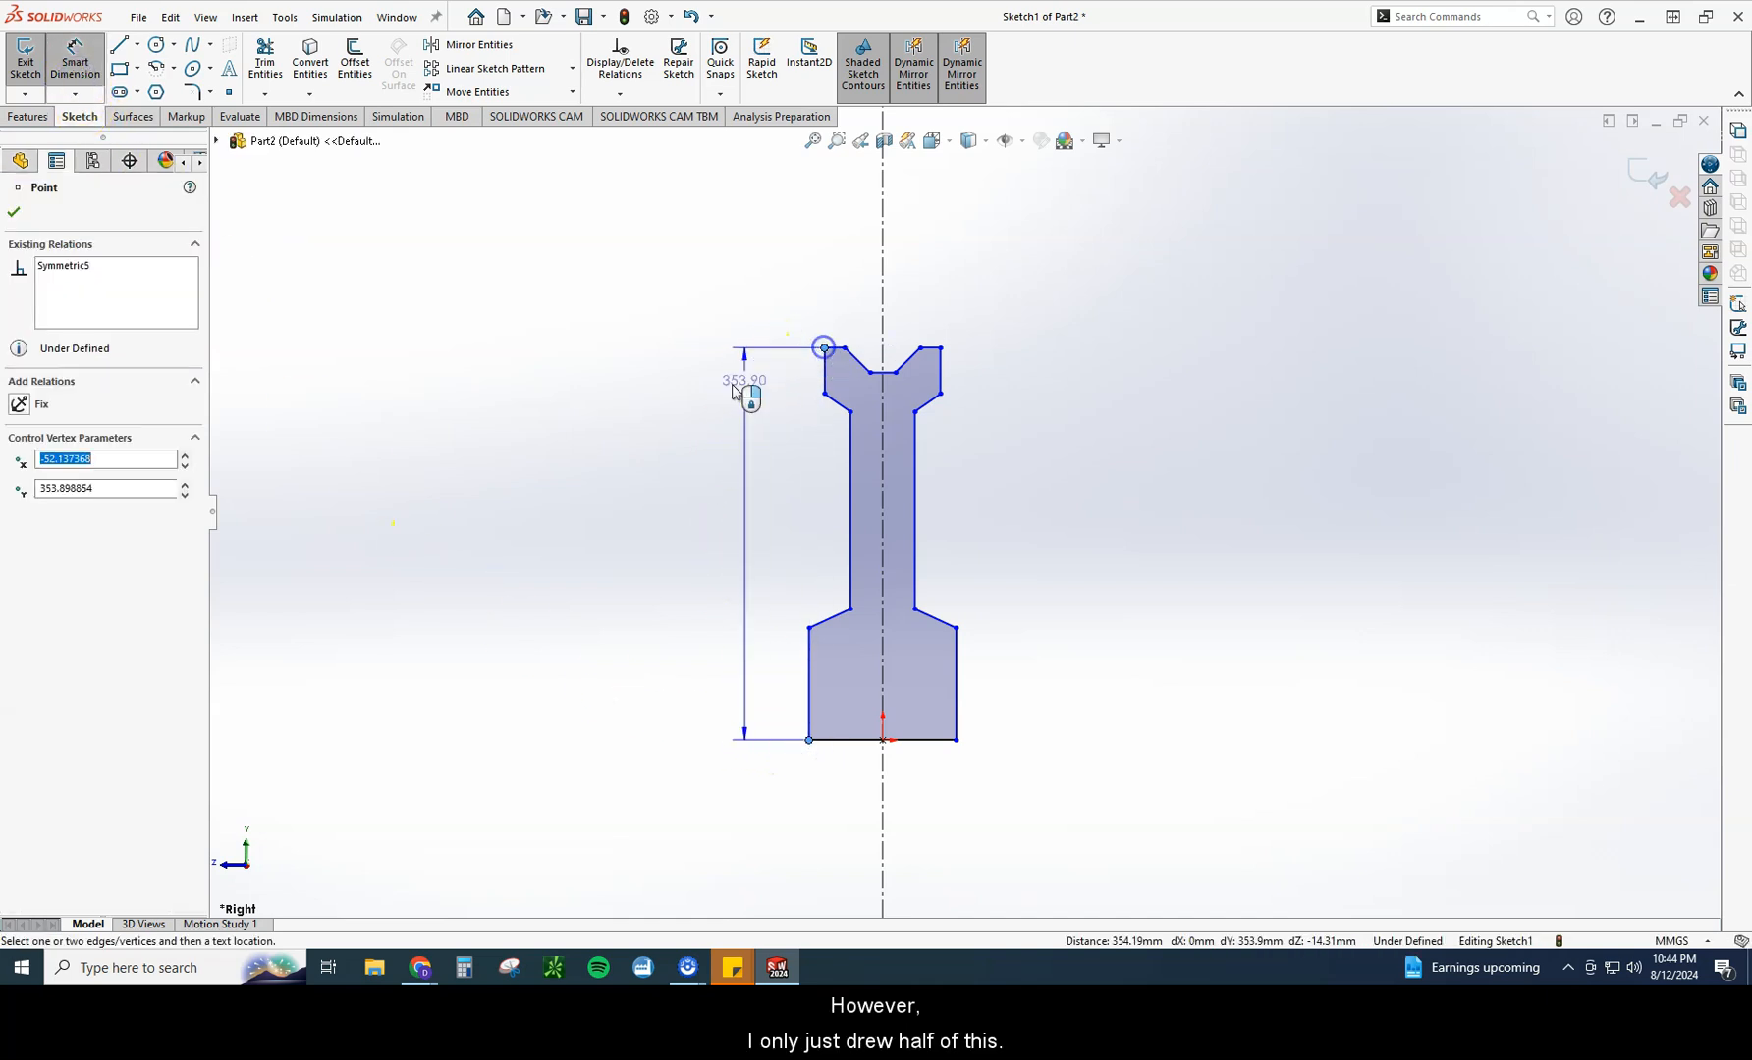
pyautogui.click(746, 380)
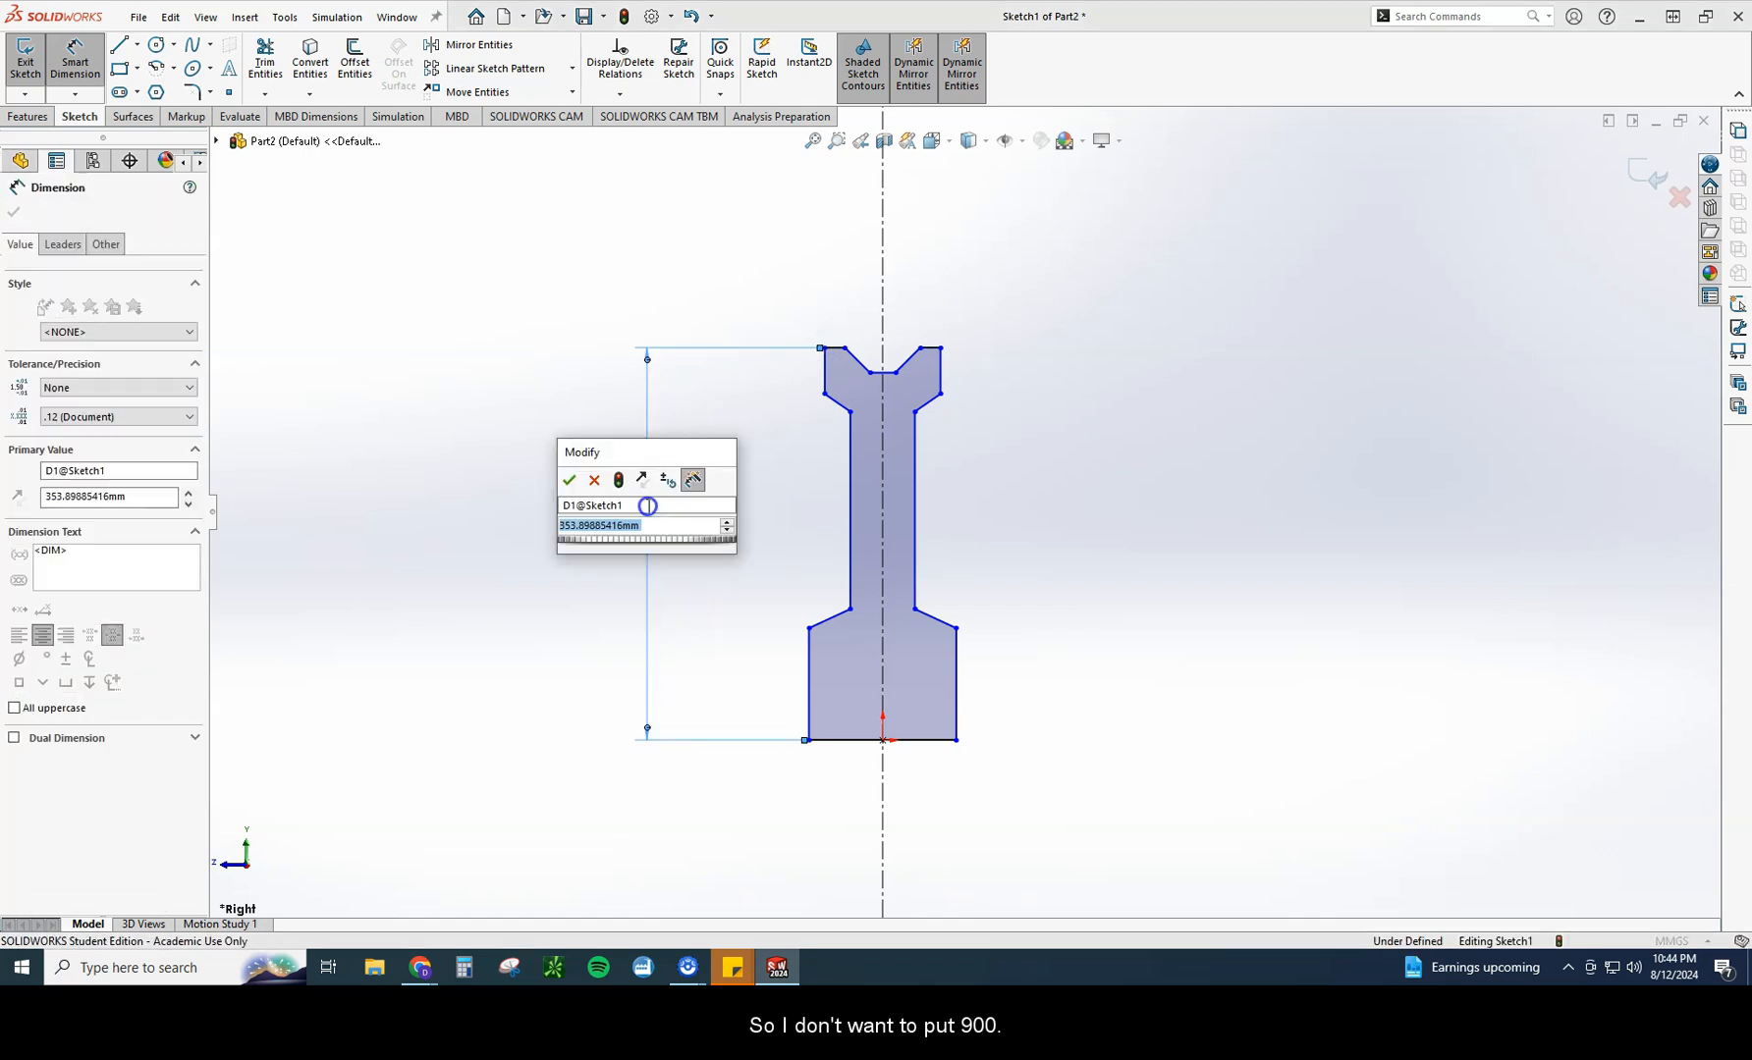
pyautogui.write('90')
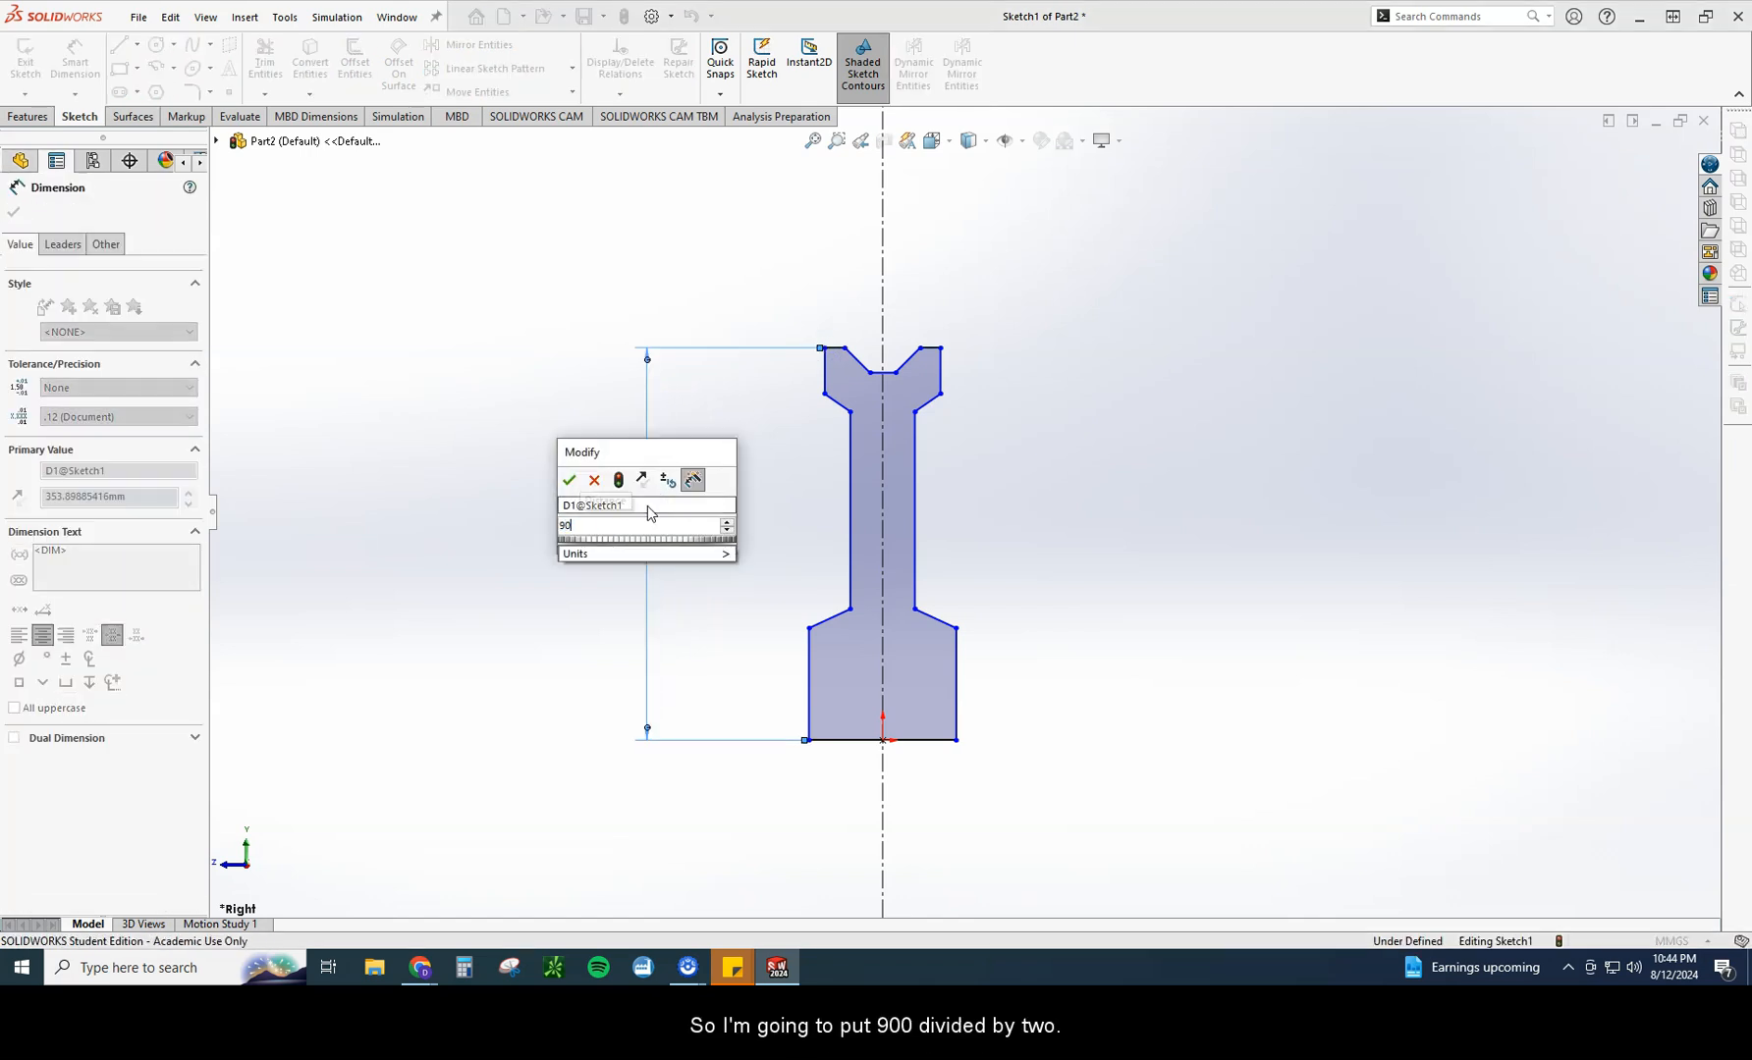
pyautogui.write('900/2')
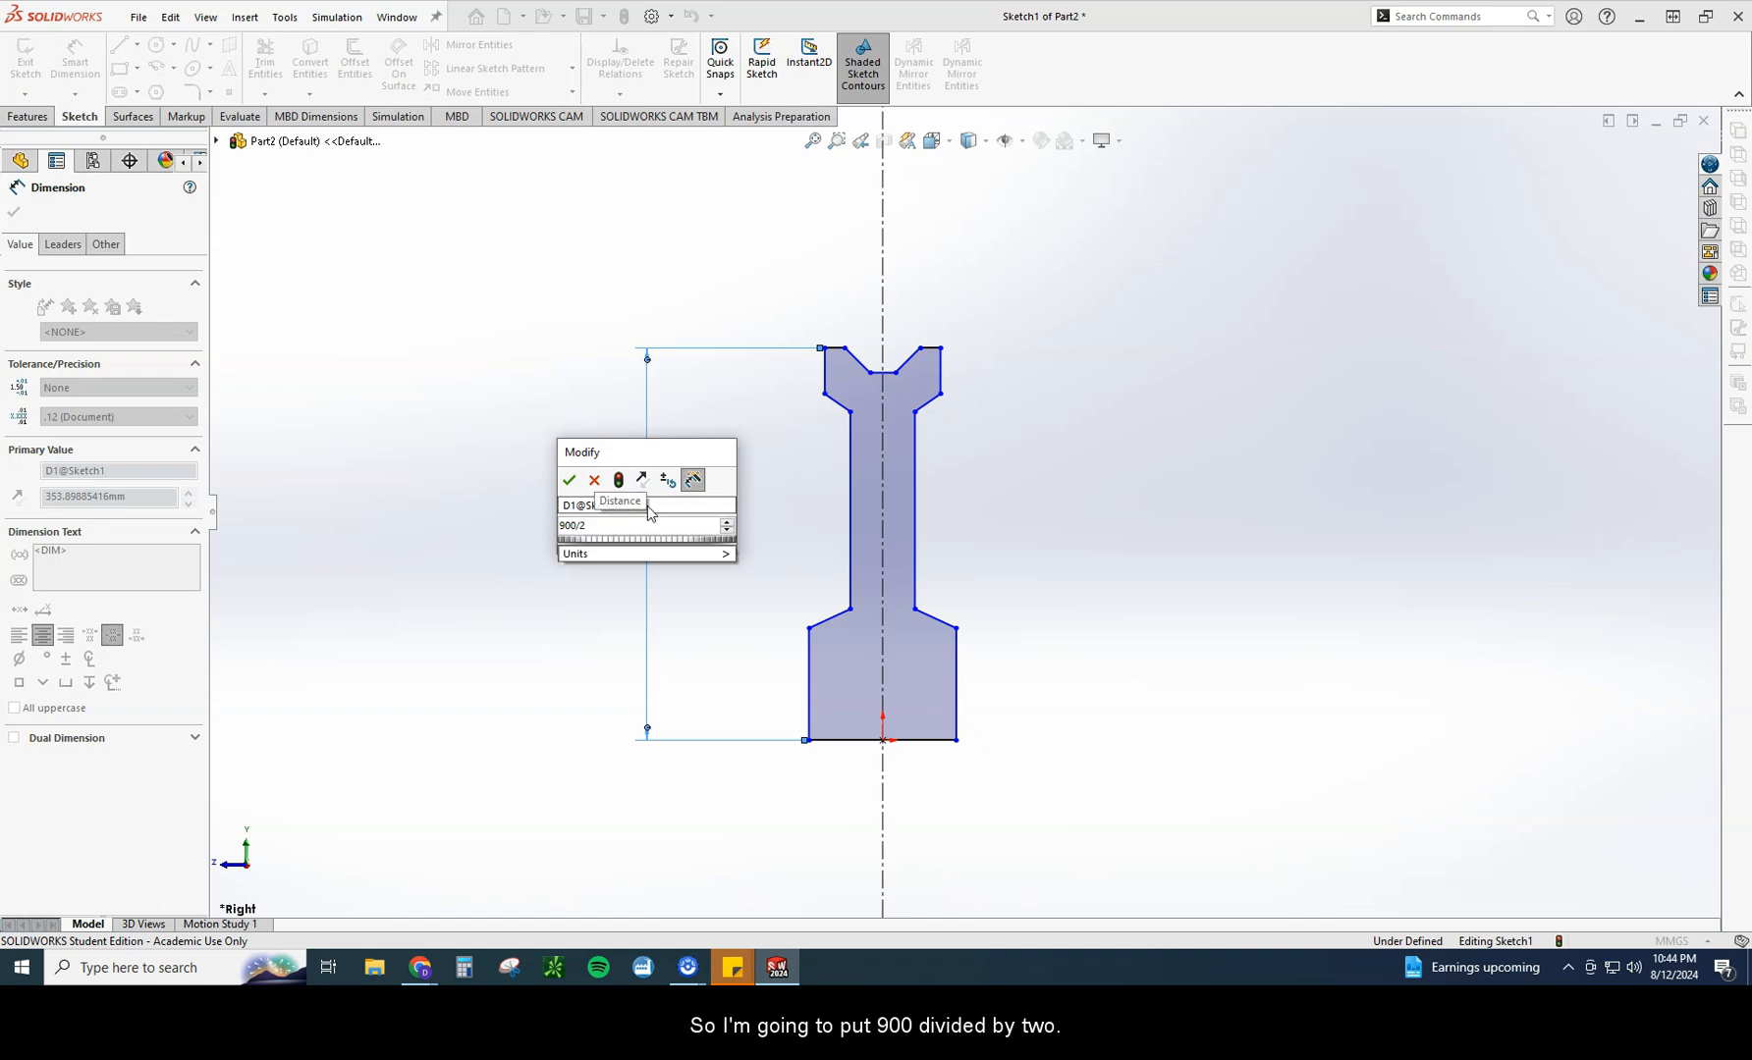
pyautogui.click(568, 479)
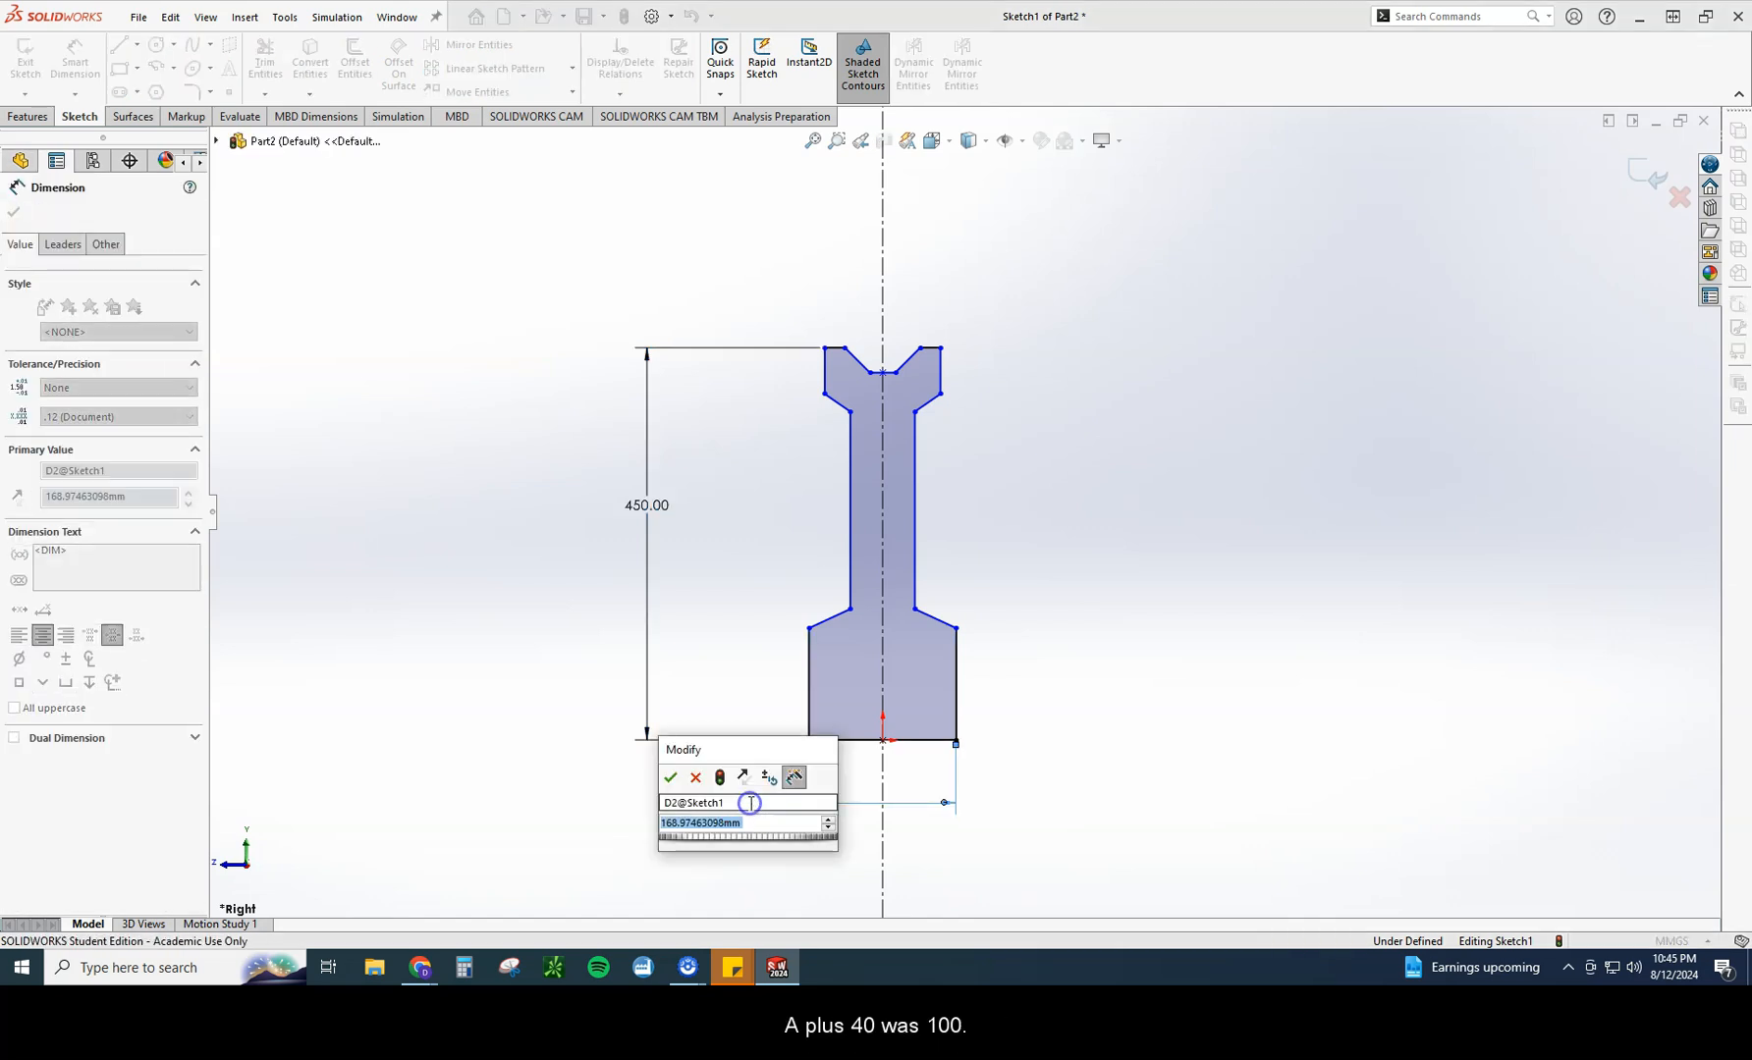
# Step: Dimension hub base width to 140 and top rim width to 100, adjusting a groove corner
pyautogui.write('100+40')
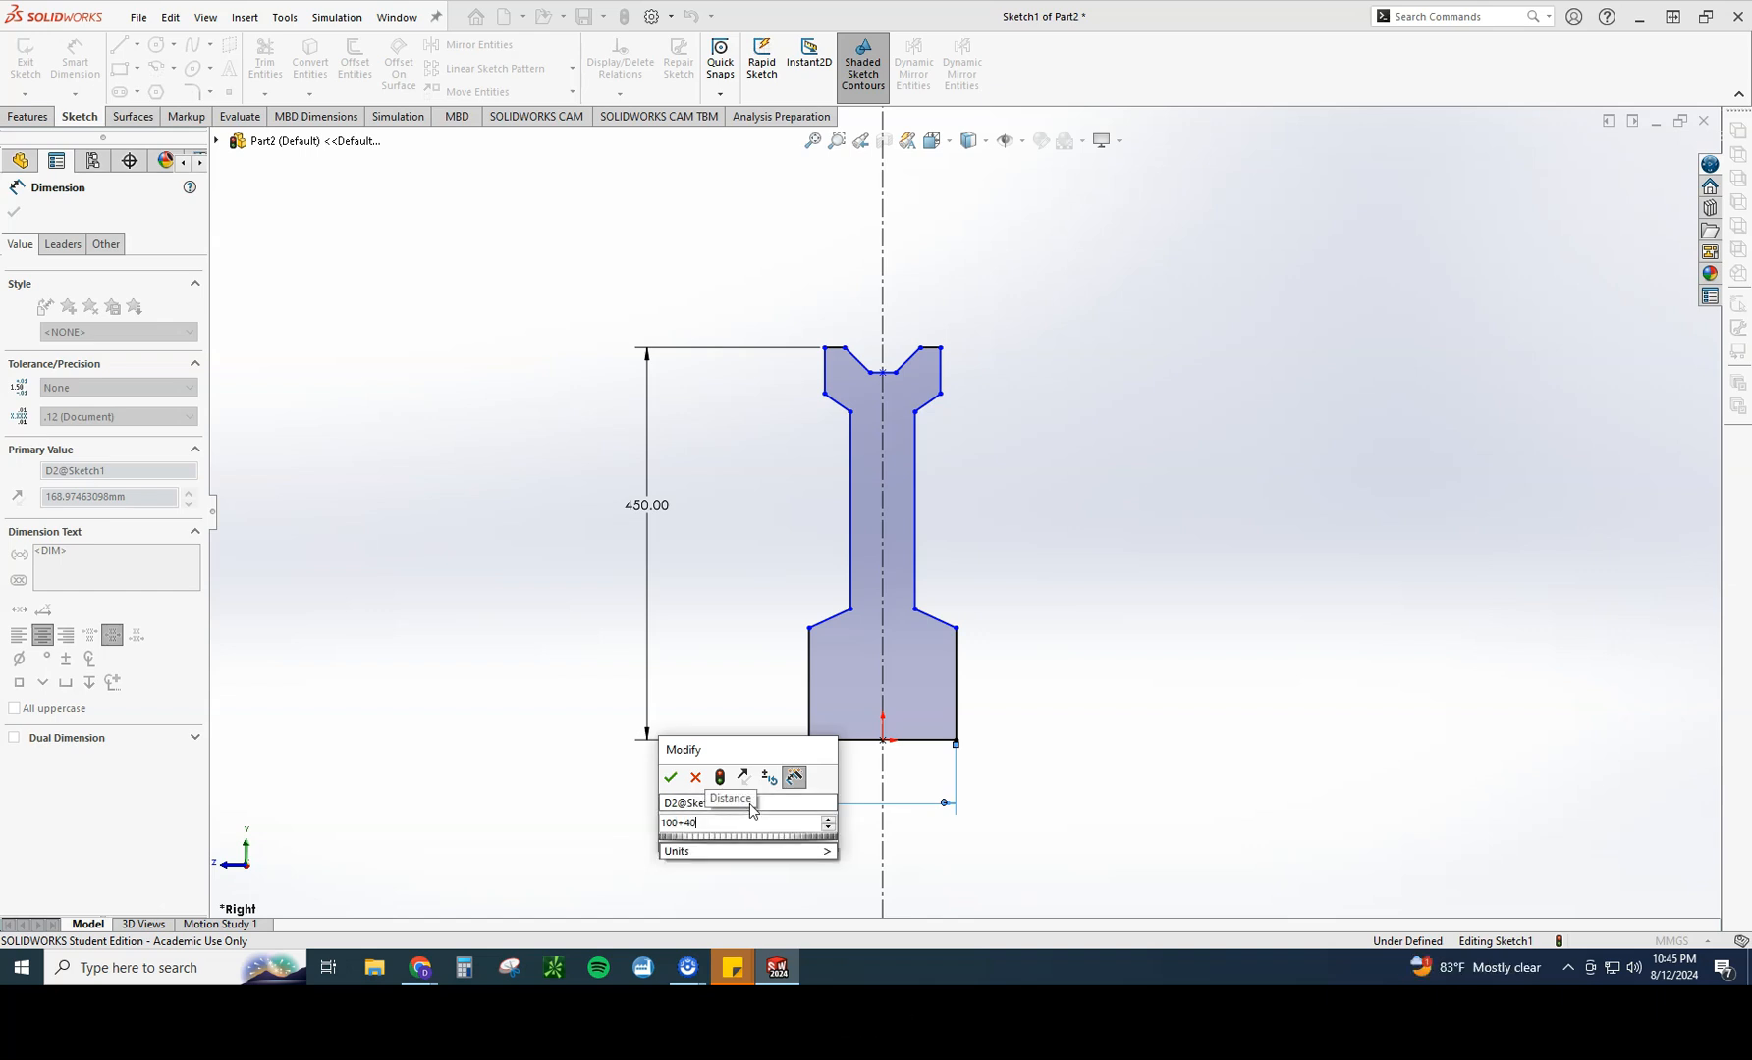
pyautogui.click(670, 778)
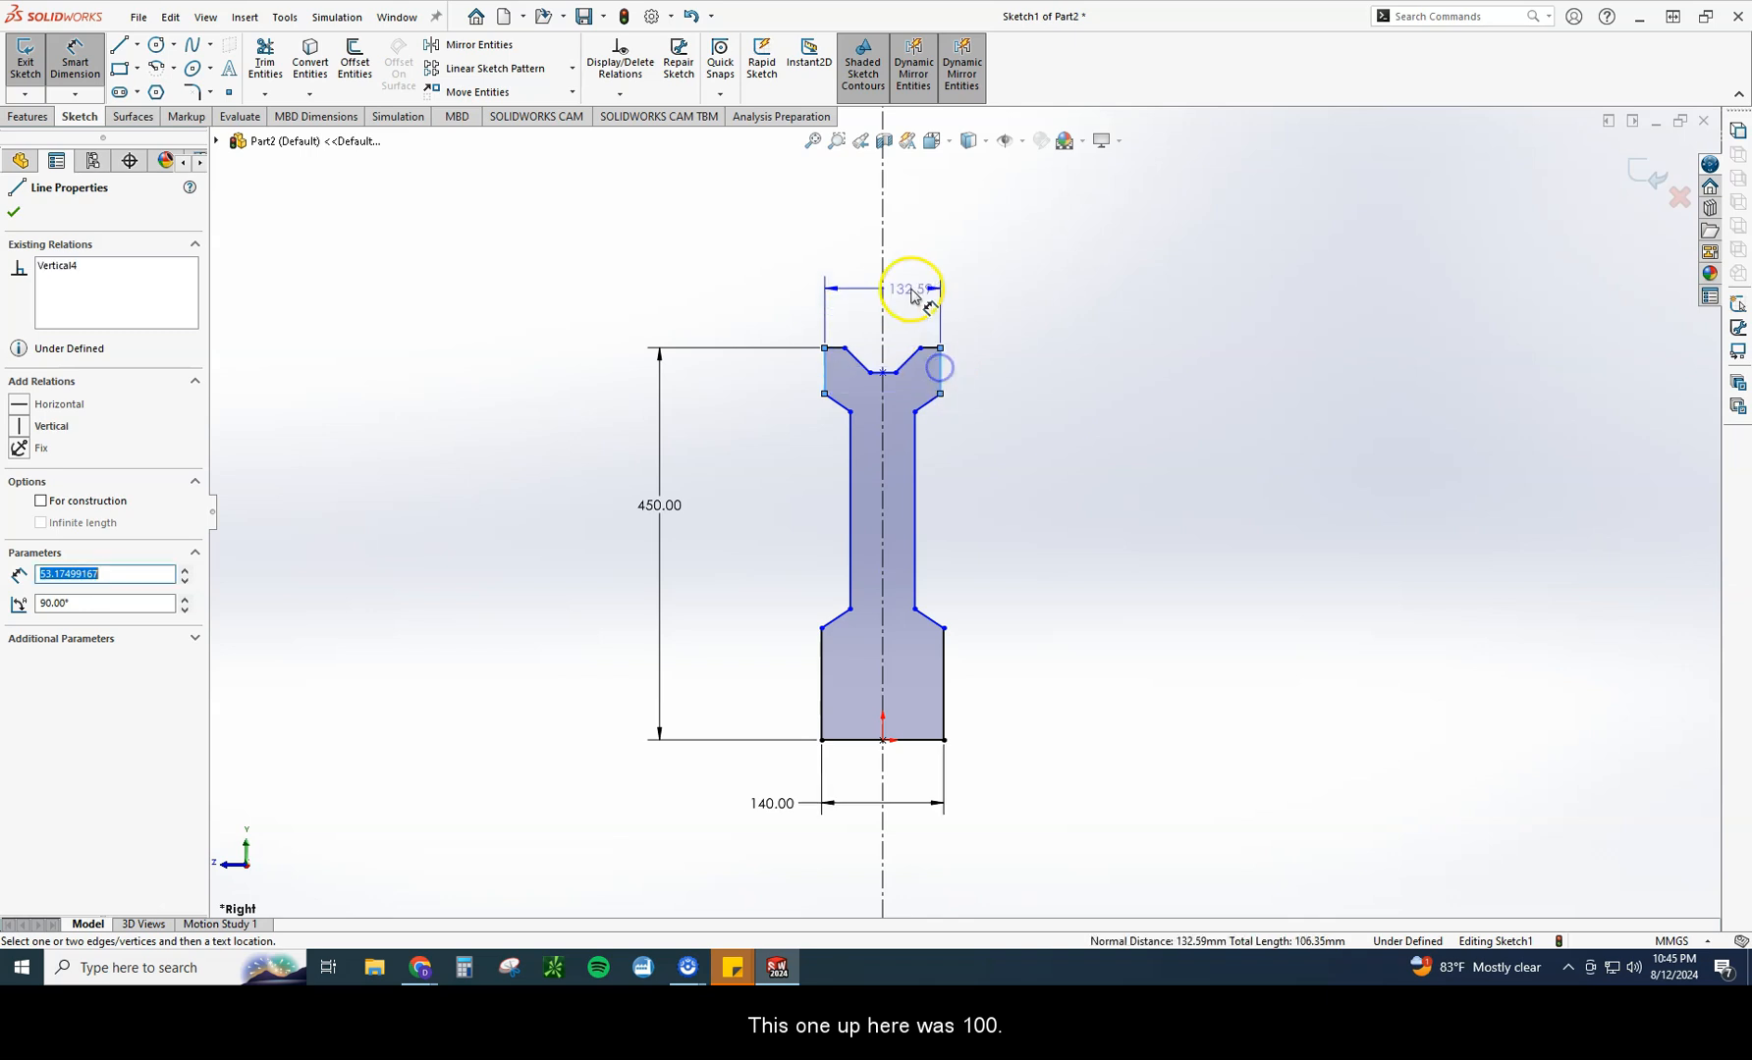
pyautogui.write('10')
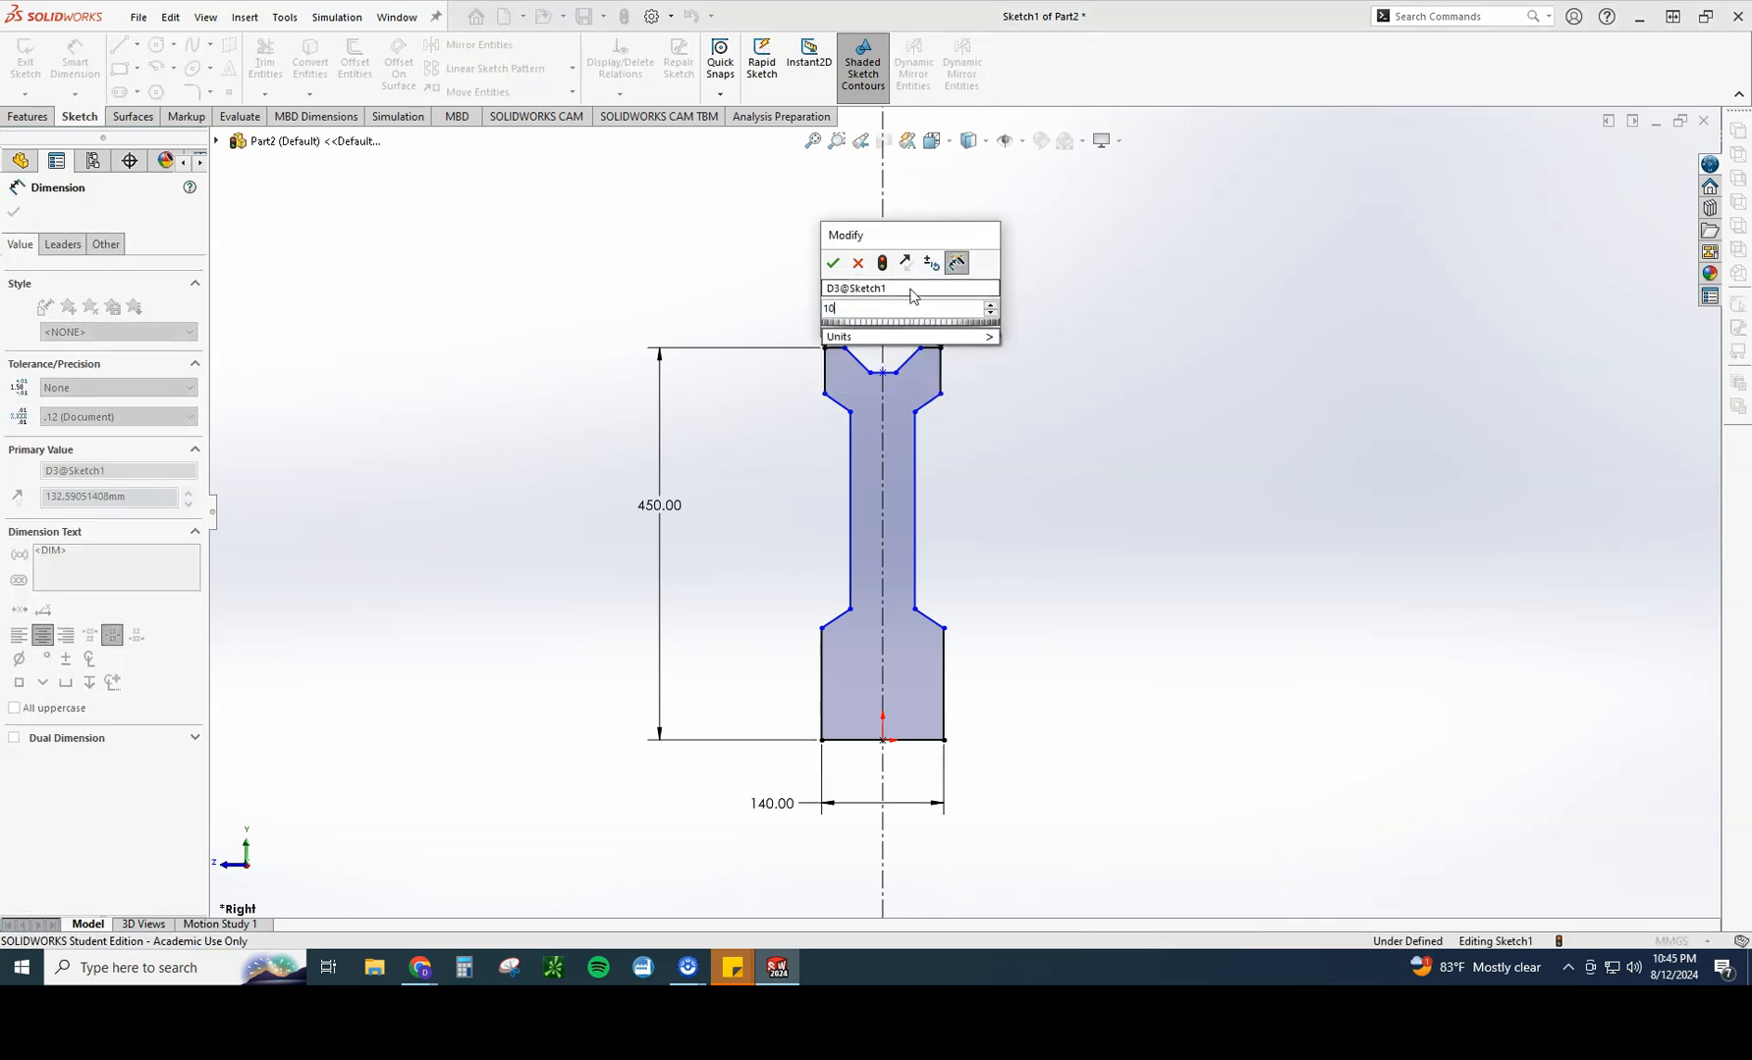
pyautogui.click(833, 264)
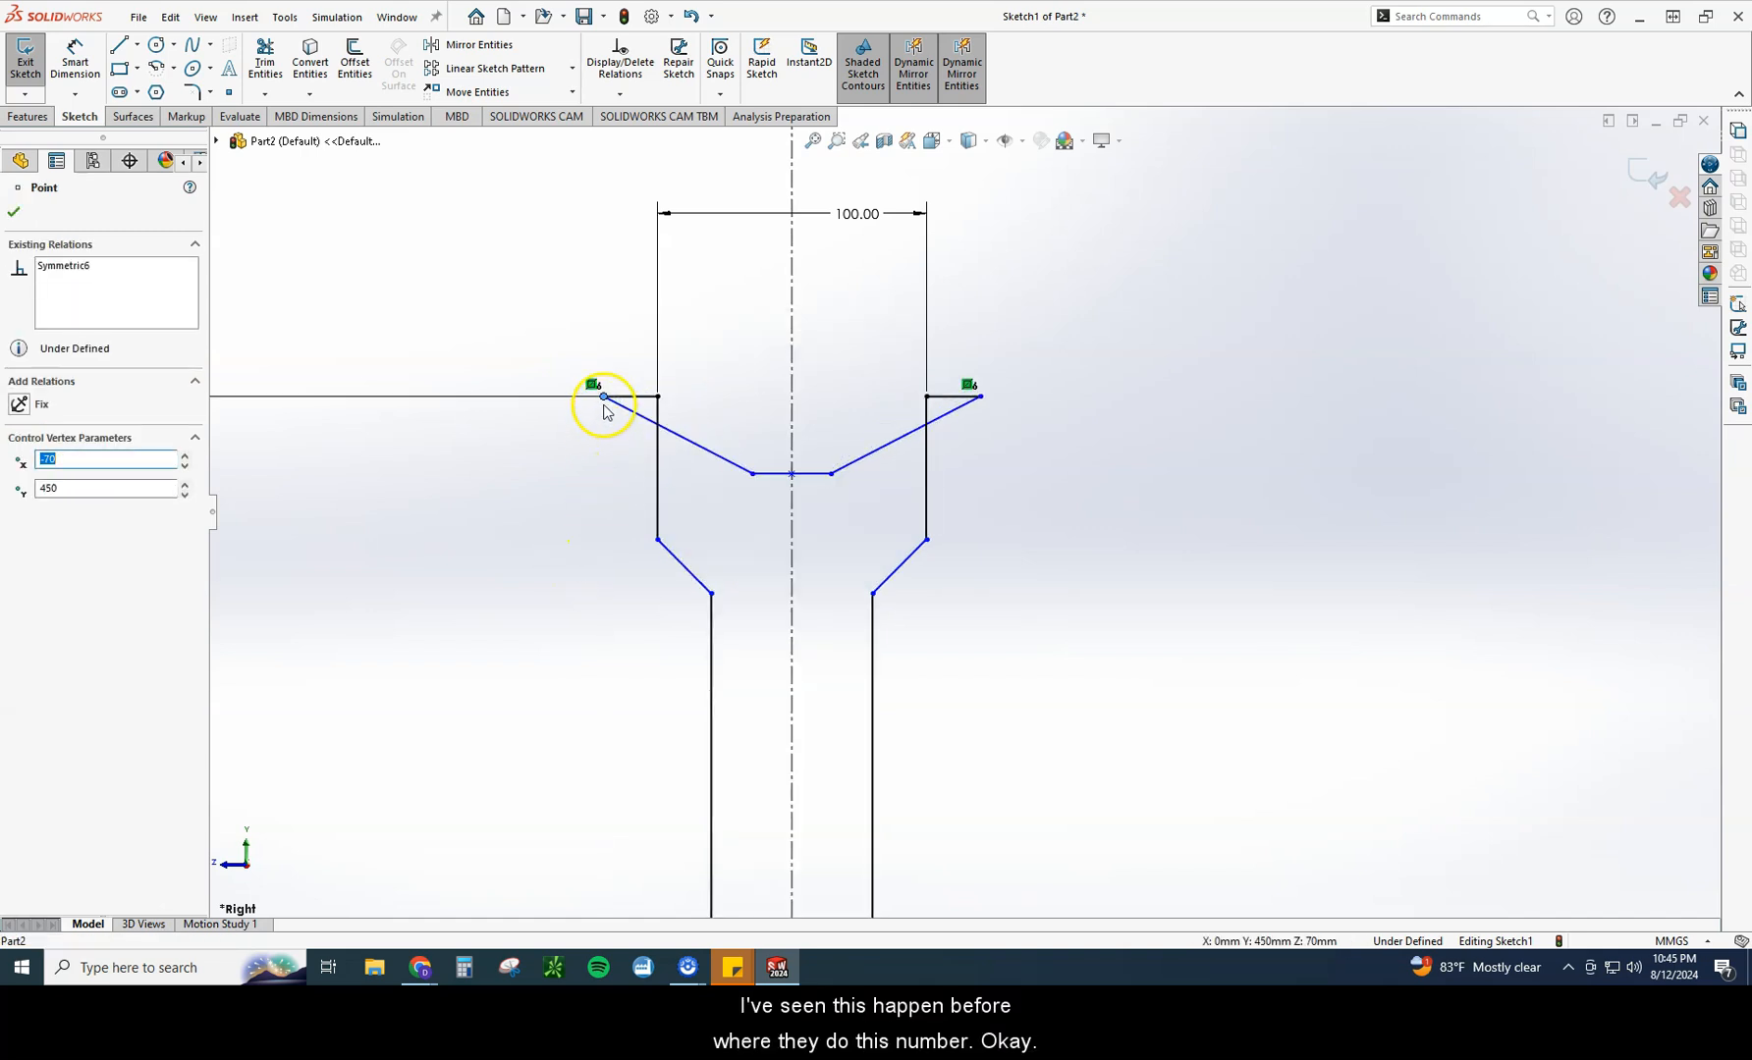
pyautogui.moveTo(603, 396); pyautogui.dragTo(720, 400)
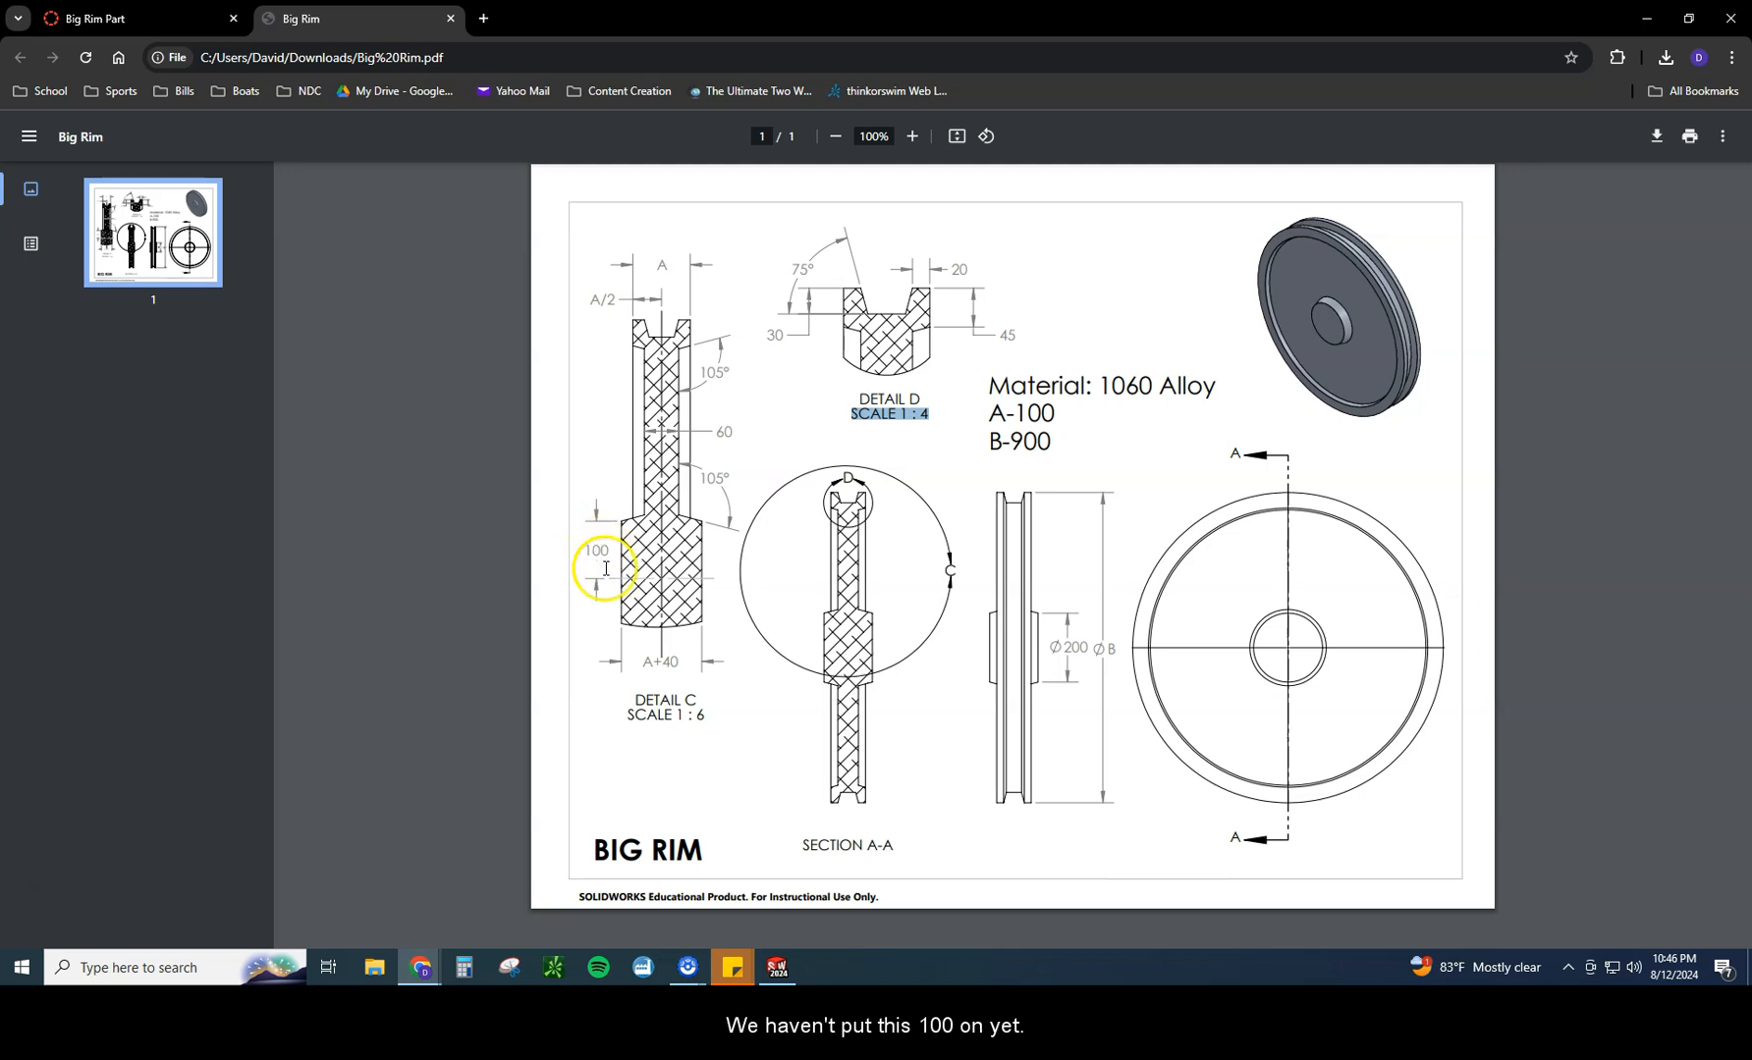
pyautogui.moveTo(1073, 623)
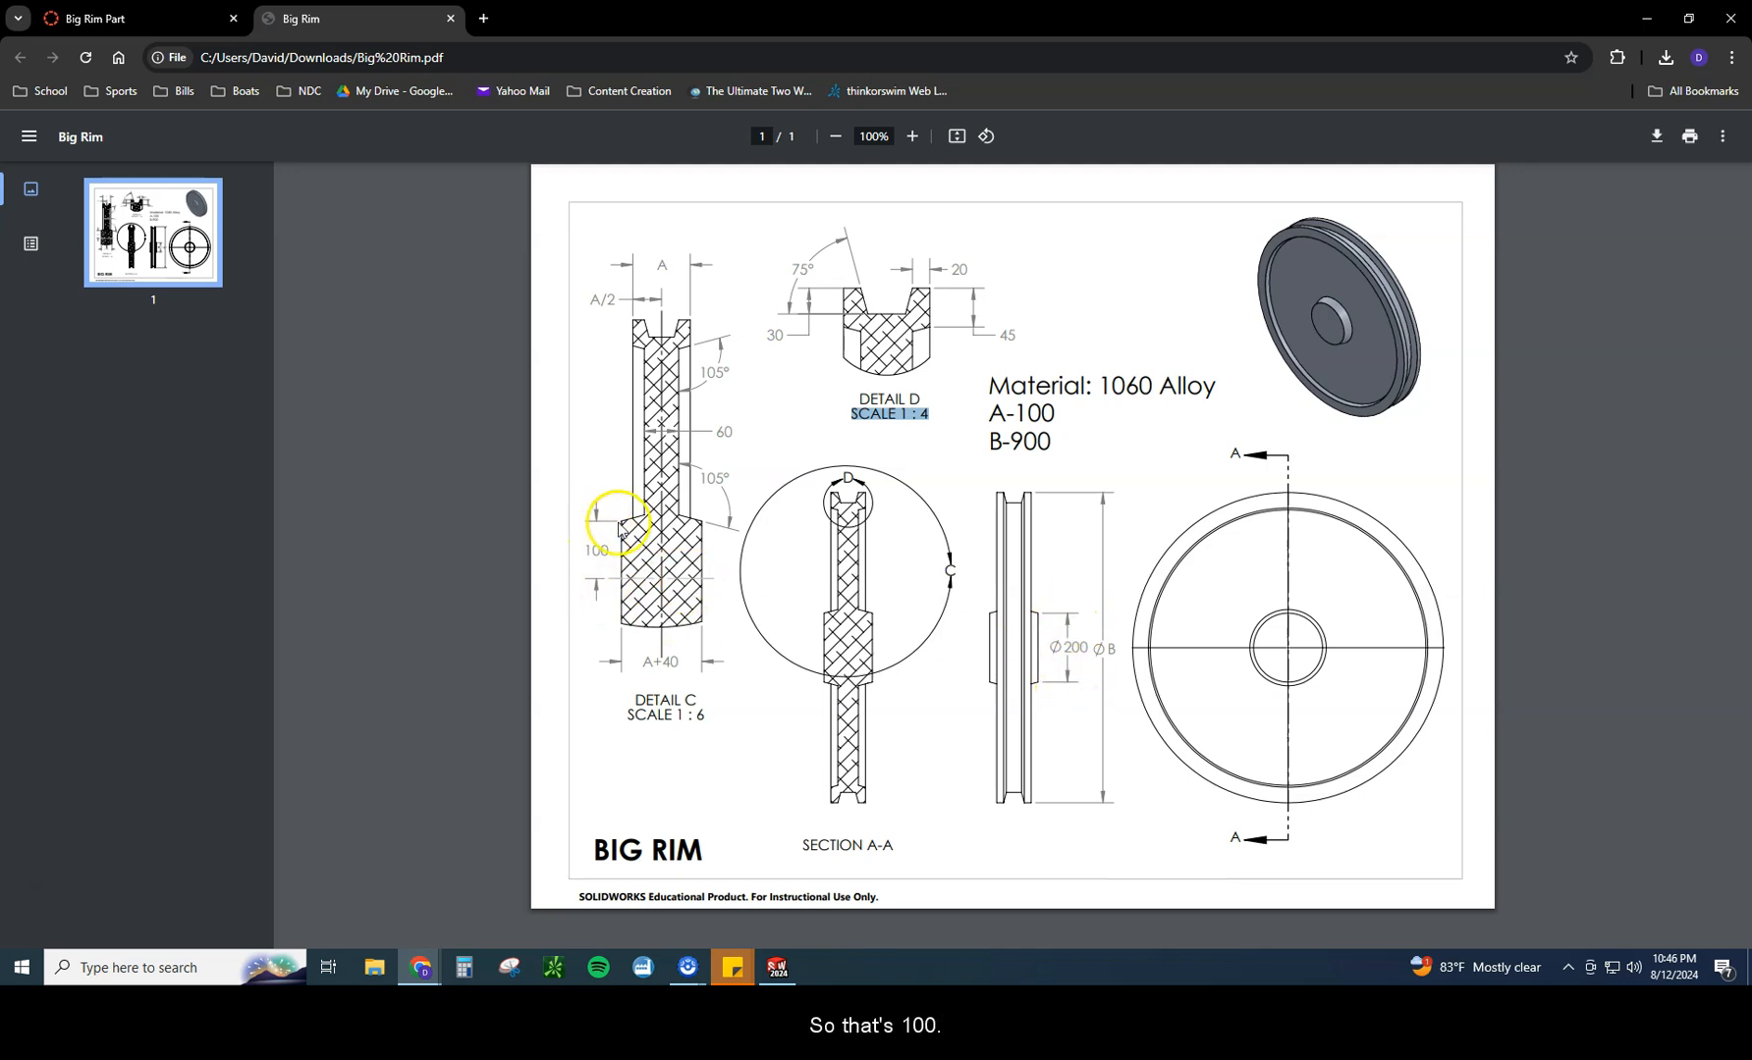
pyautogui.moveTo(713, 380)
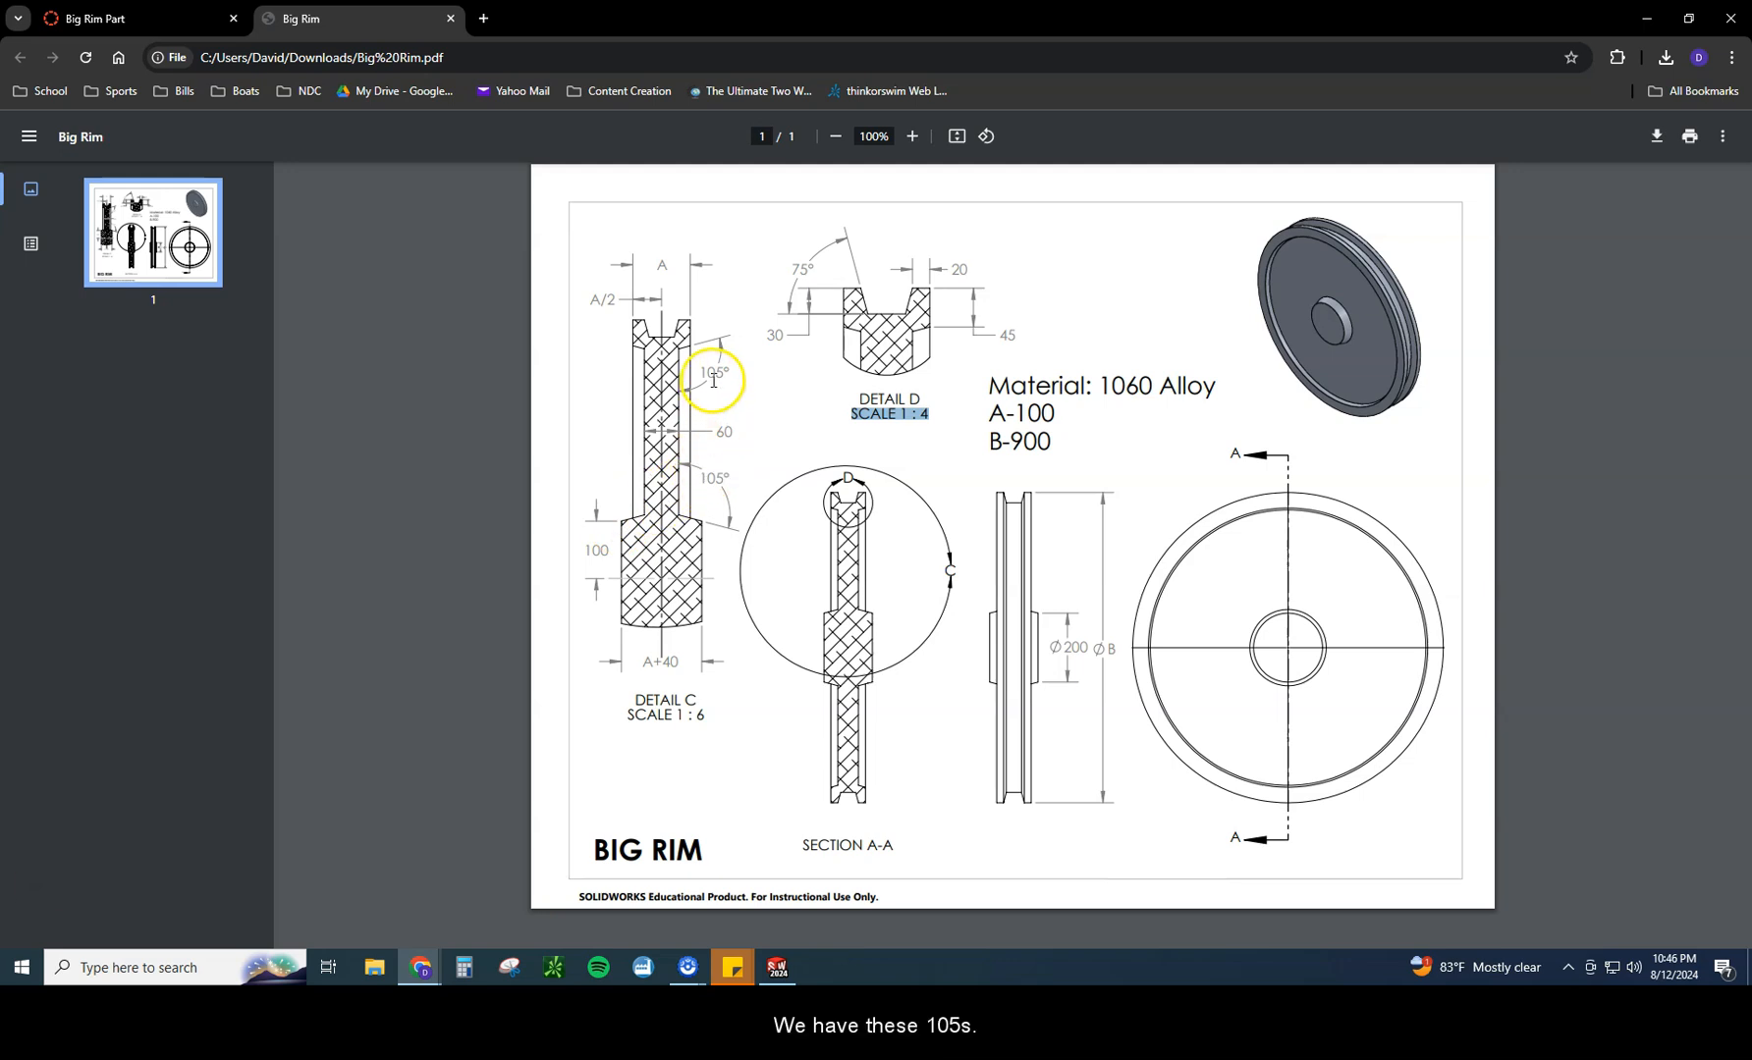
pyautogui.moveTo(712, 501)
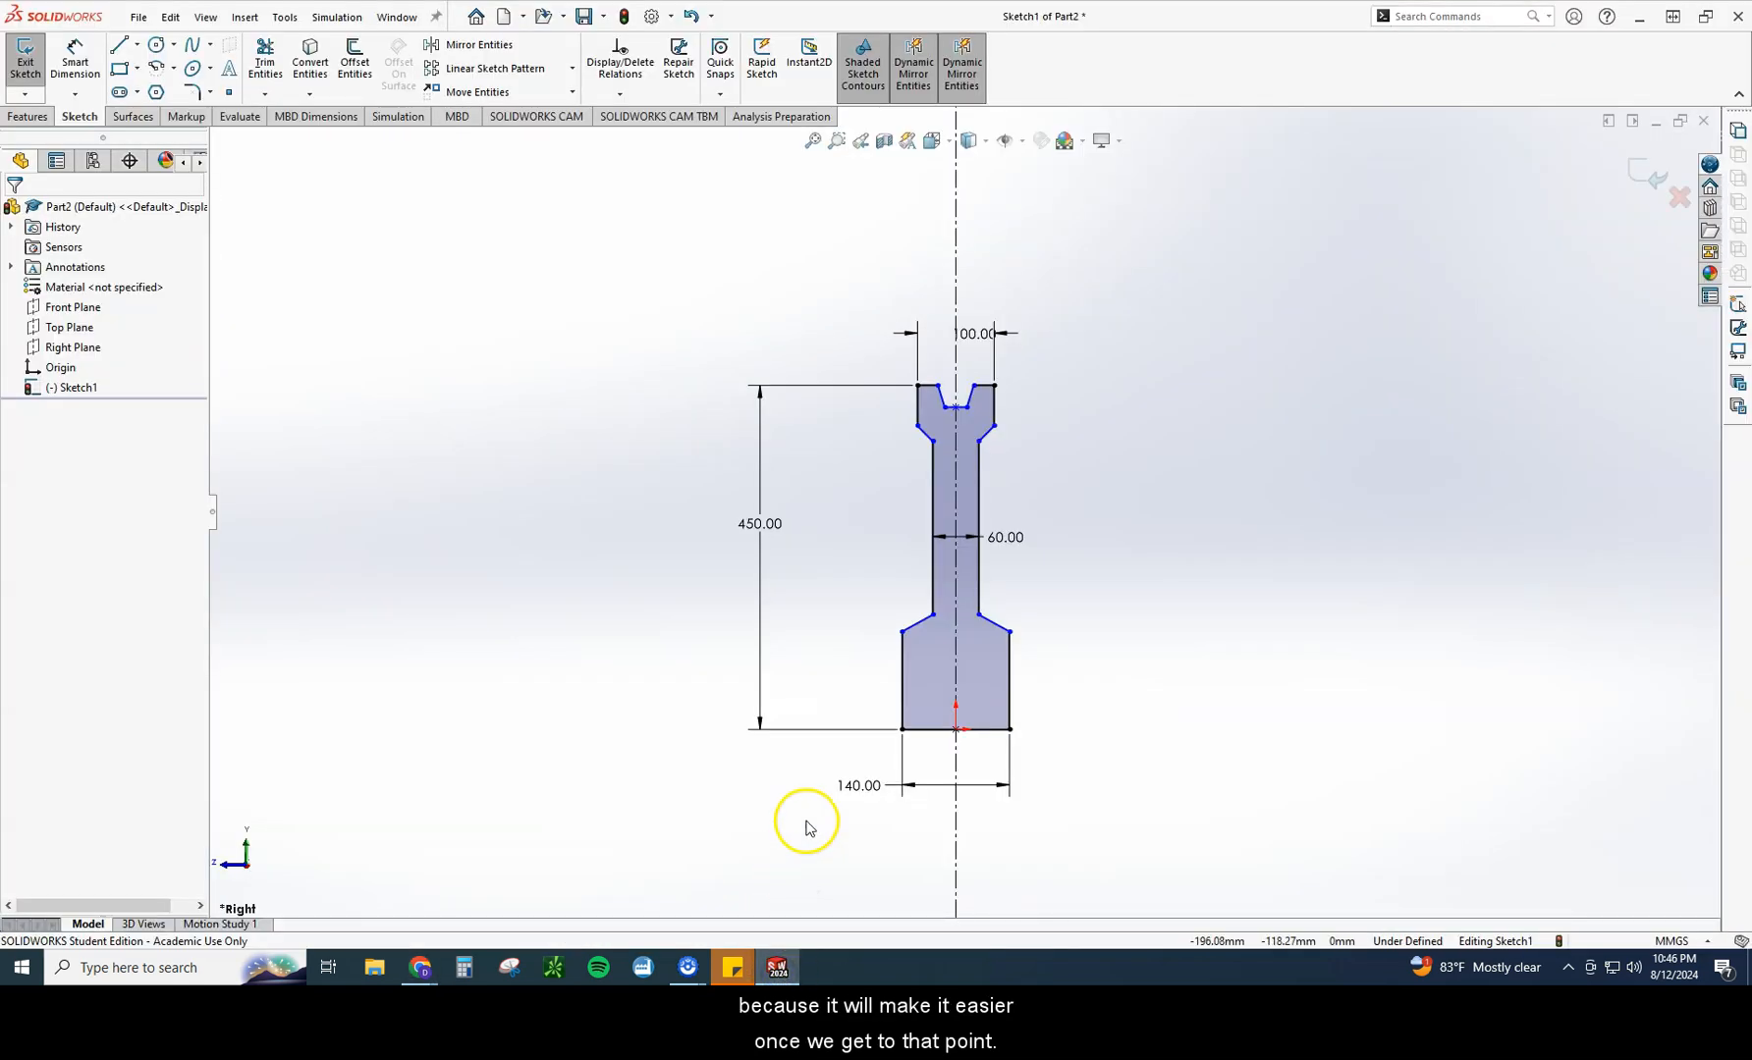
# Step: Dimension the groove top edge to 20 and its slanted edge depth to 30
pyautogui.click(74, 58)
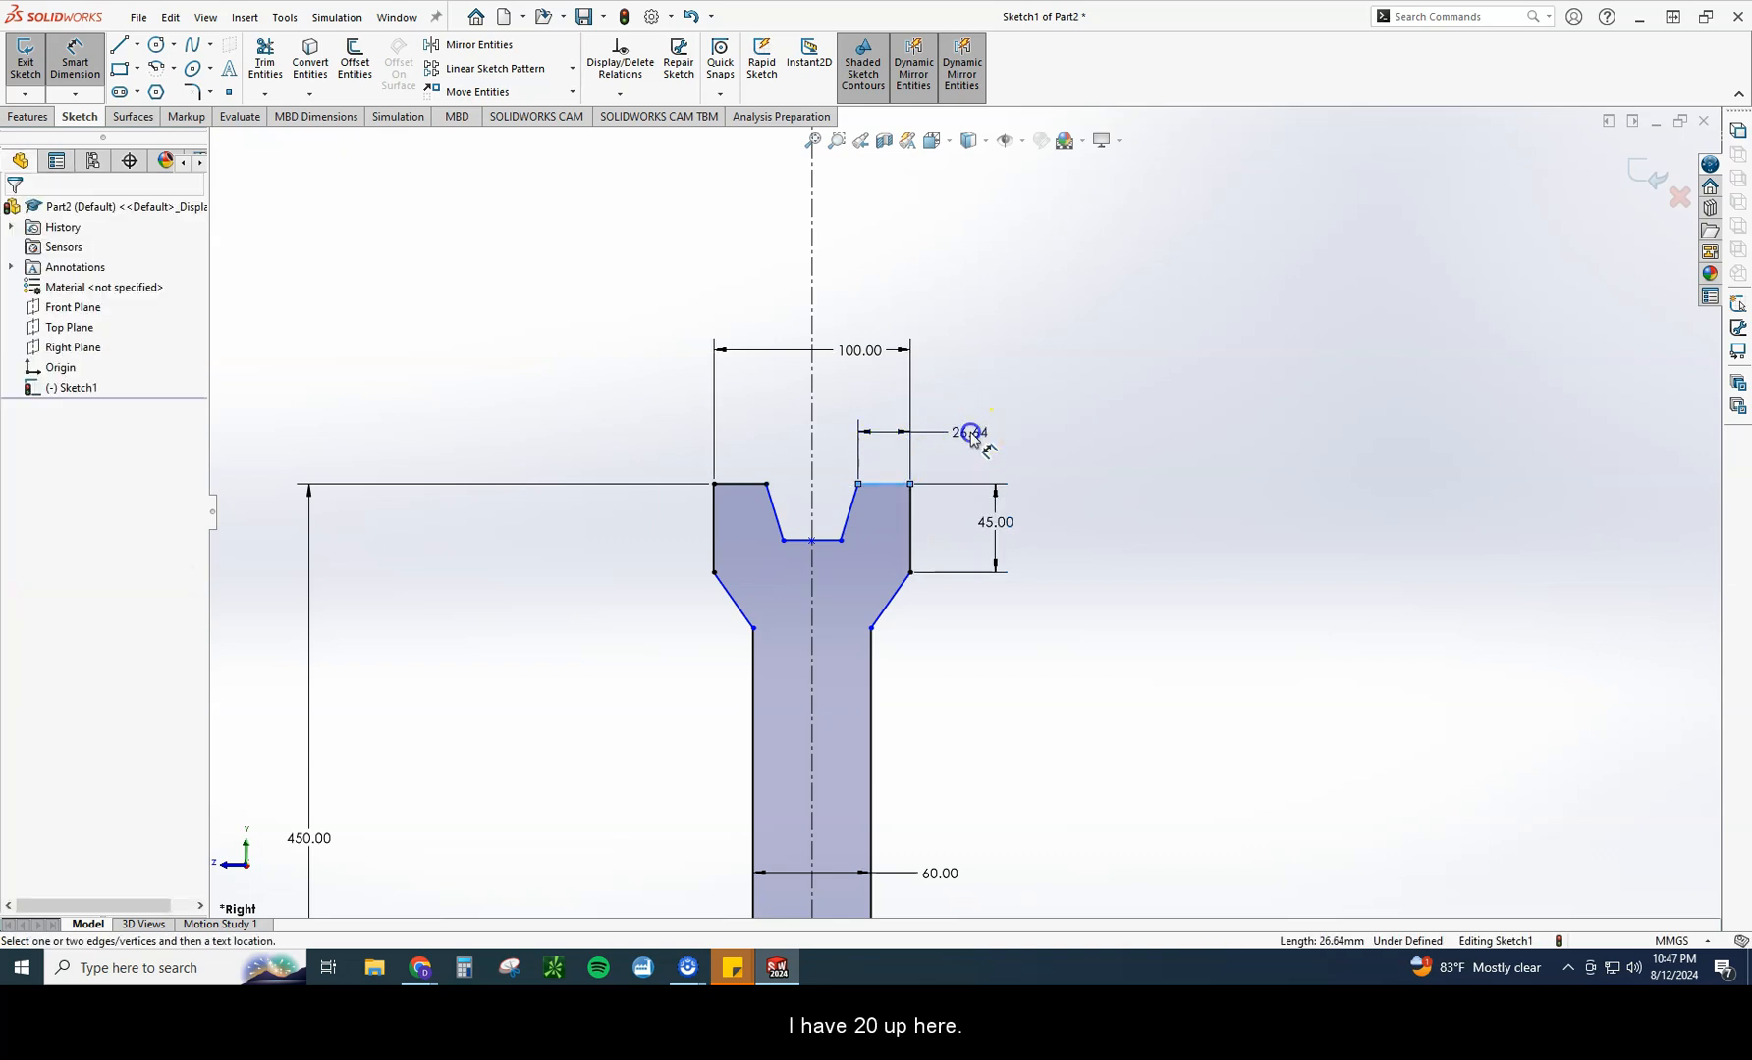
pyautogui.click(966, 434)
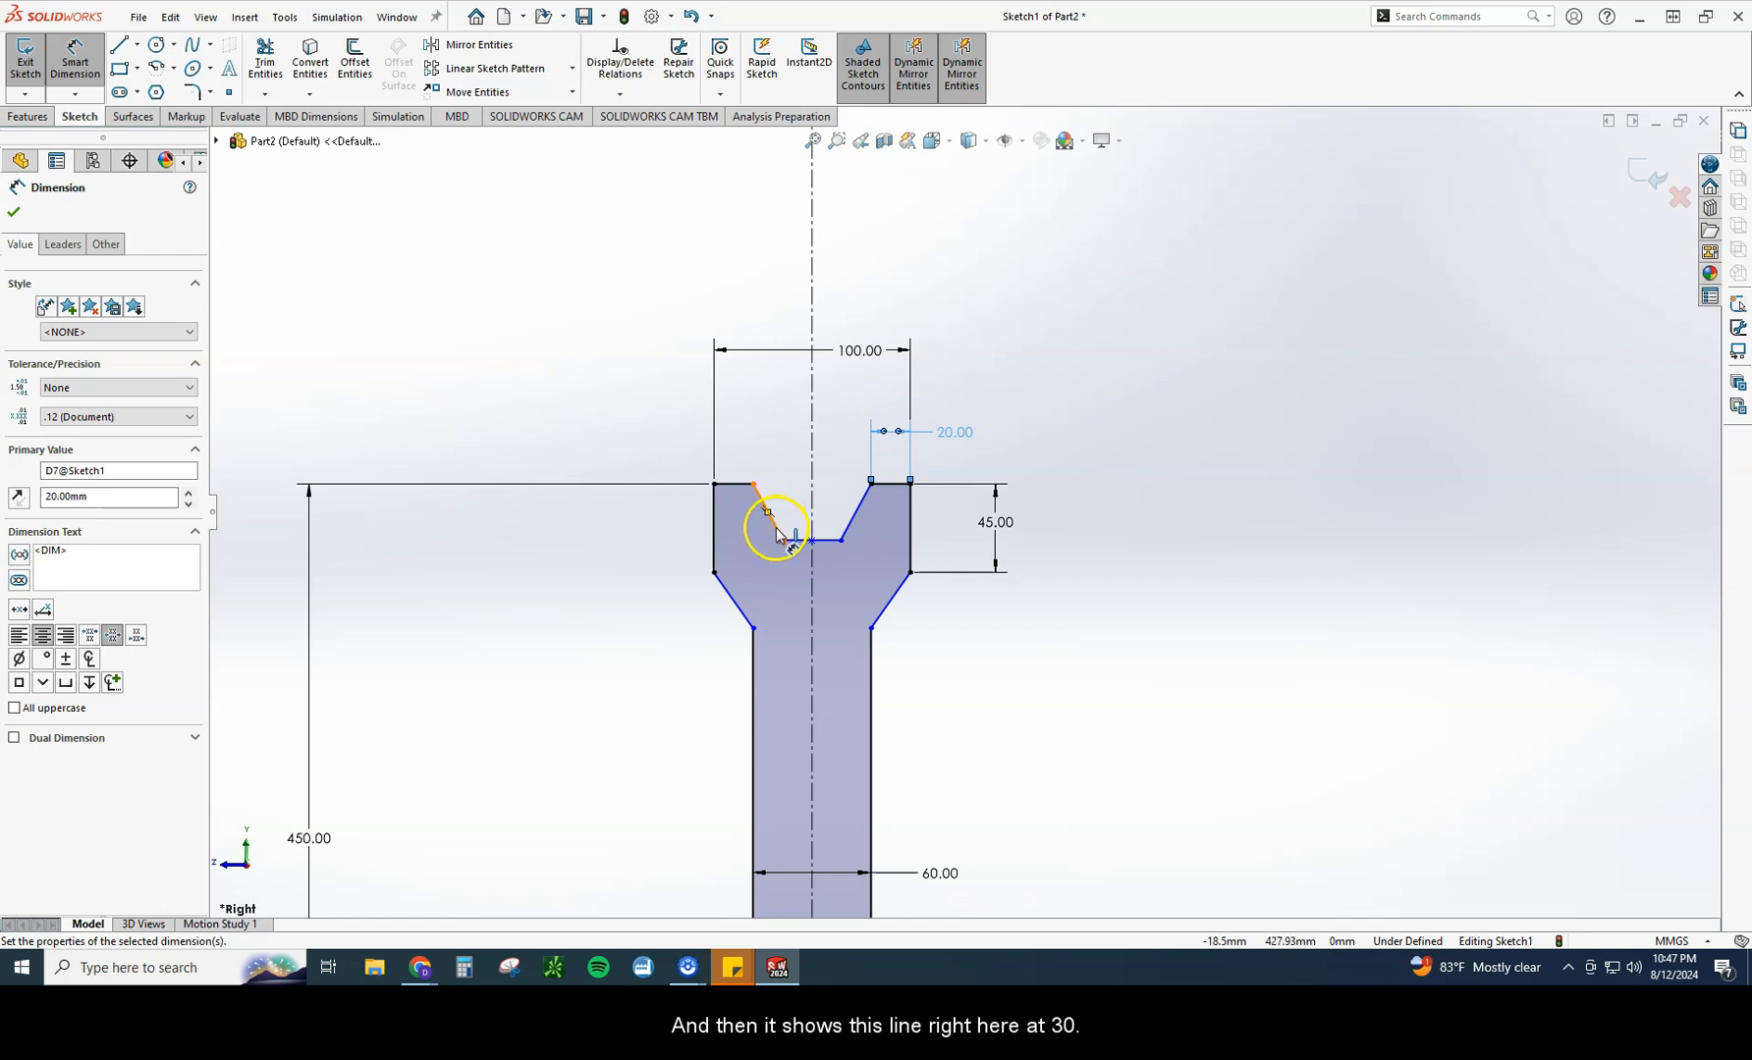
pyautogui.click(771, 536)
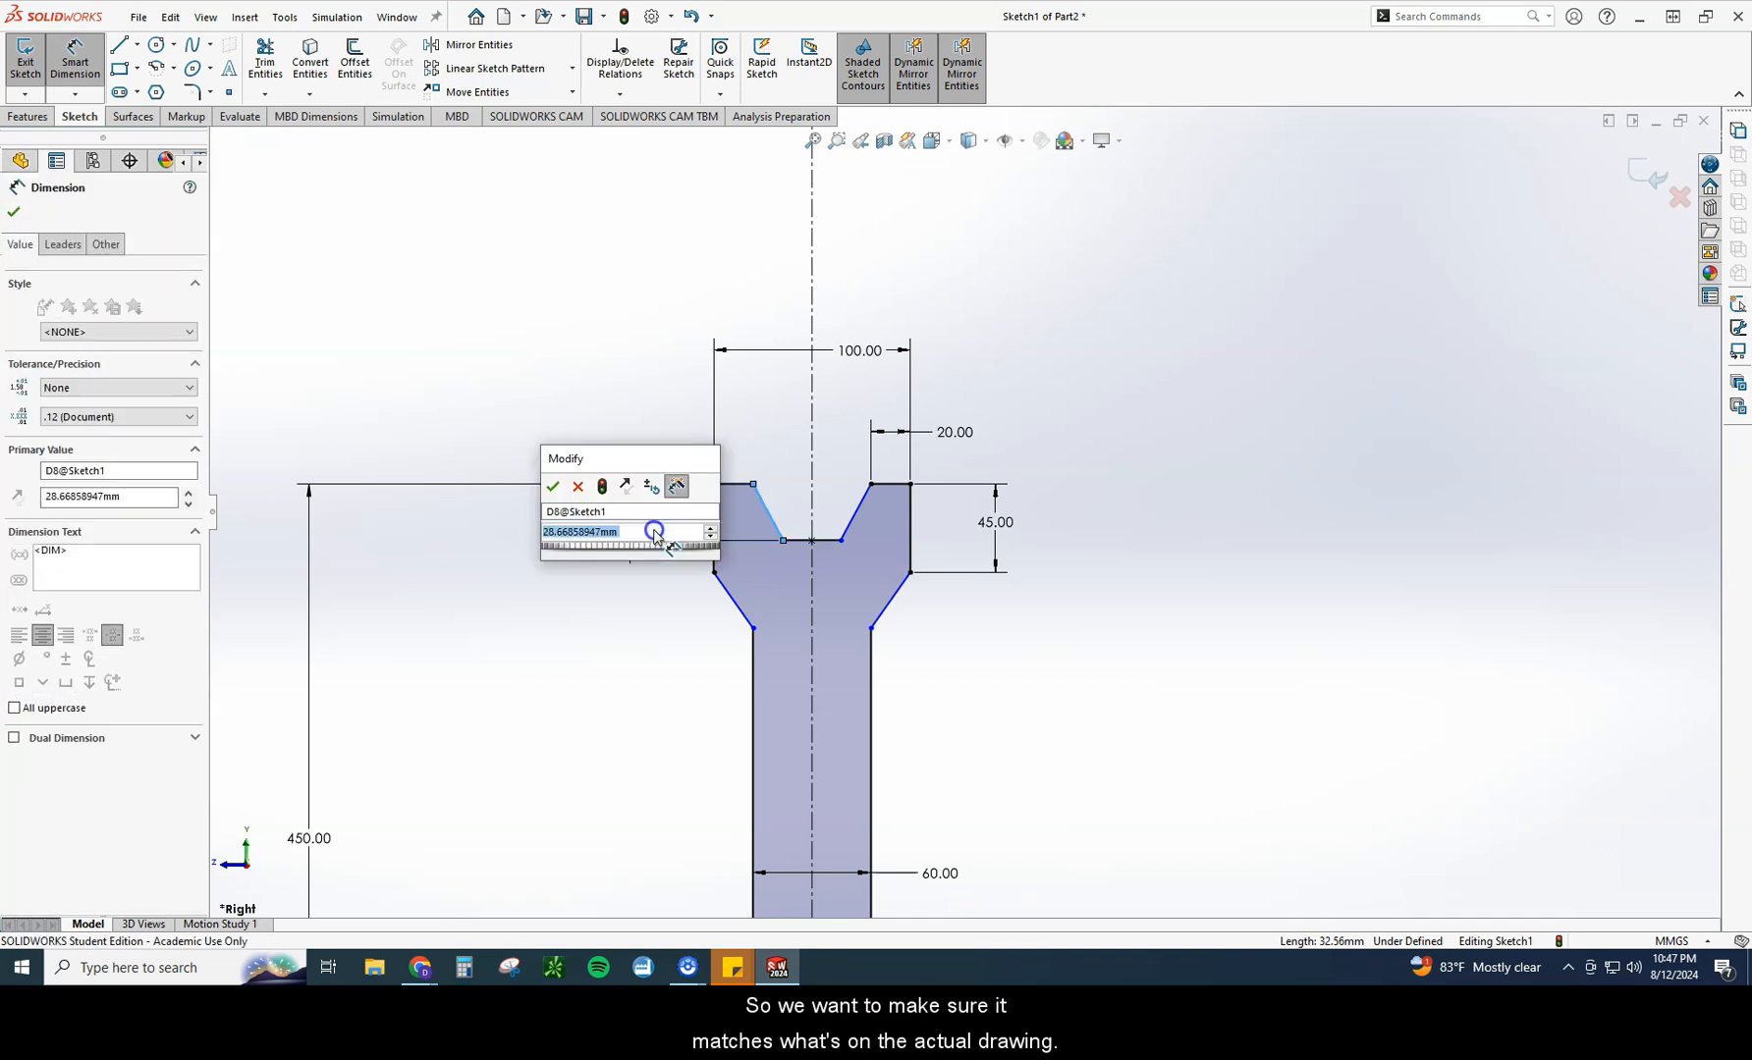
pyautogui.write('30')
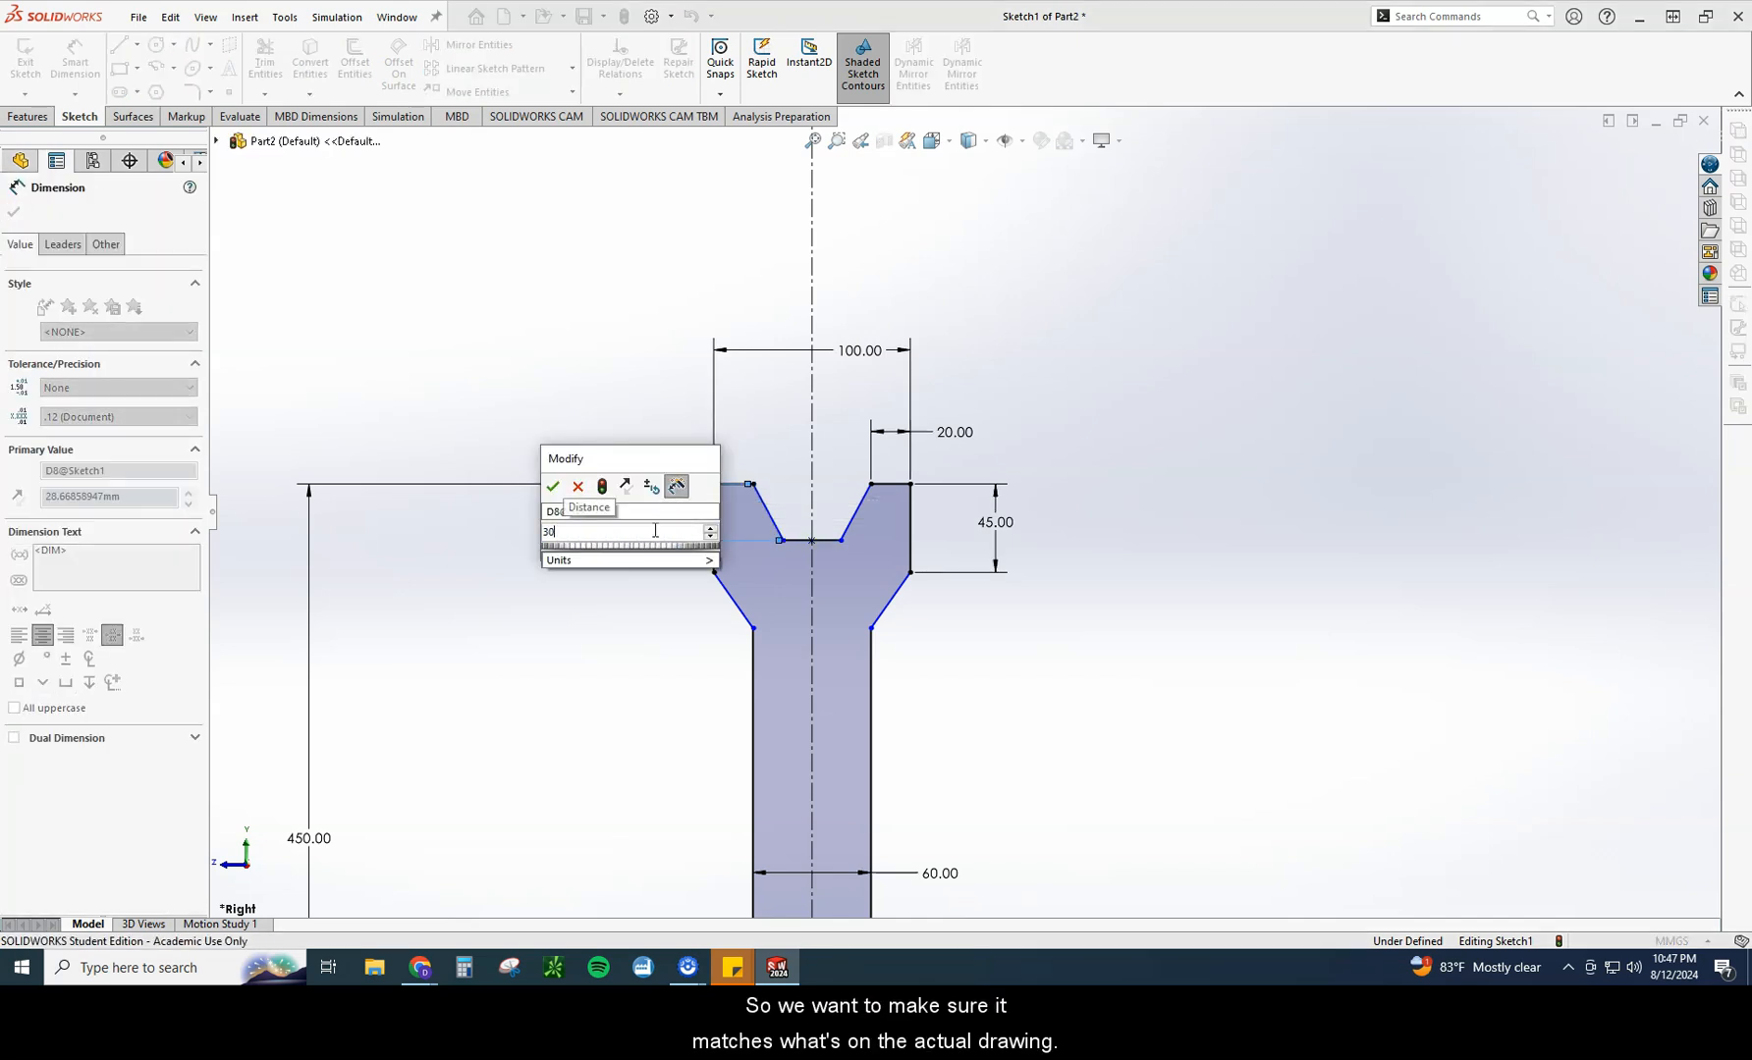
pyautogui.click(551, 486)
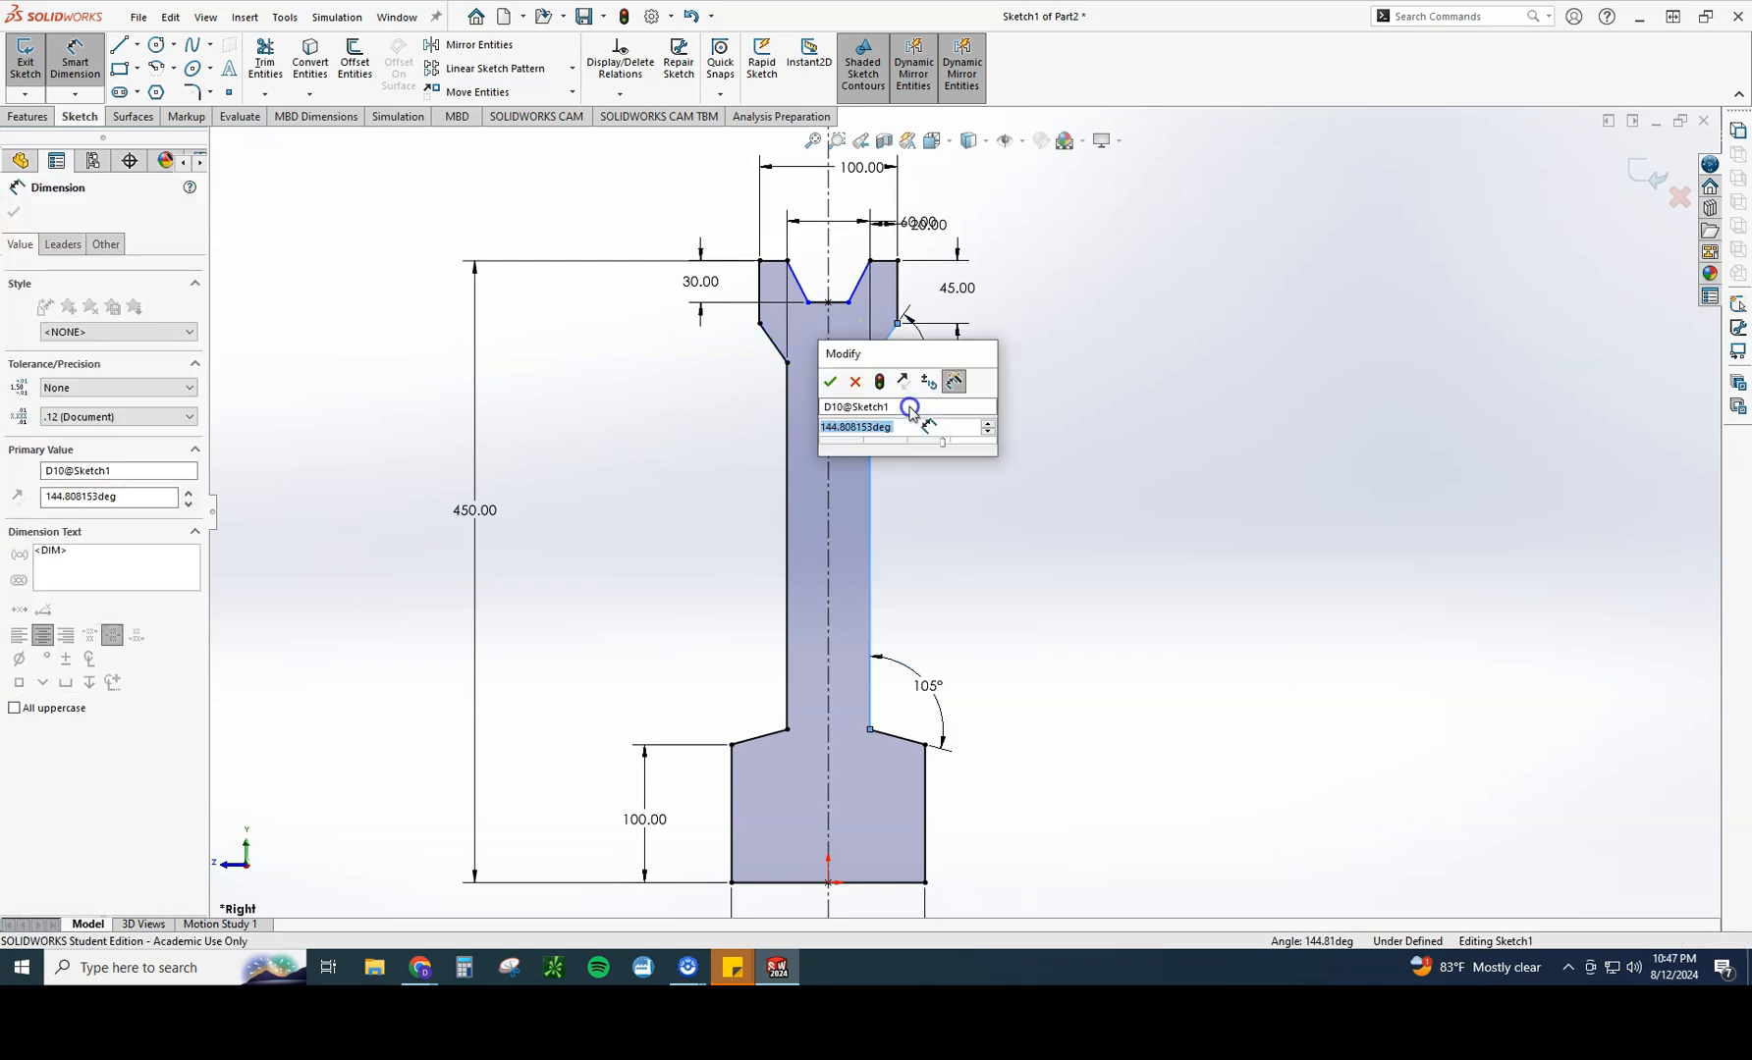
# Step: Confirm the 105° taper angle and place the 75° groove angle dimension
pyautogui.click(830, 382)
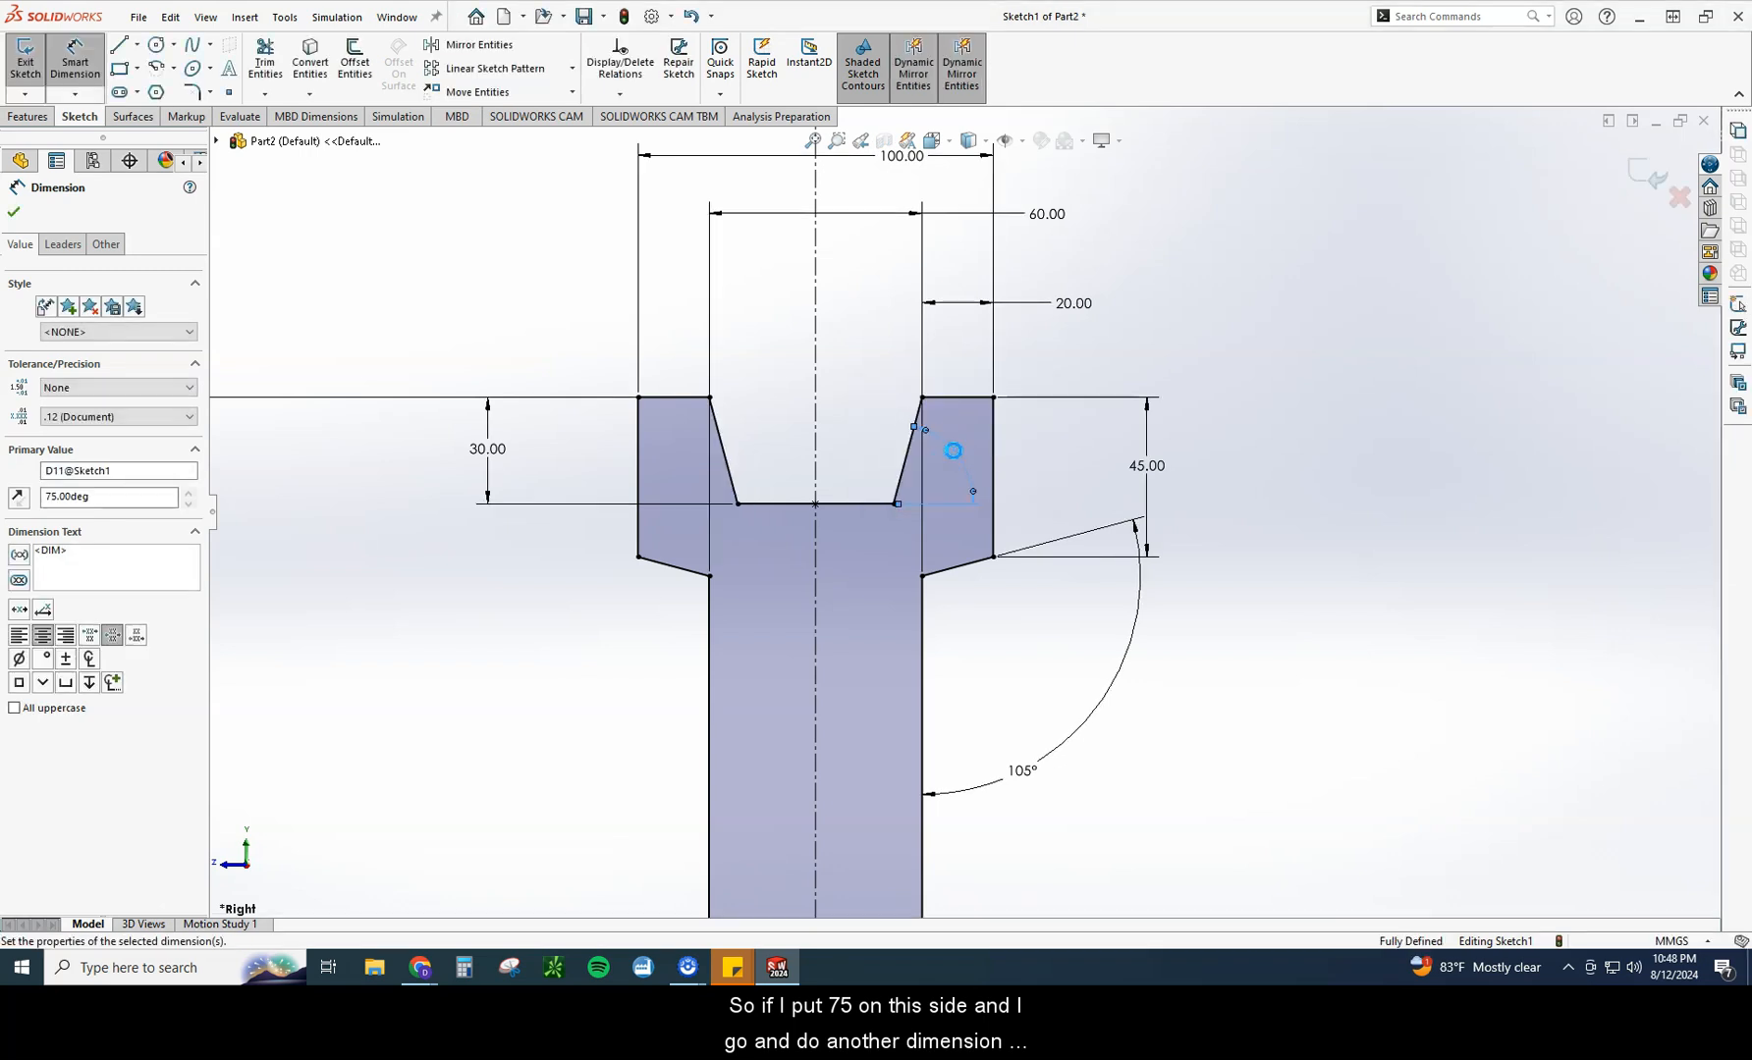
pyautogui.click(942, 447)
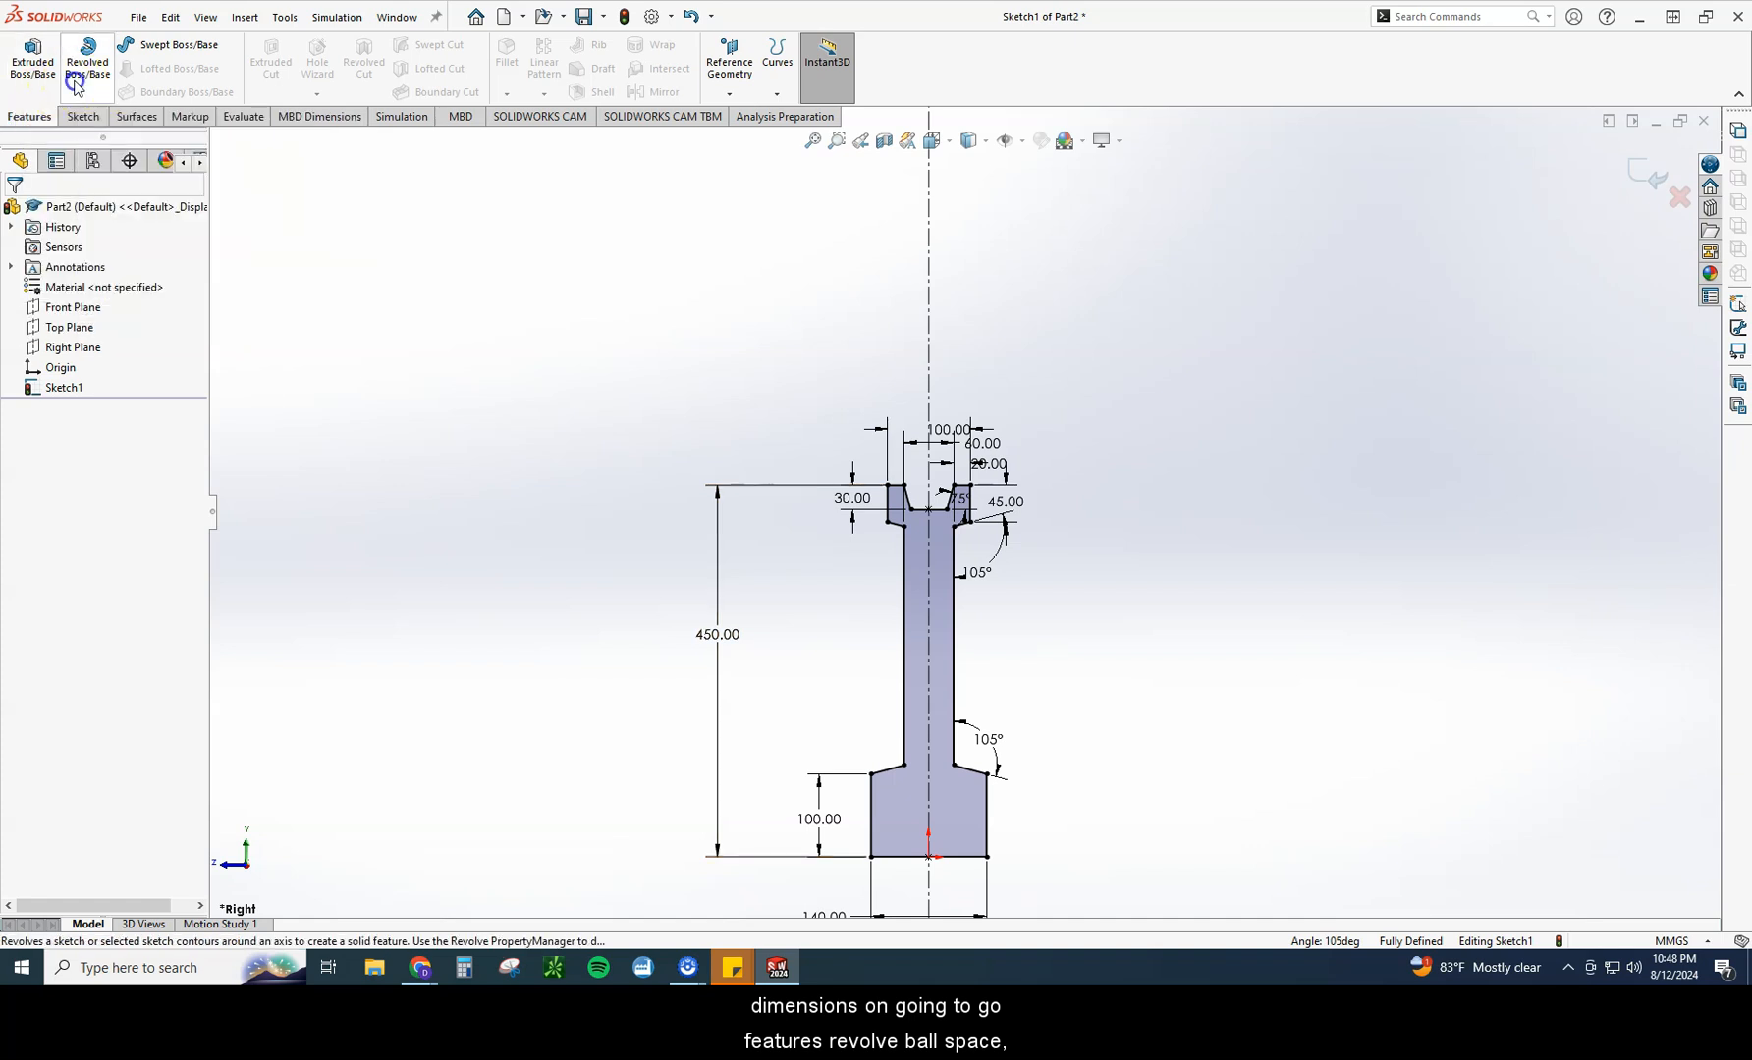
# Step: Revolve the rim profile region 360° about its bottom horizontal line into Revolve1
pyautogui.click(86, 56)
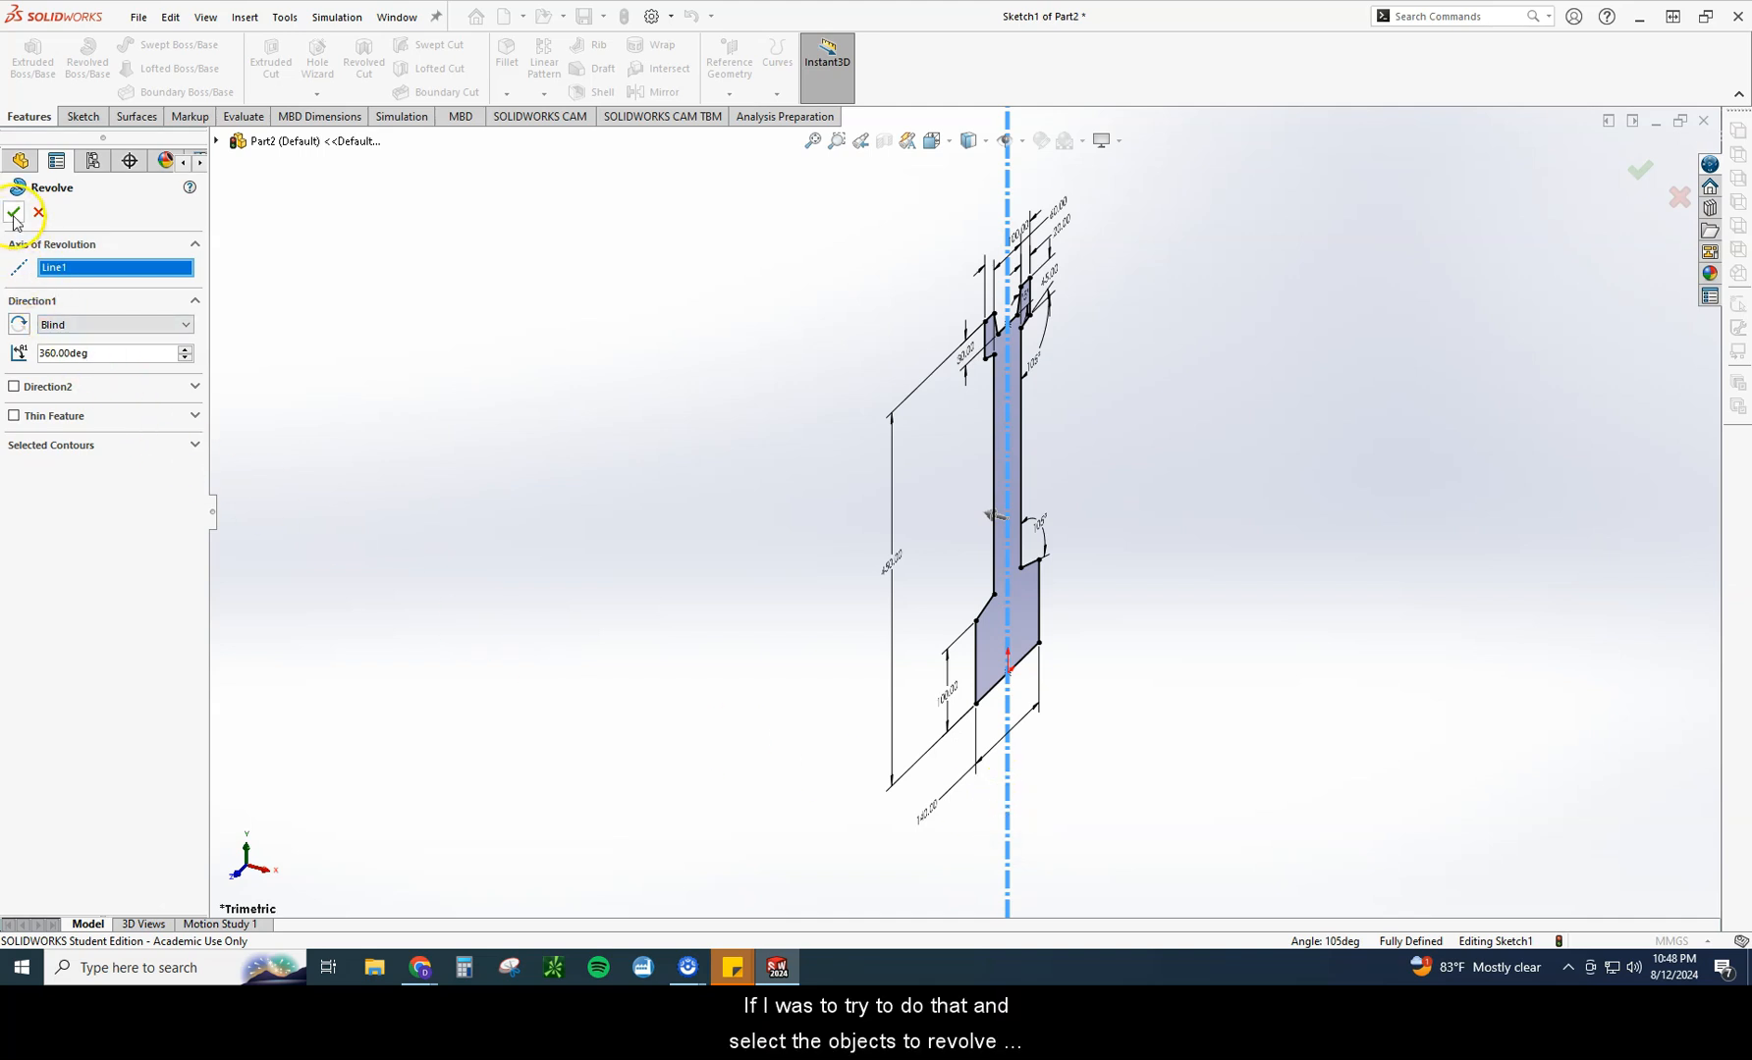
pyautogui.click(112, 470)
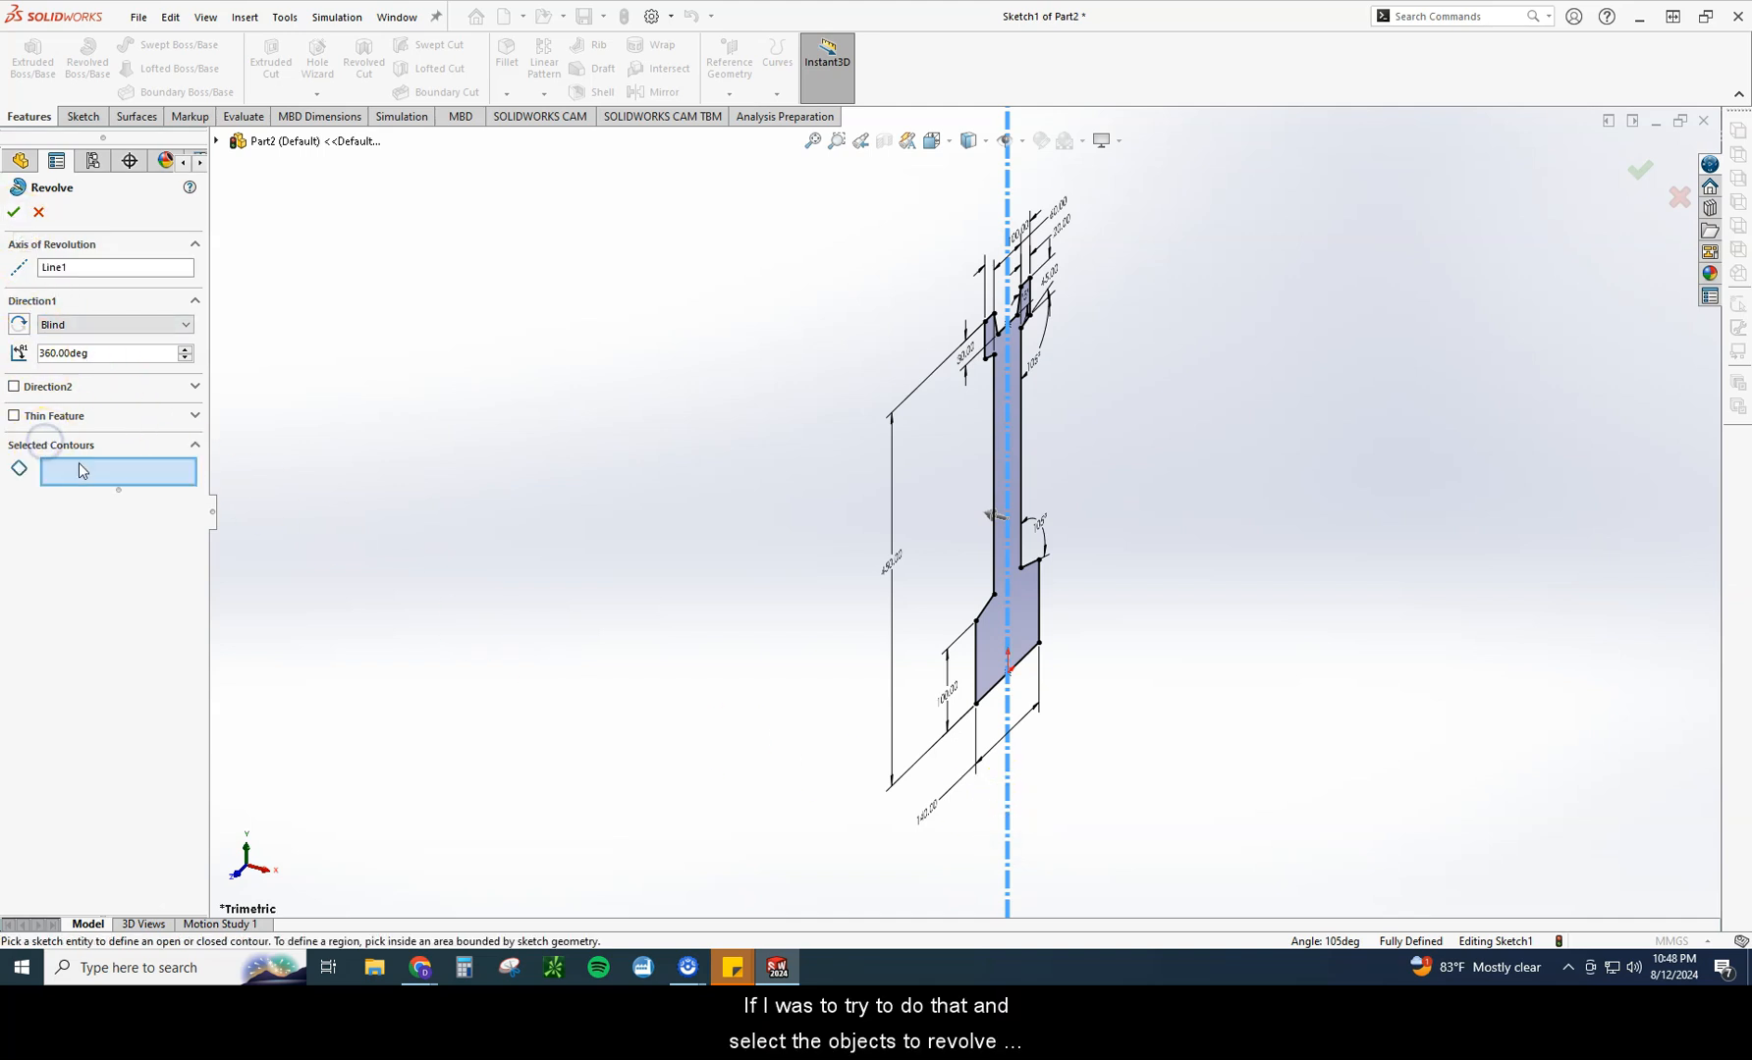
pyautogui.click(988, 651)
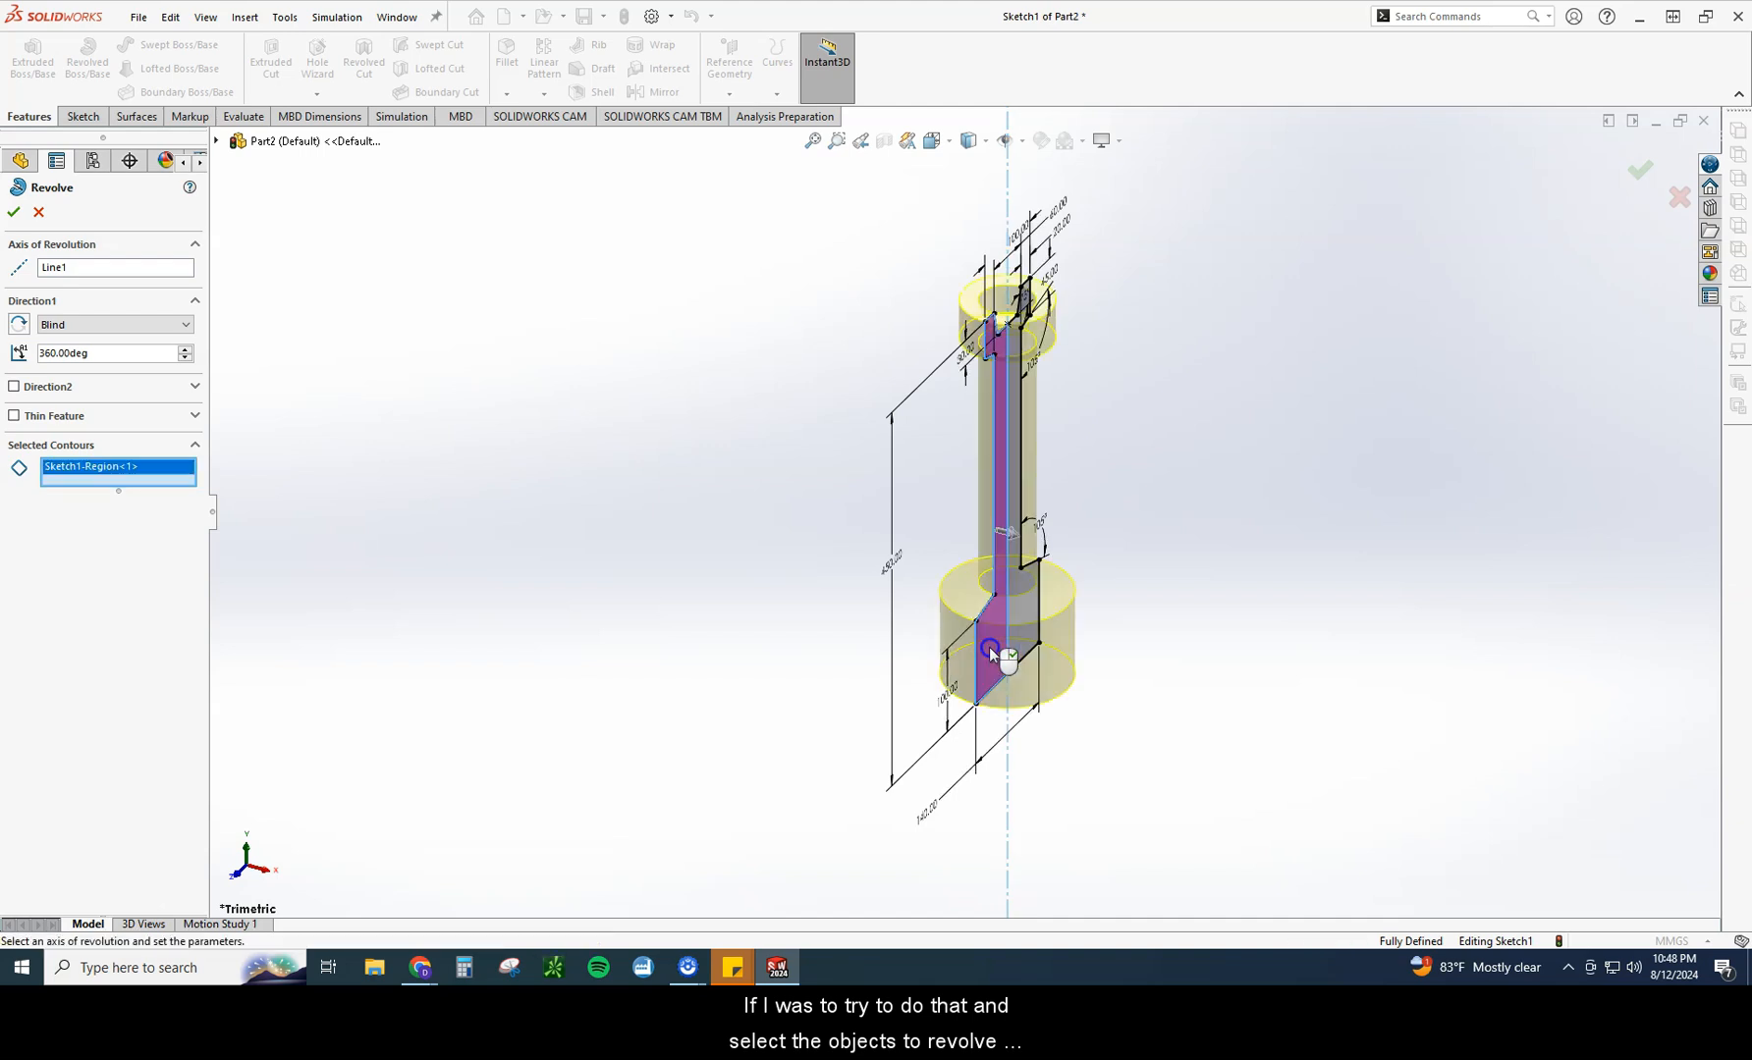
pyautogui.moveTo(1234, 810)
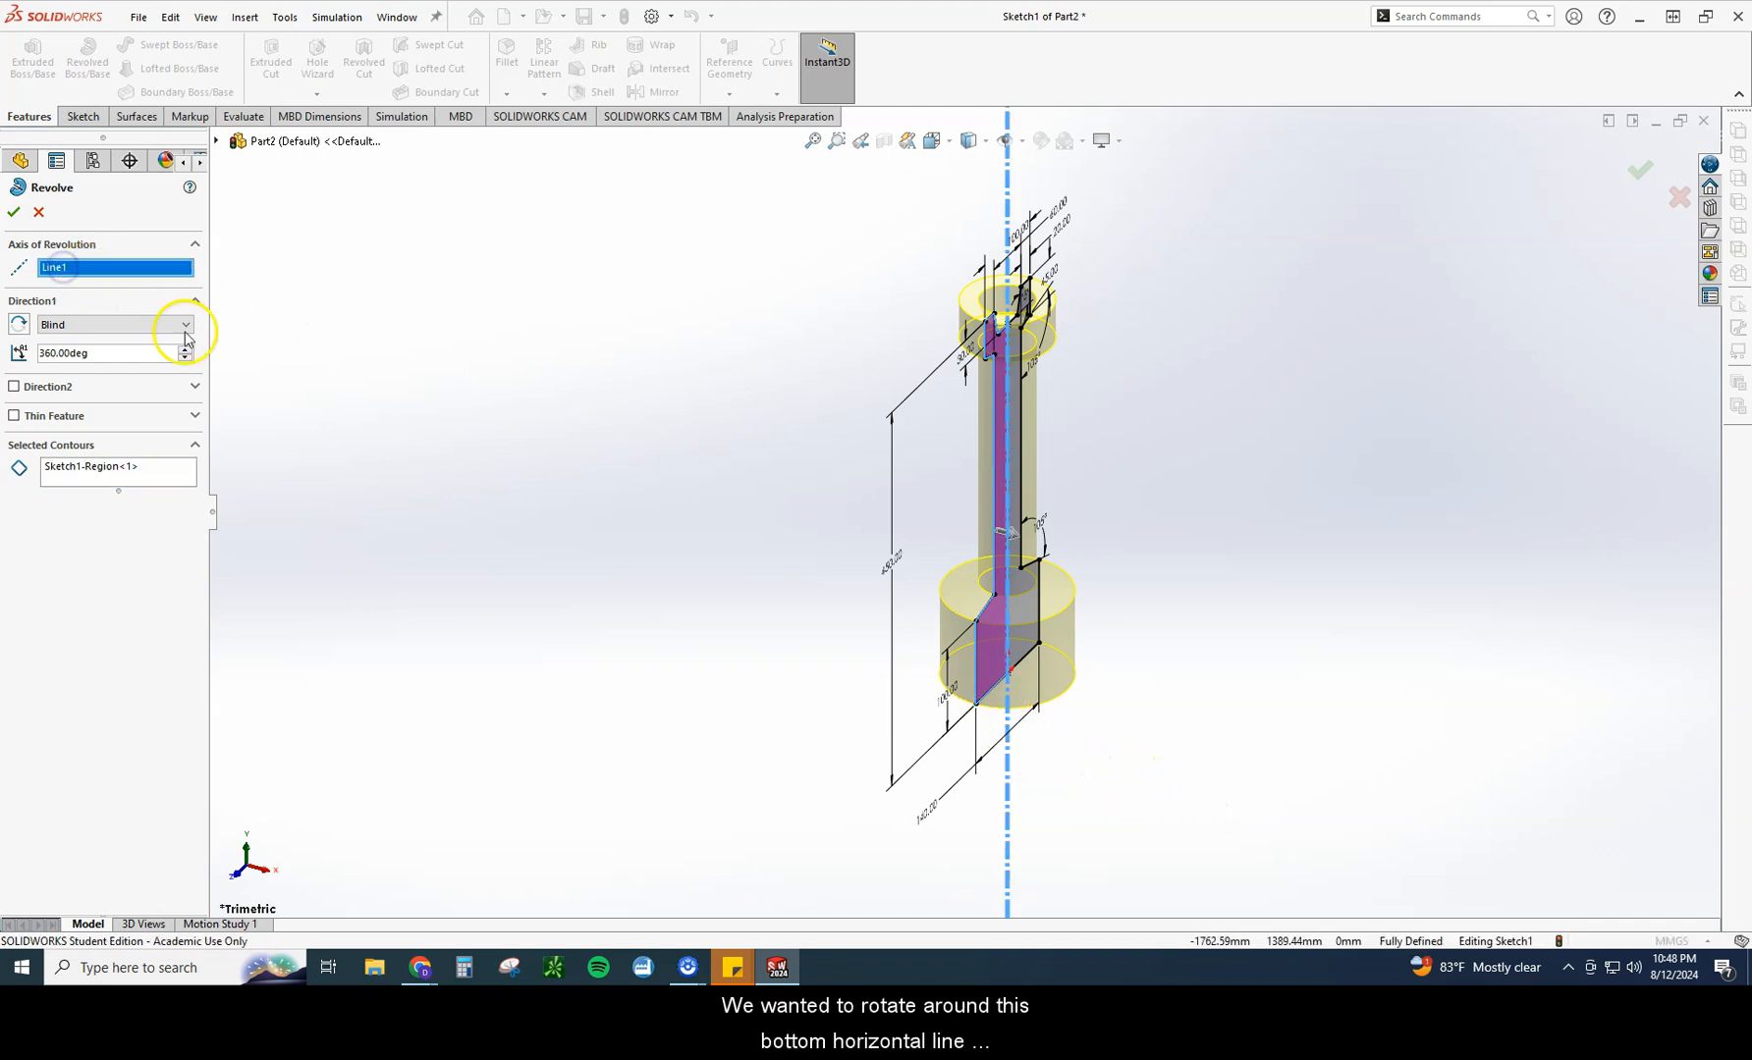
pyautogui.click(1006, 665)
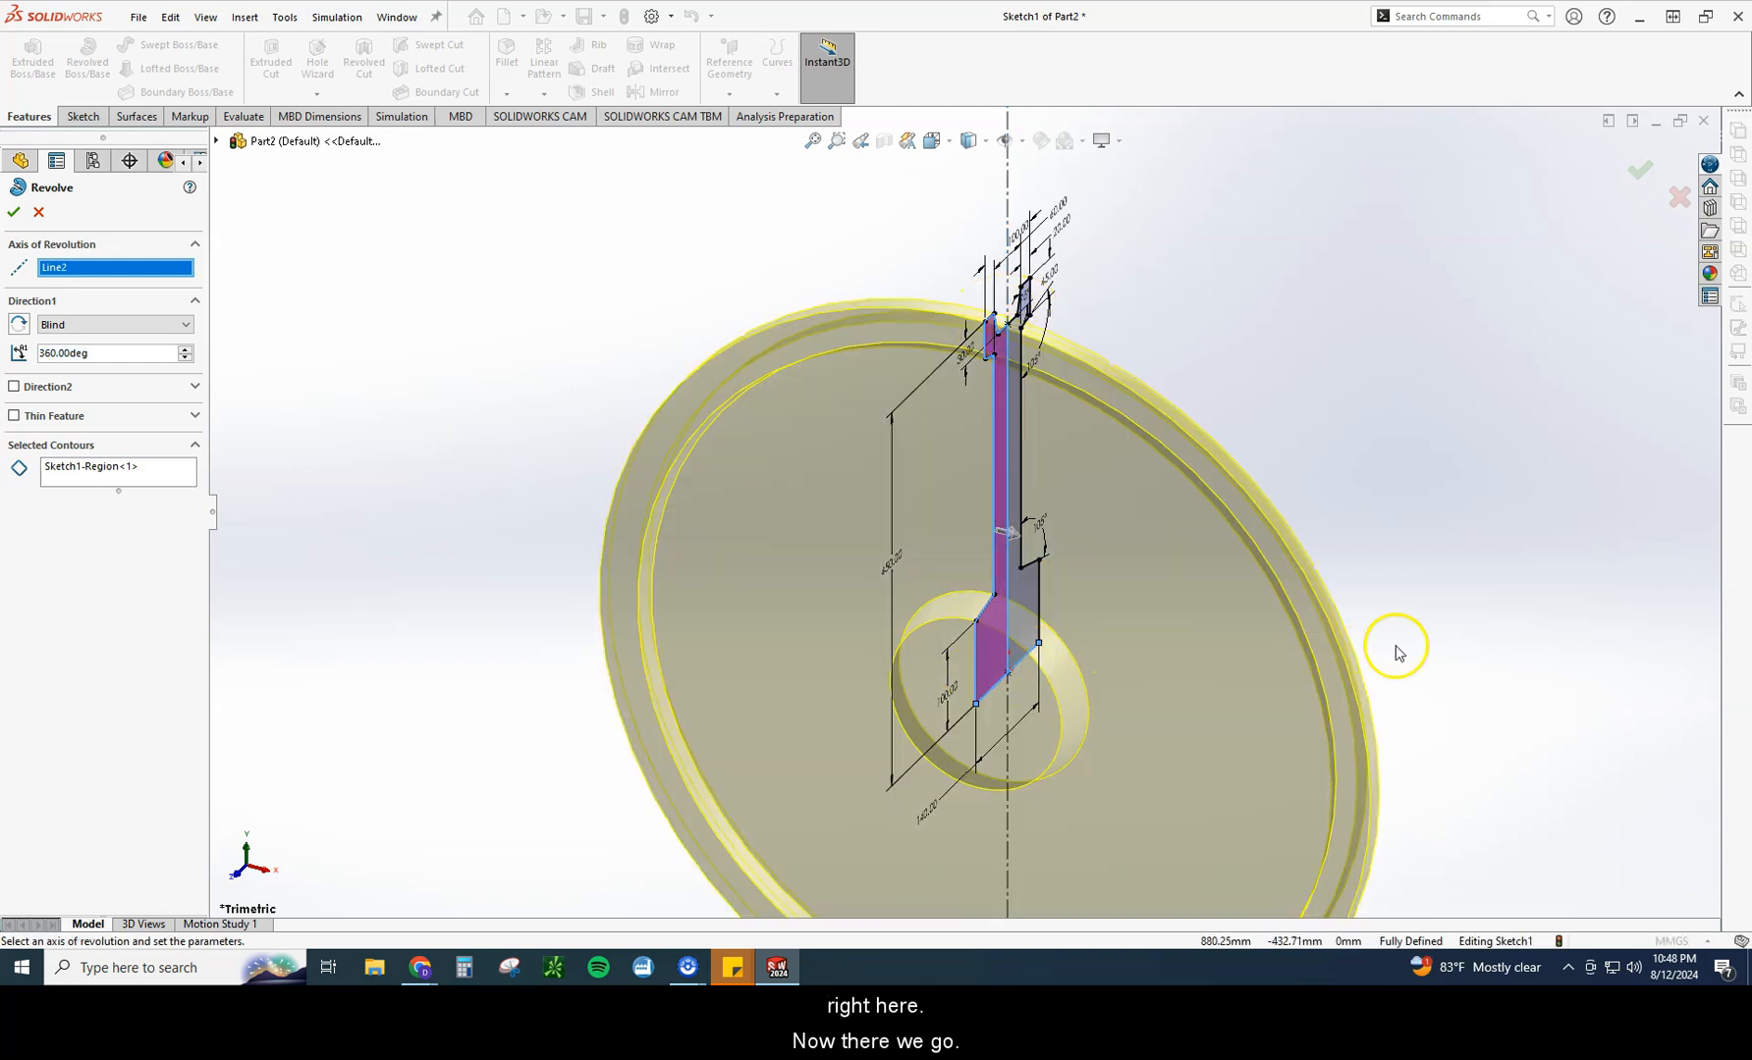
pyautogui.moveTo(1396, 654); pyautogui.dragTo(1265, 623)
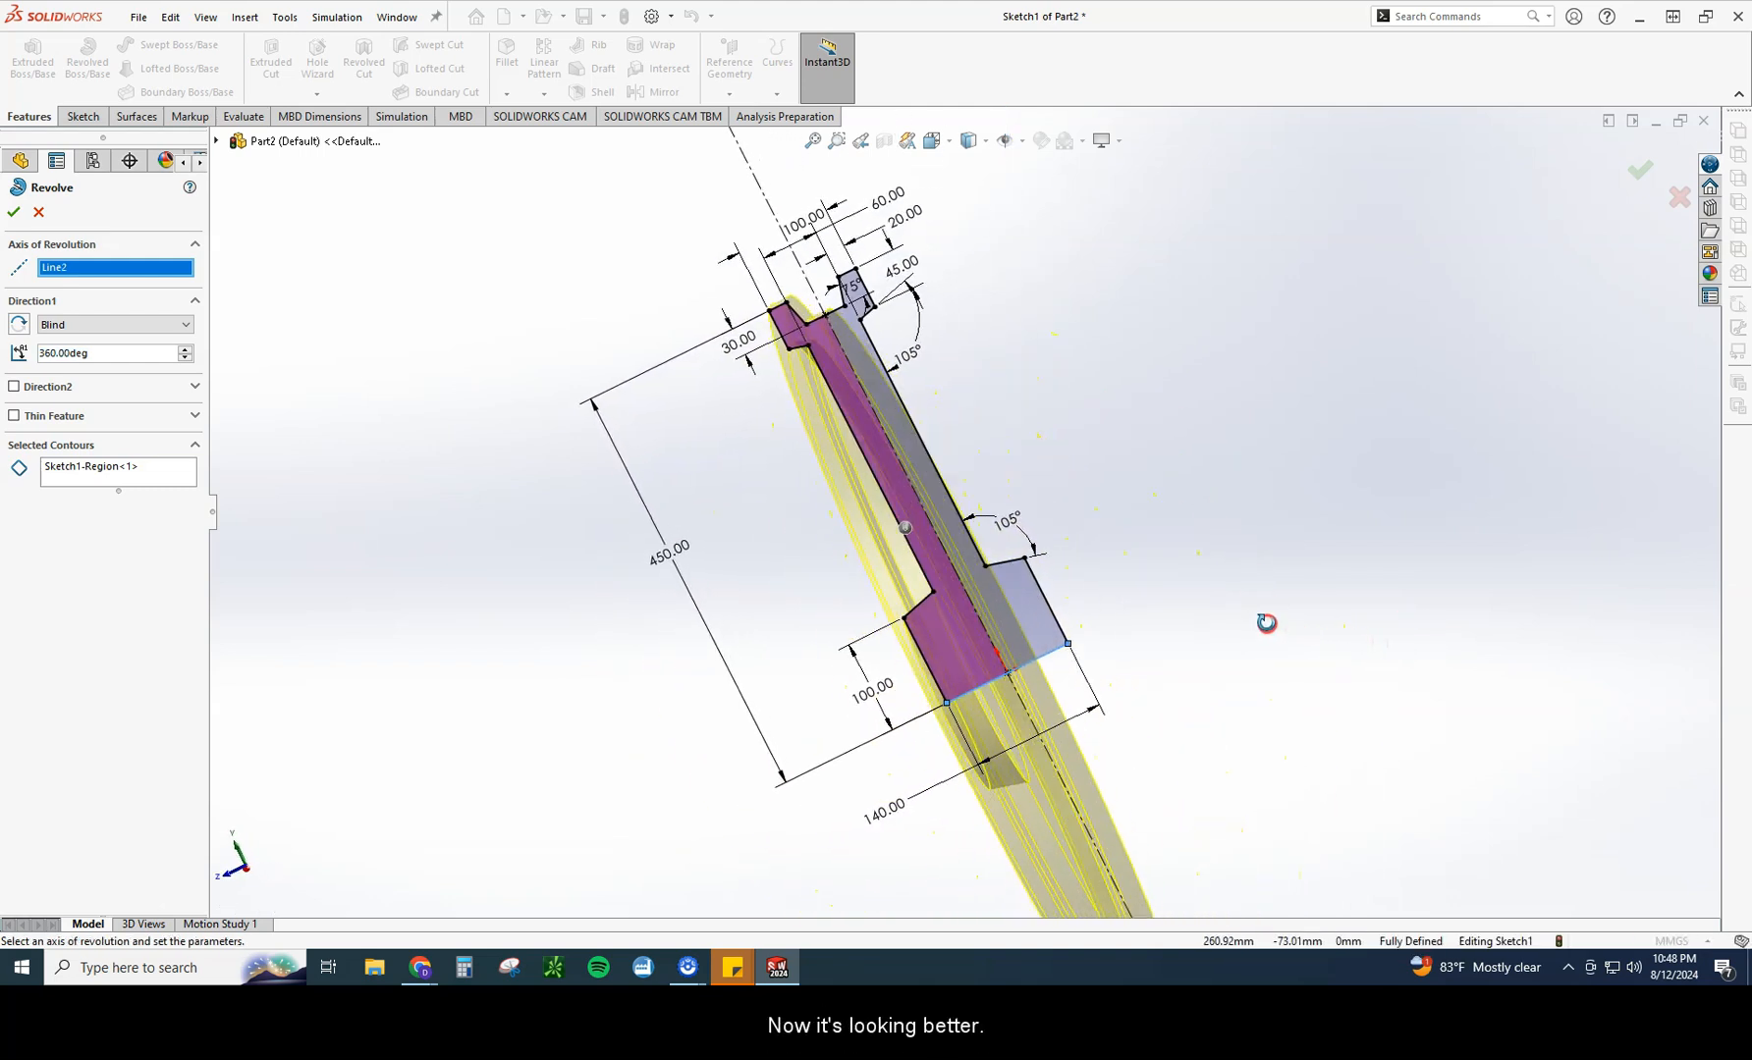
pyautogui.click(116, 468)
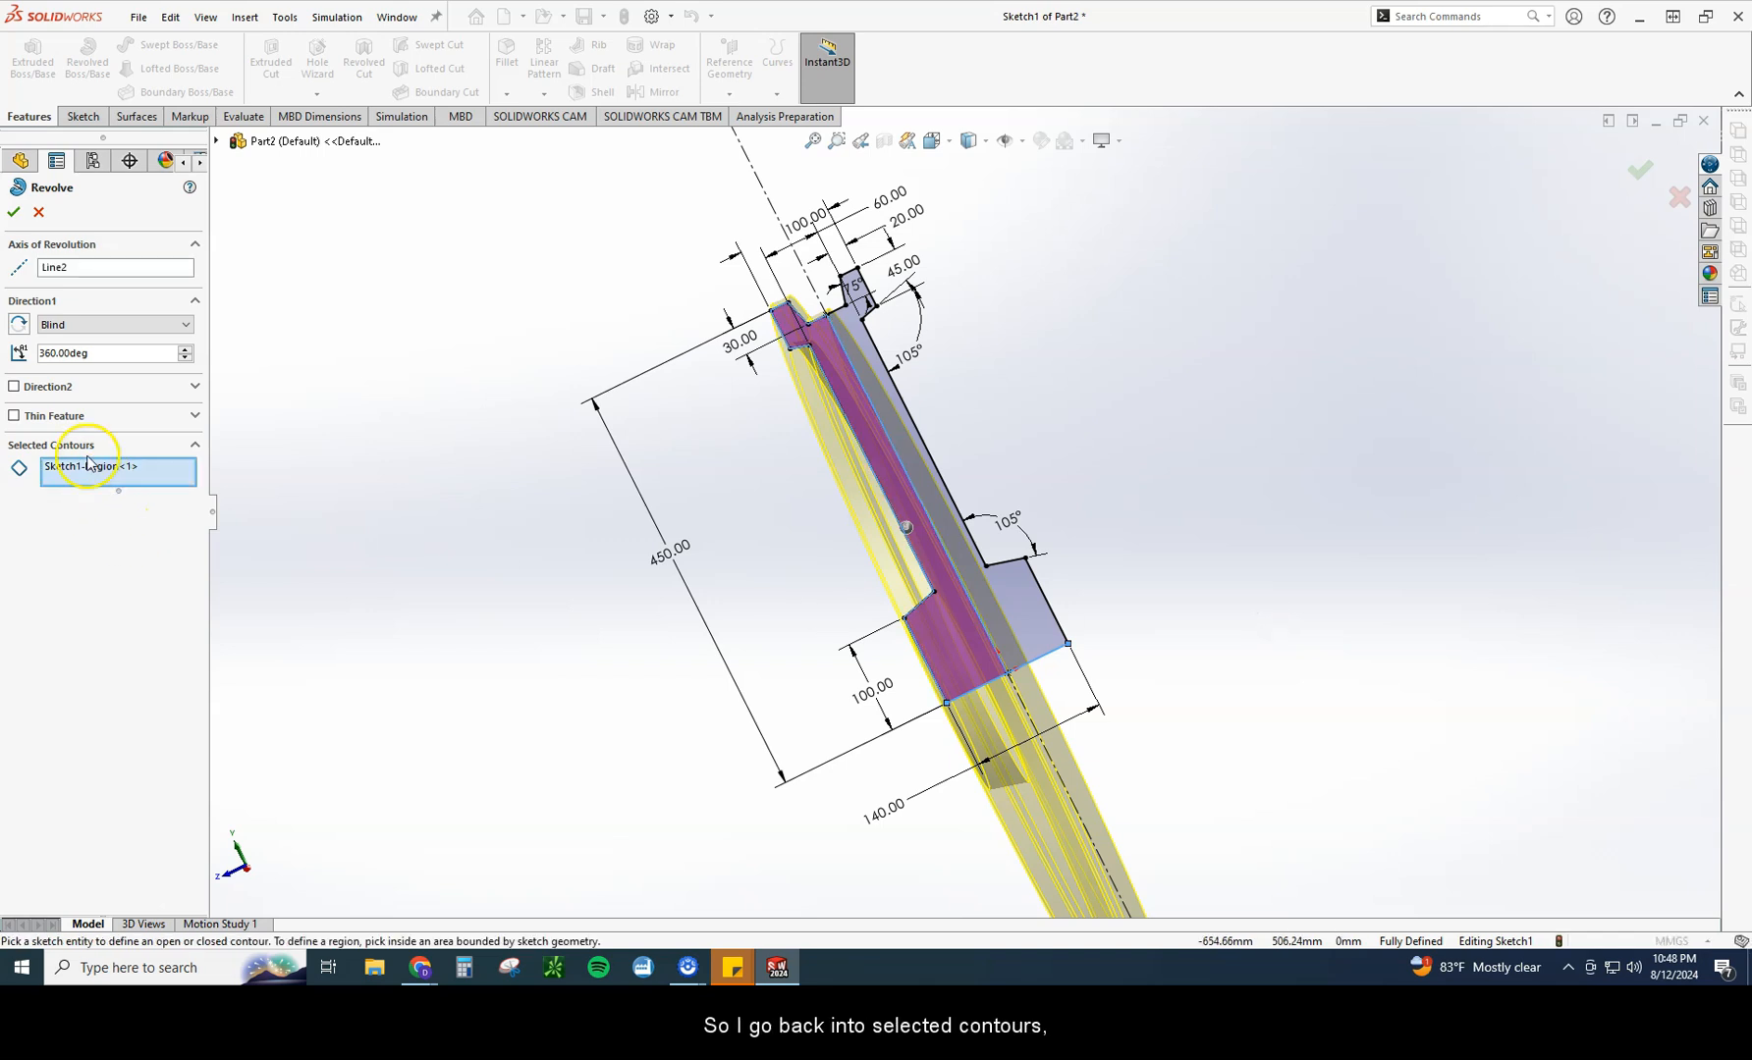
pyautogui.click(1011, 620)
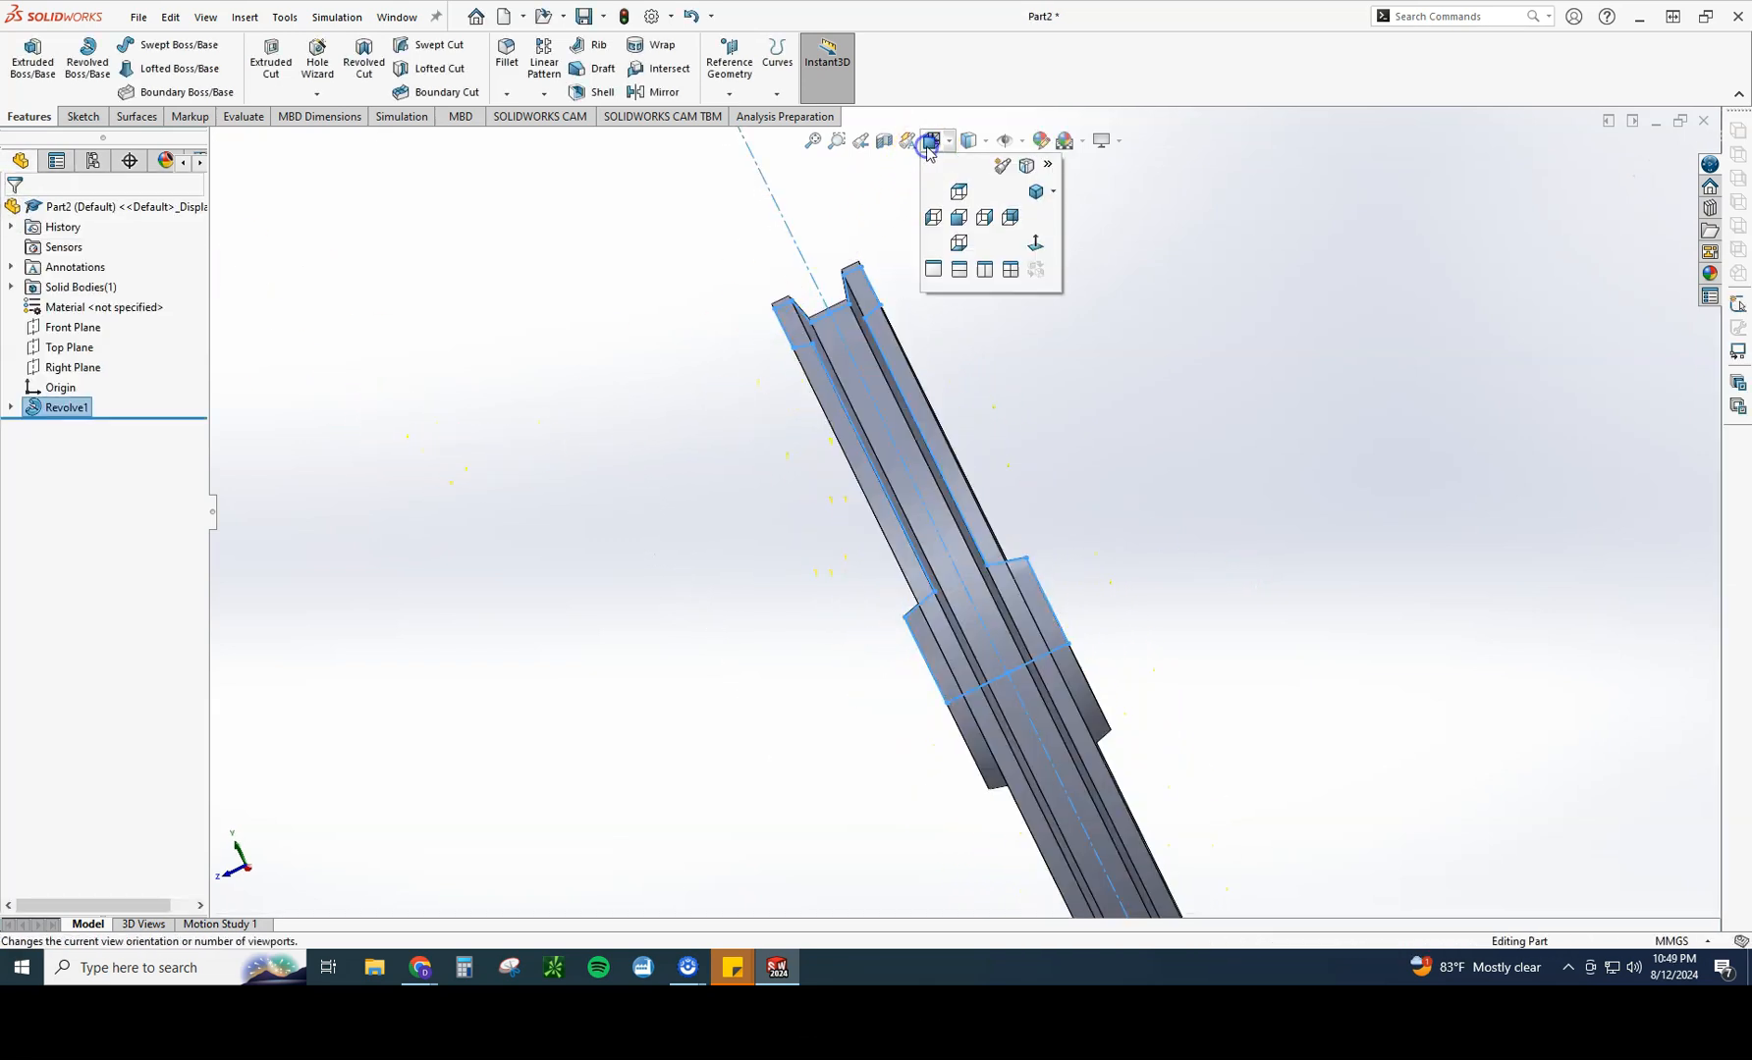
# Step: View the part isometrically and assign 1060 Alloy through the Material node
pyautogui.click(958, 193)
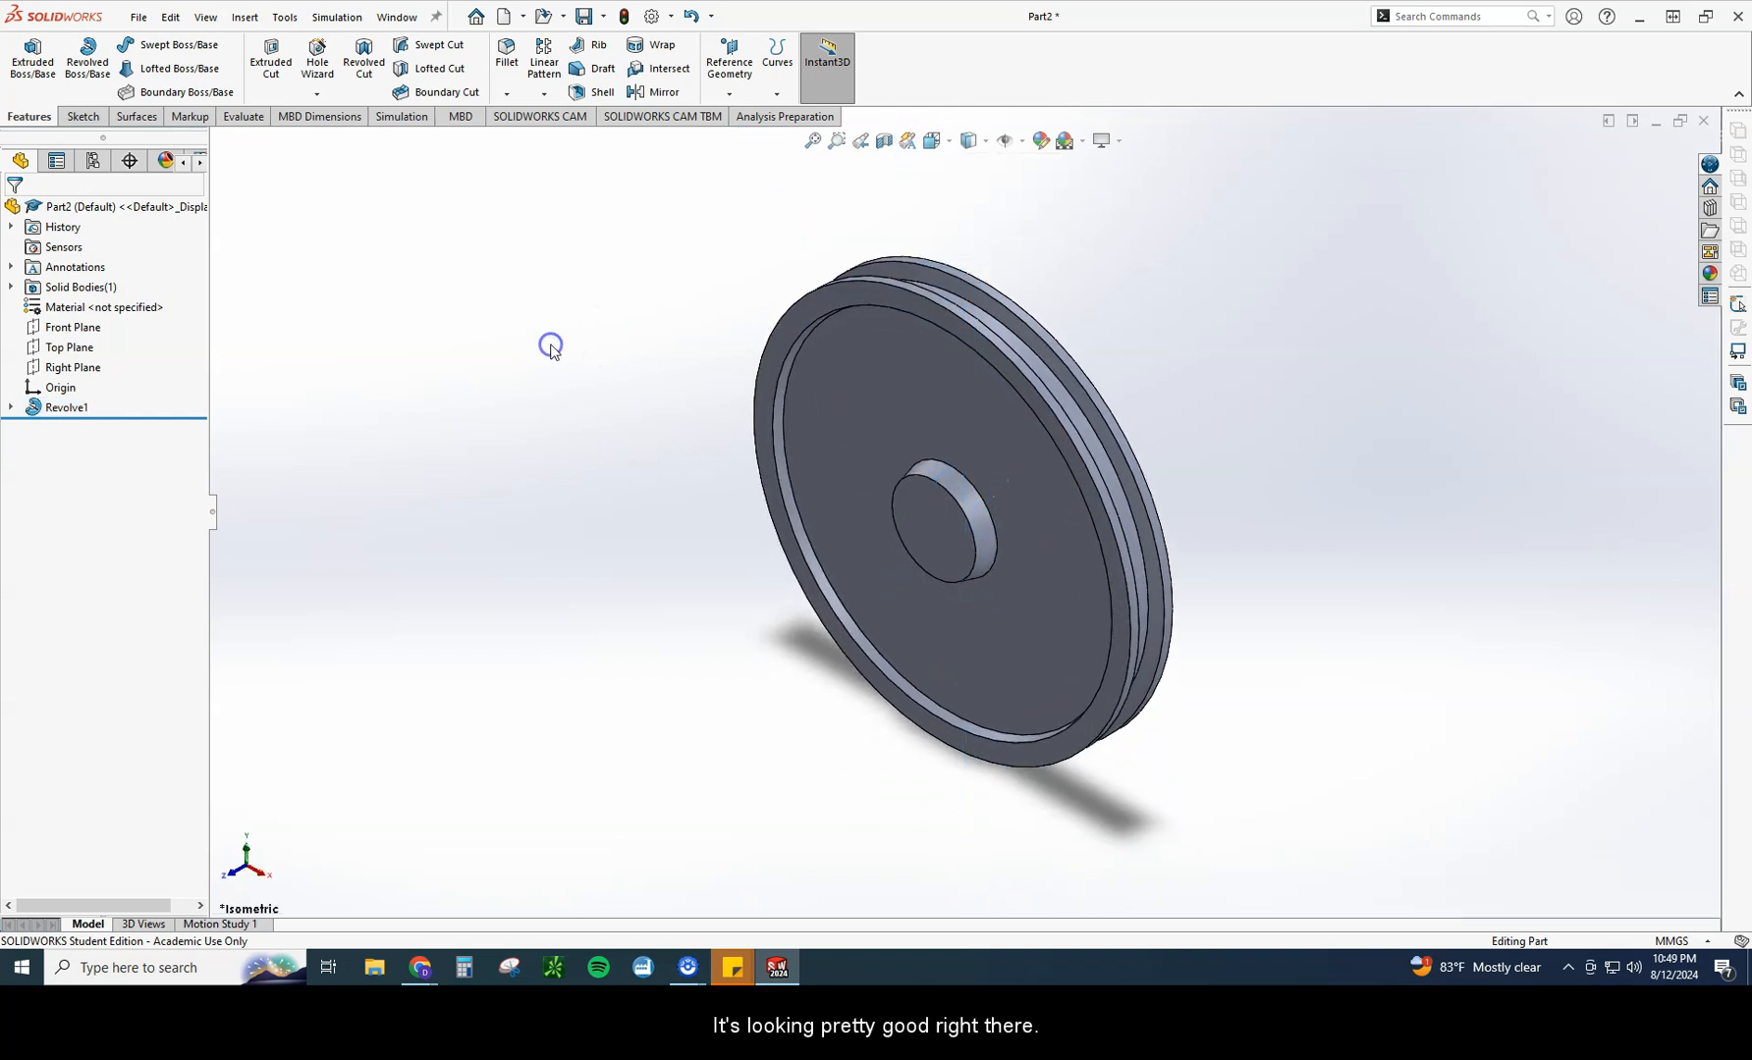
pyautogui.rightClick(71, 308)
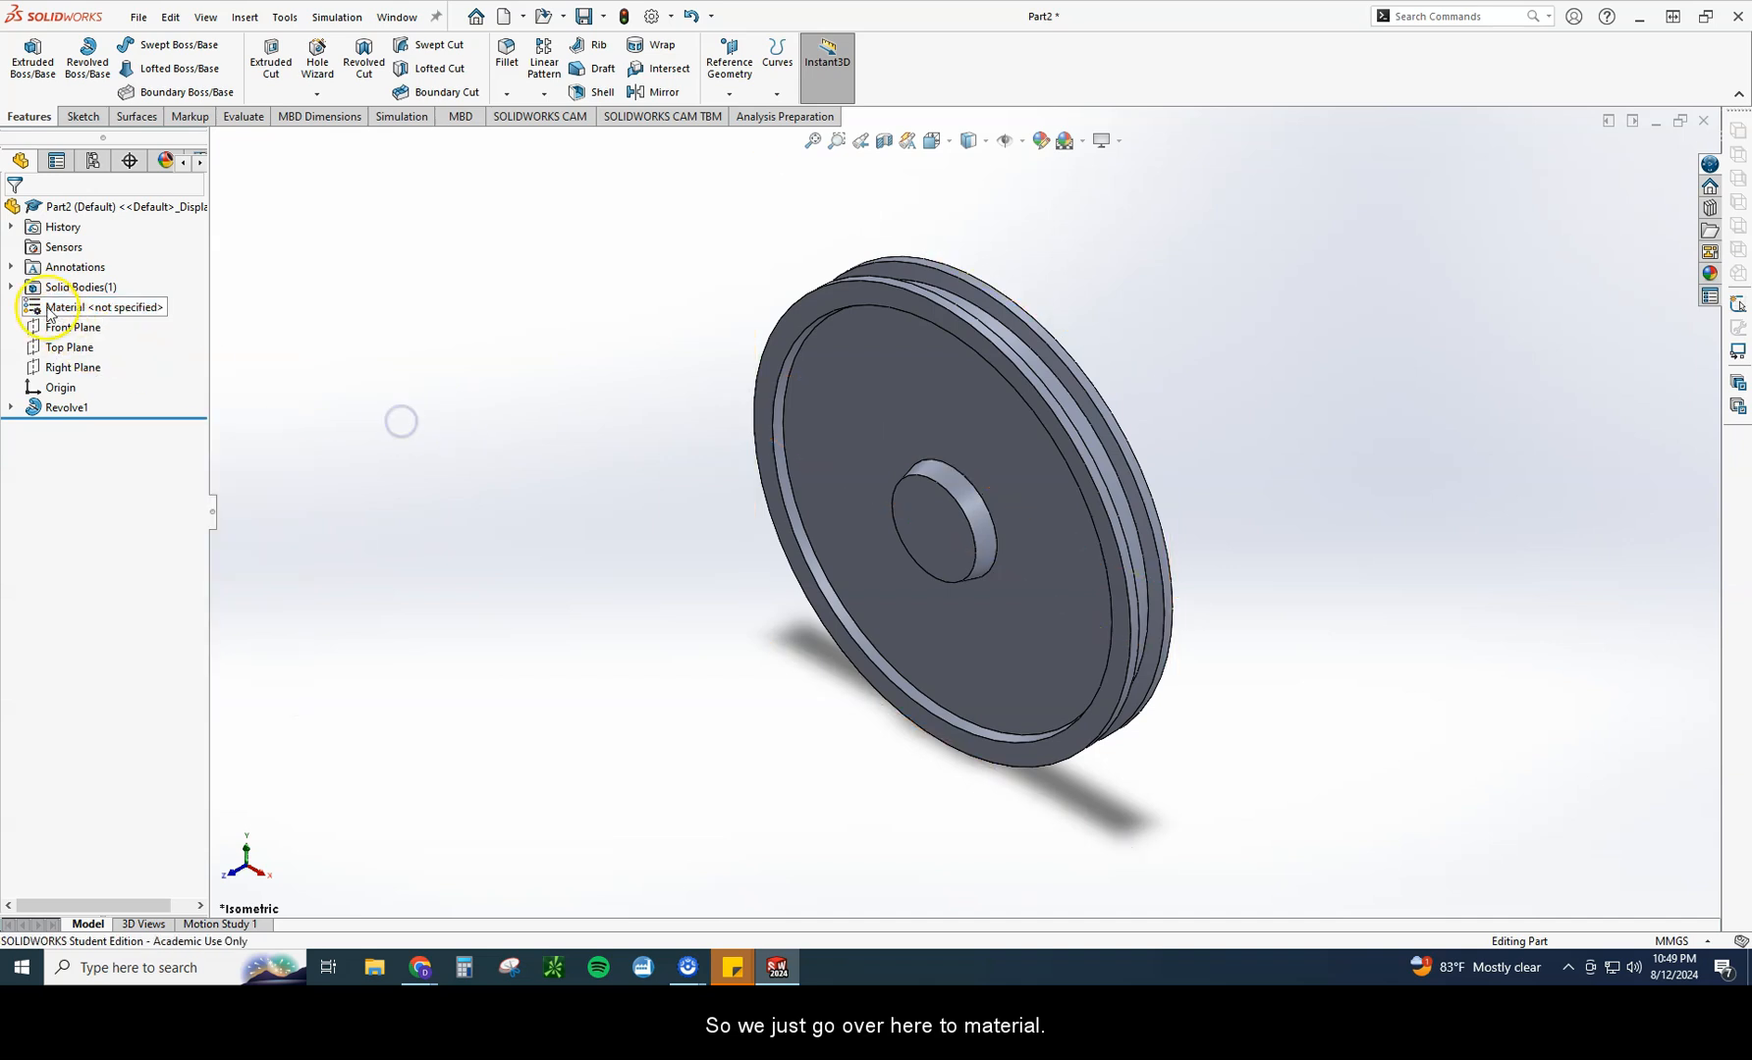
pyautogui.rightClick(106, 306)
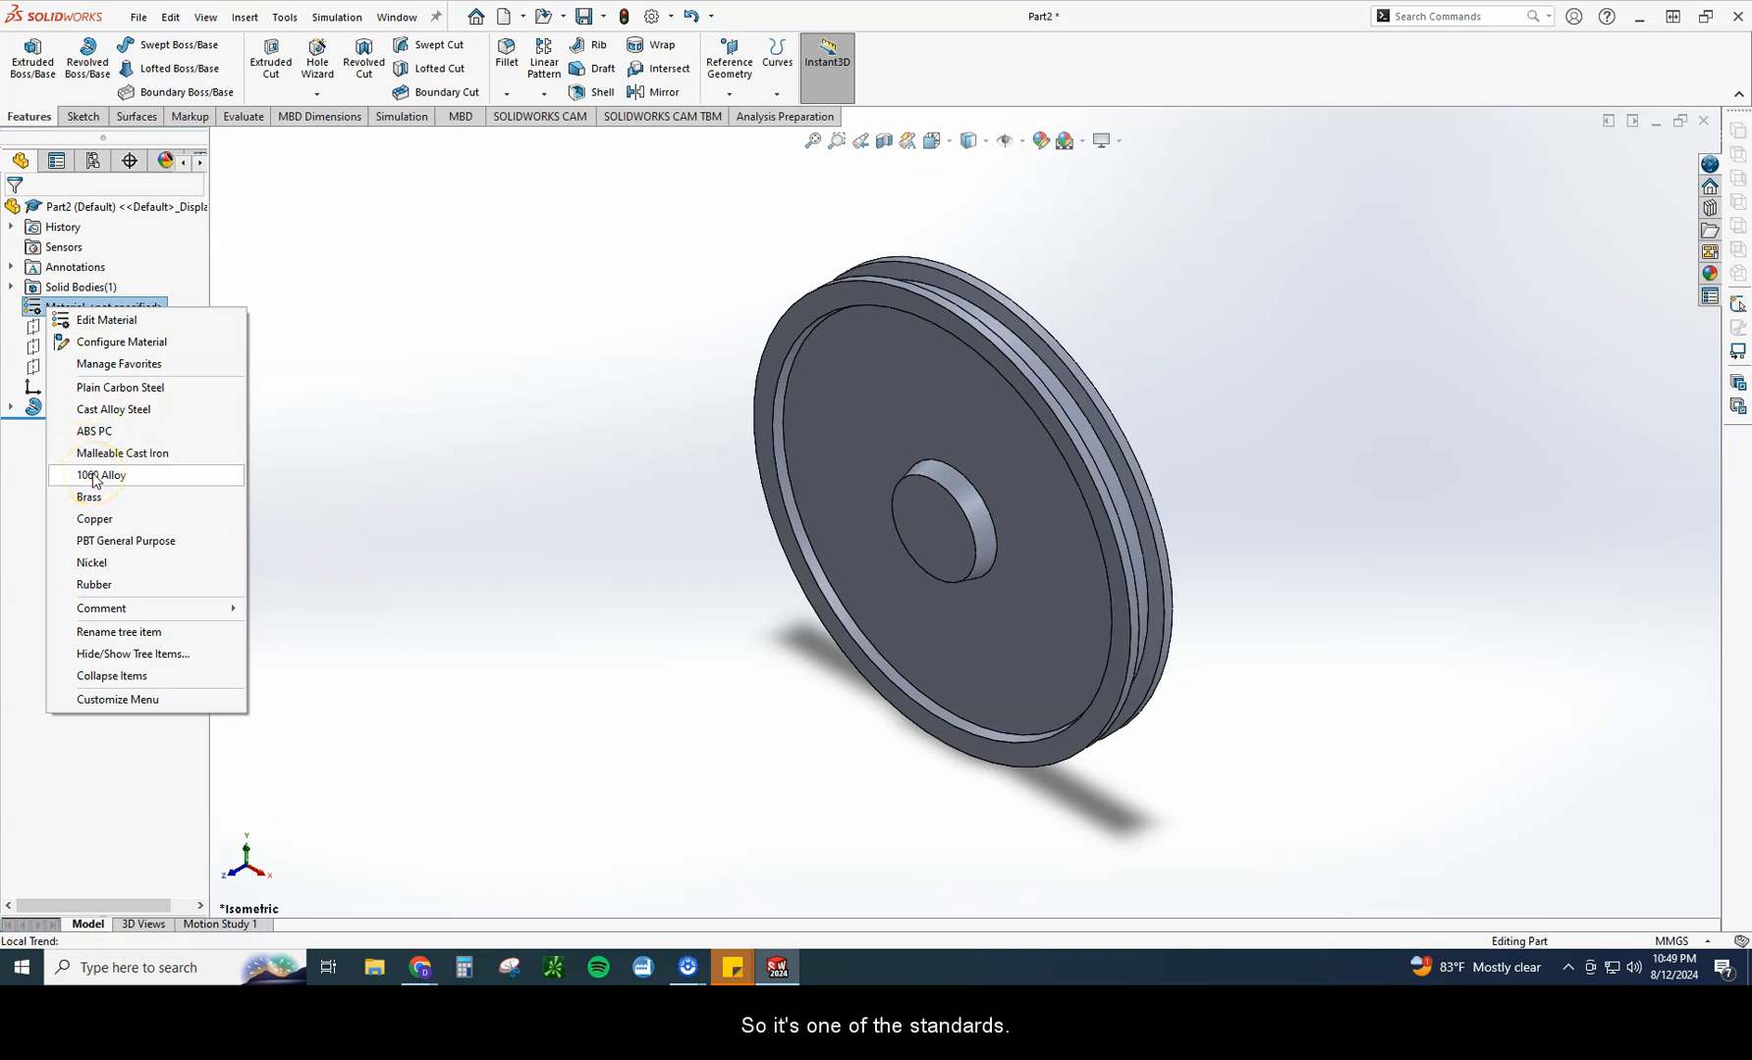
pyautogui.click(99, 475)
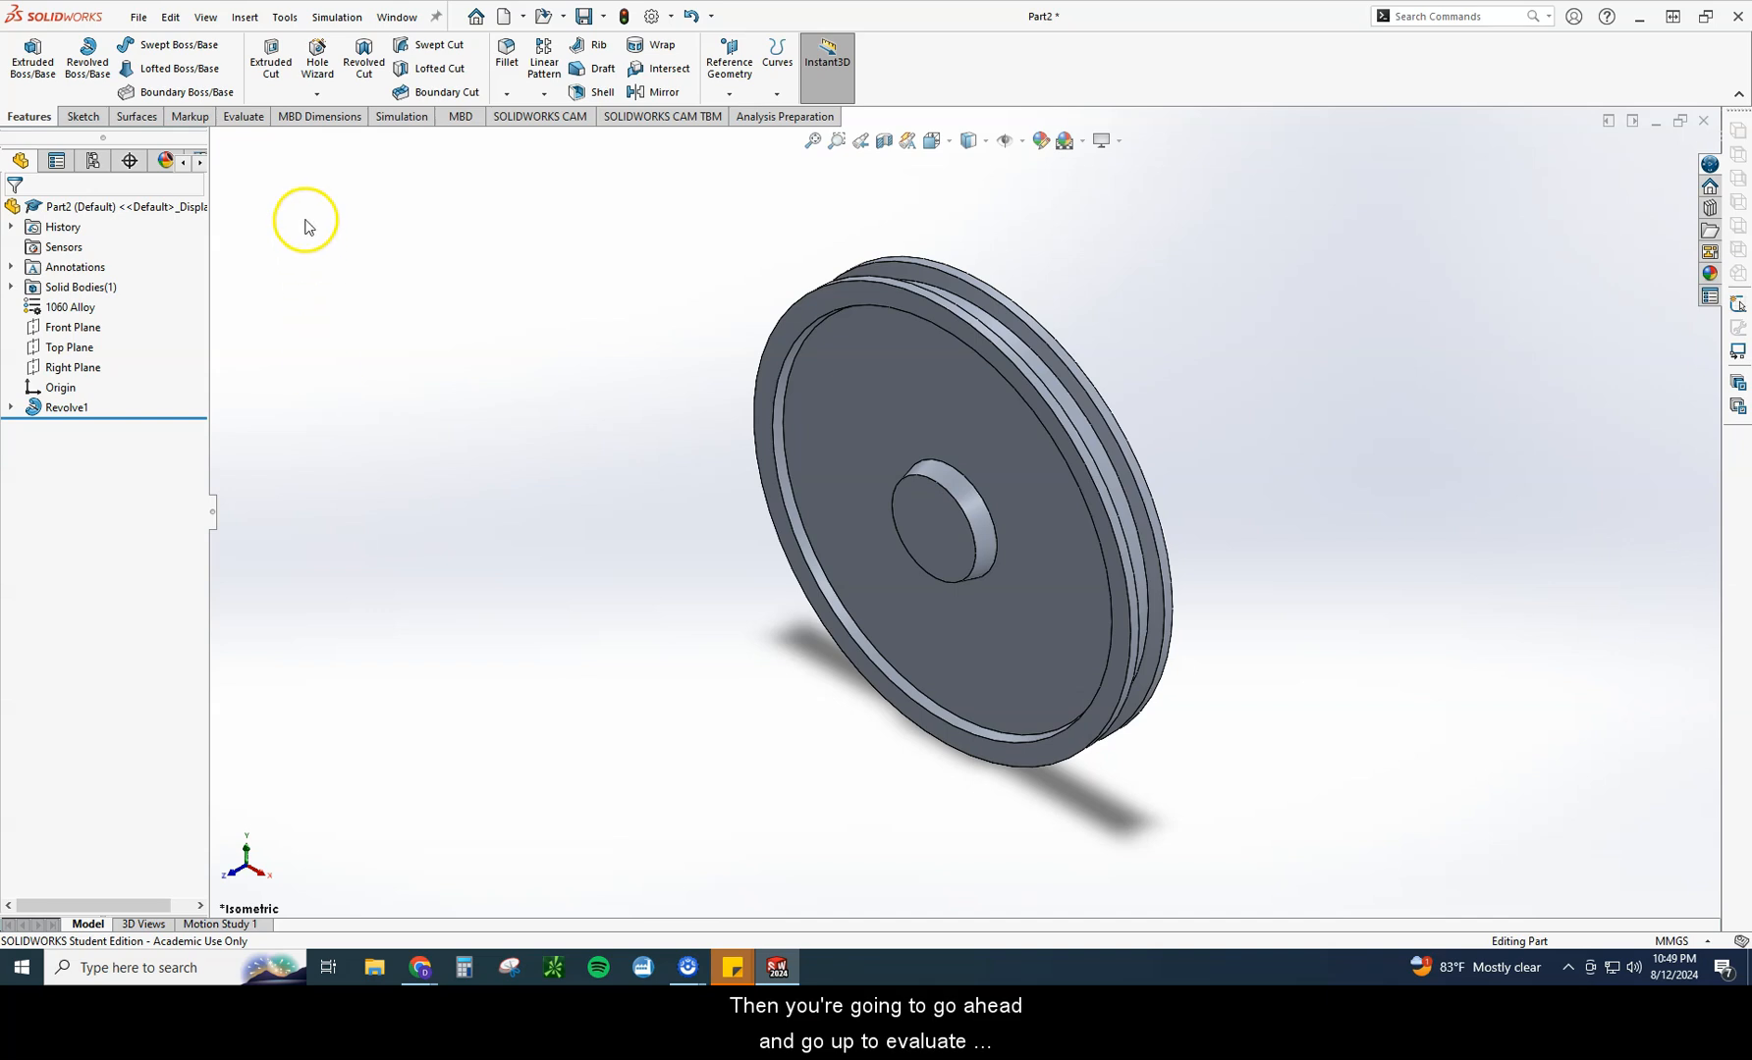
pyautogui.click(243, 116)
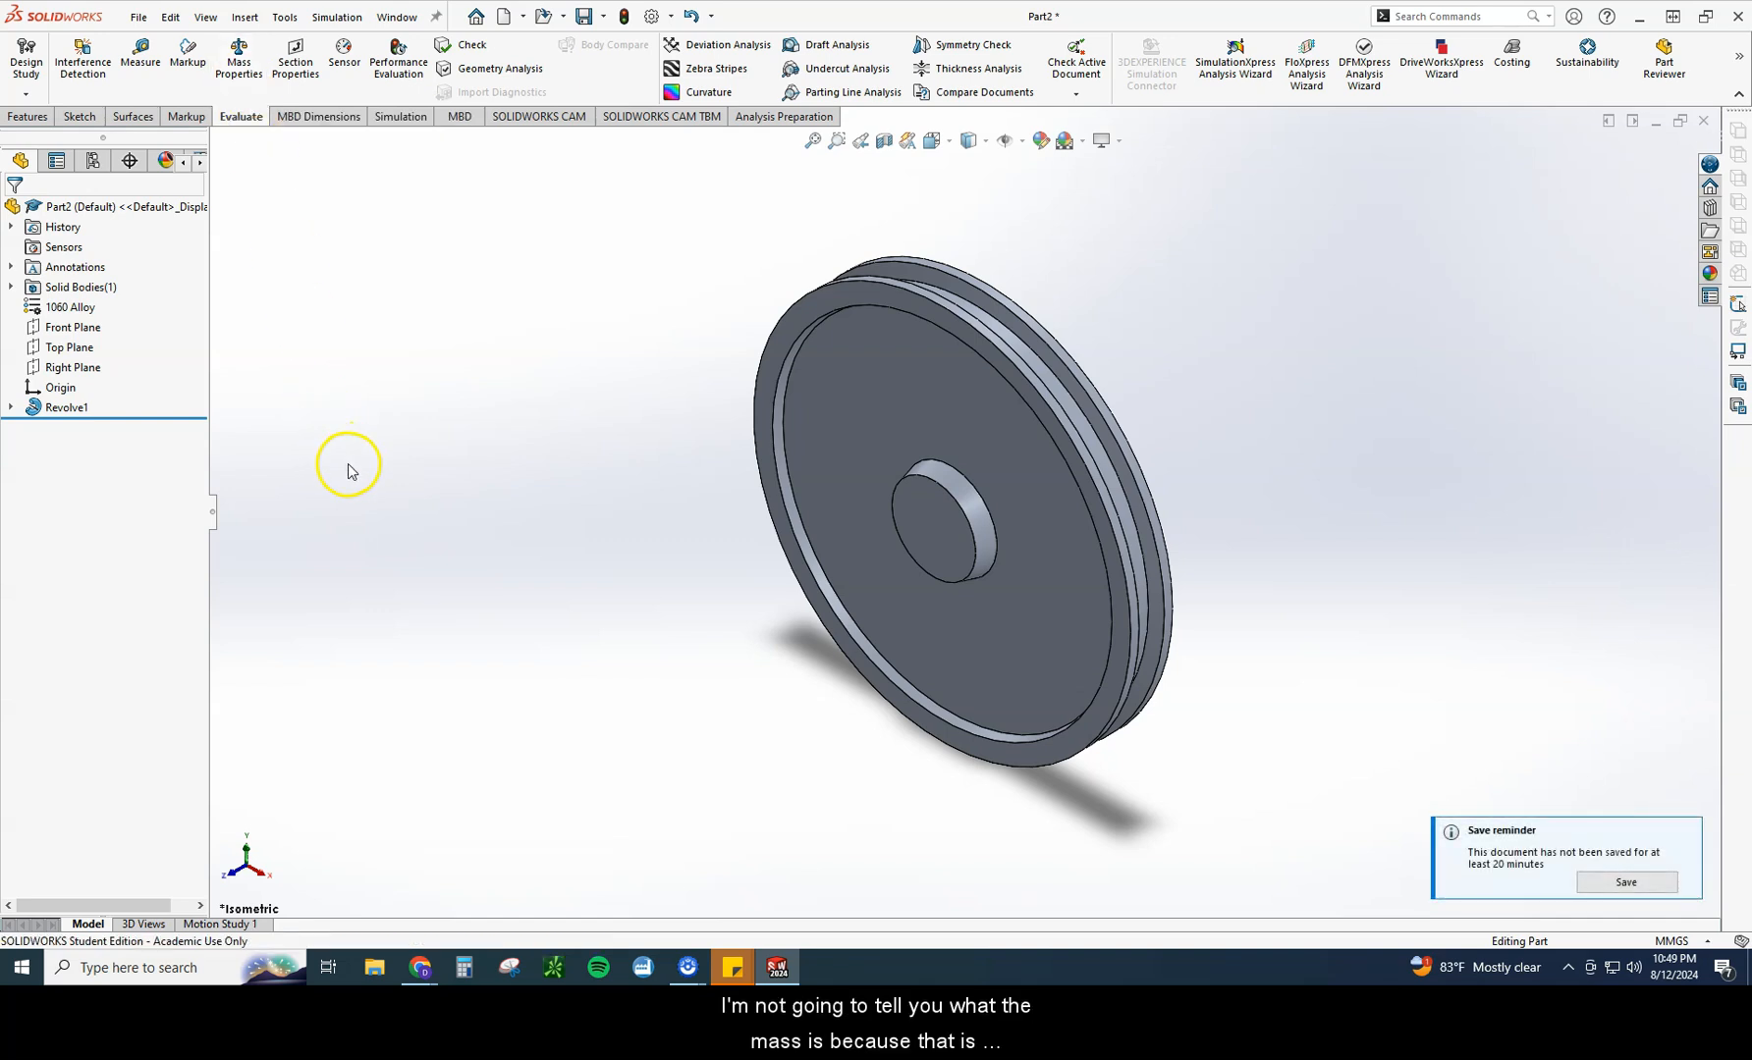
pyautogui.moveTo(318, 379)
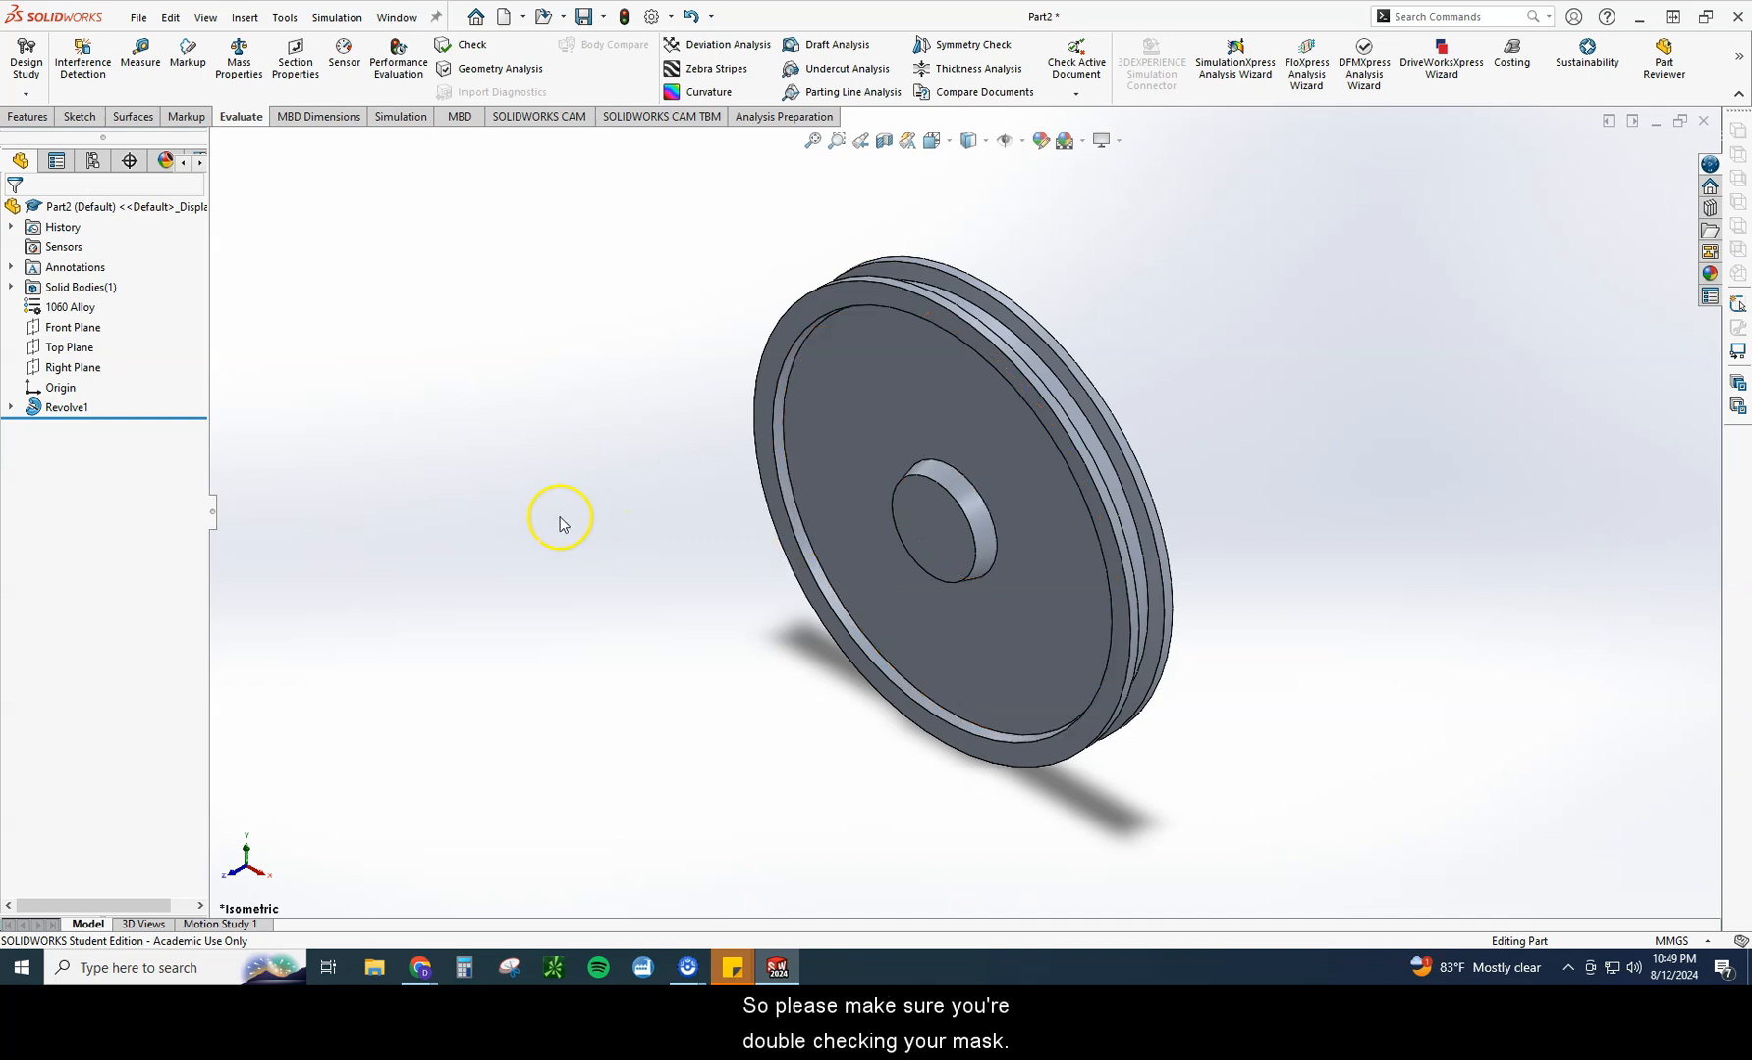
pyautogui.moveTo(488, 505)
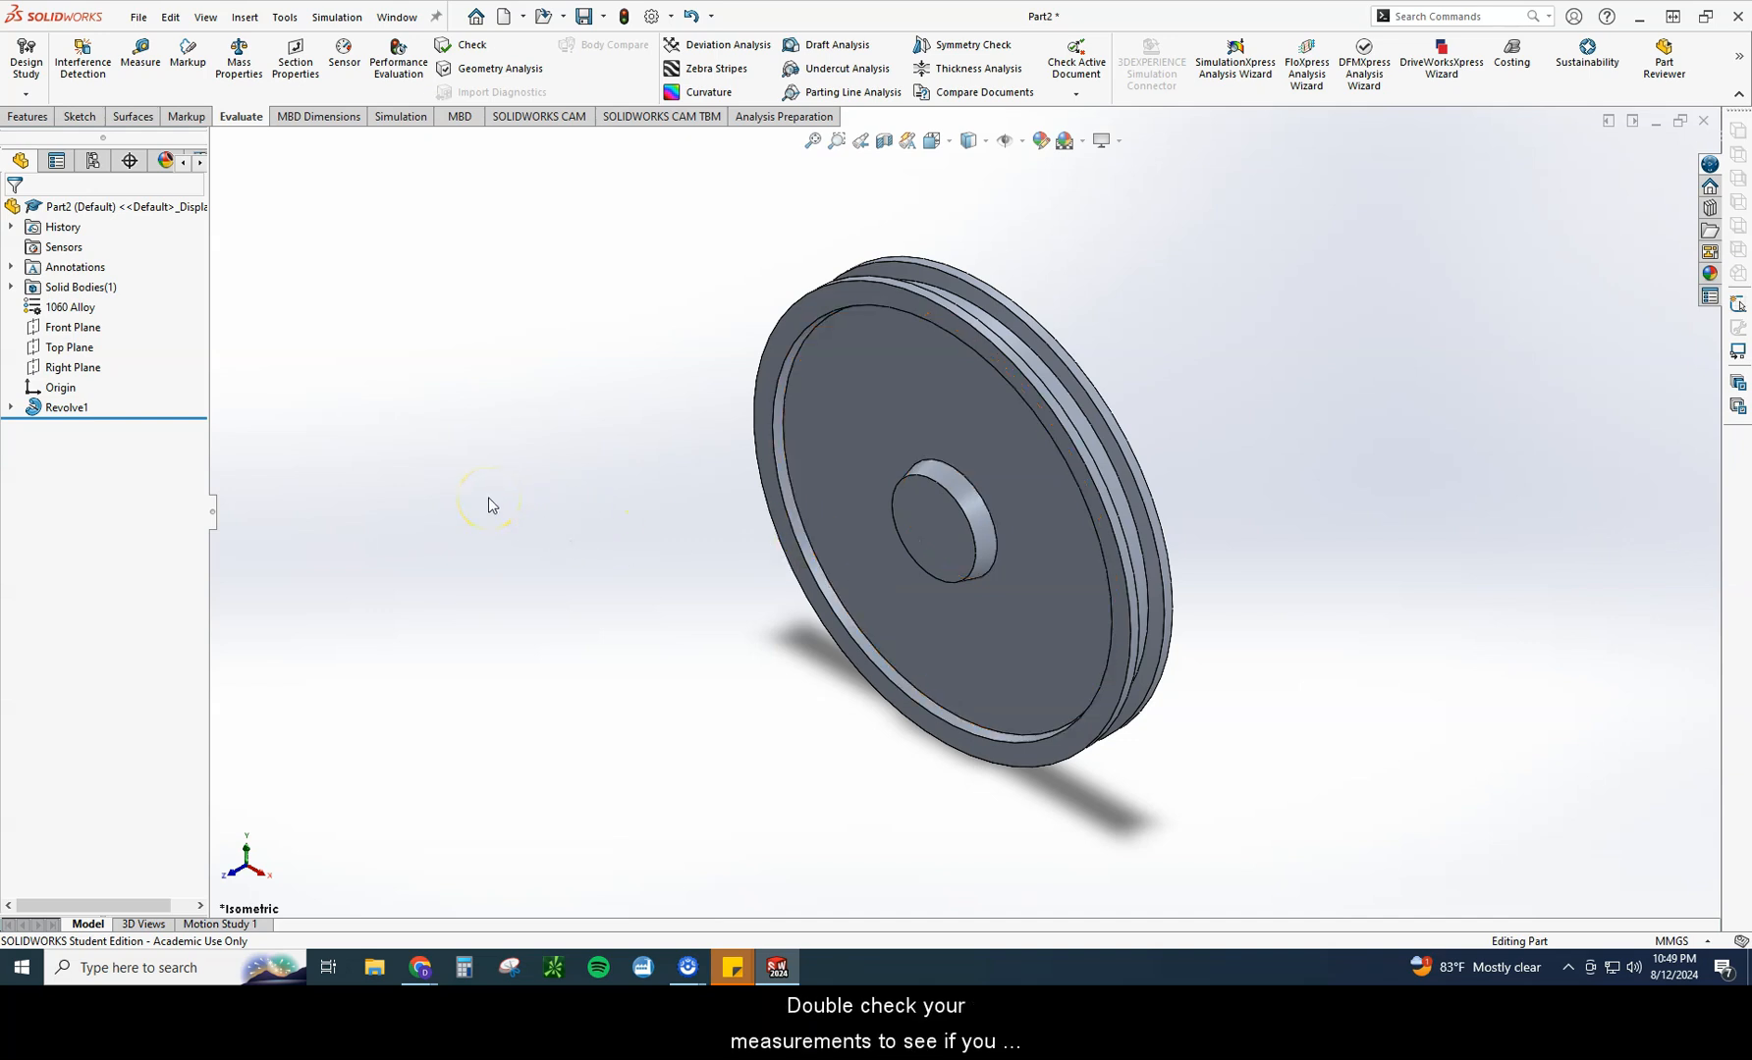